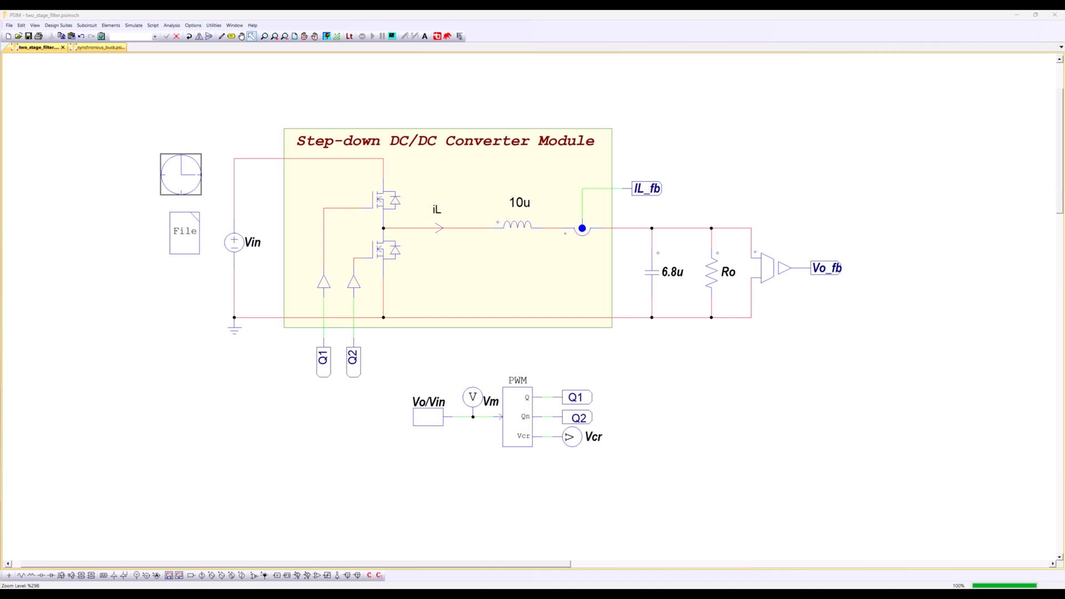
mouse_move(282, 130)
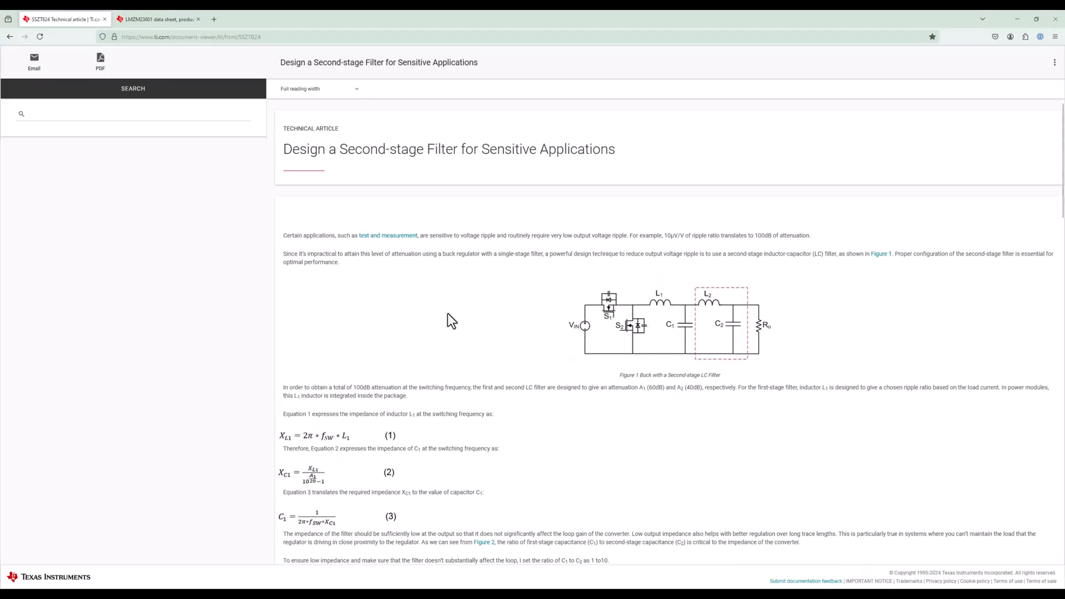
Scroll through the TI second-stage filter article's equations and figures
scroll("down", 3)
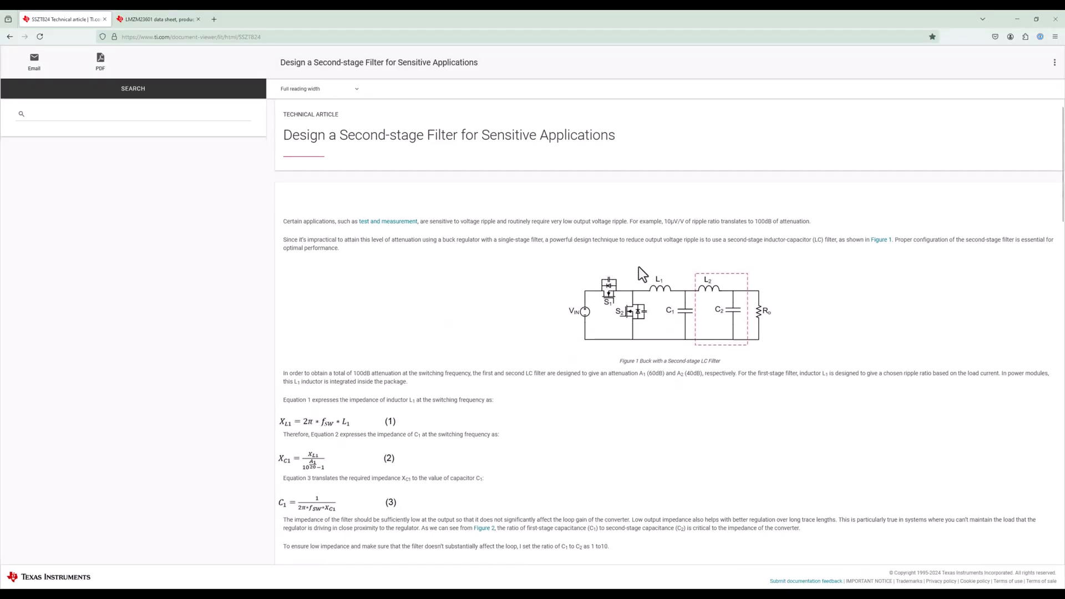
mouse_move(548, 264)
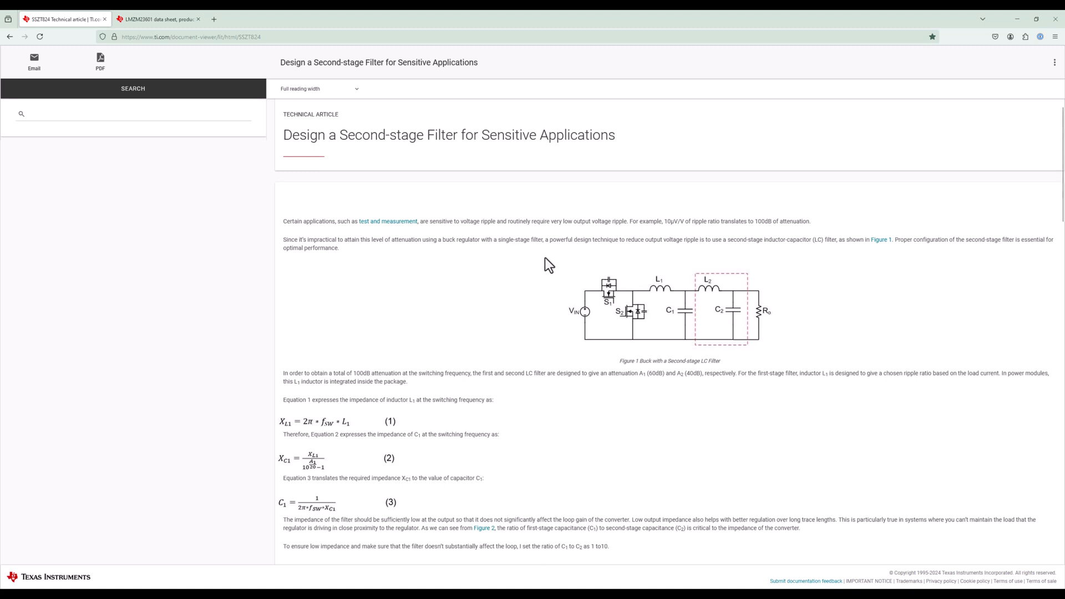
scroll("down", 3)
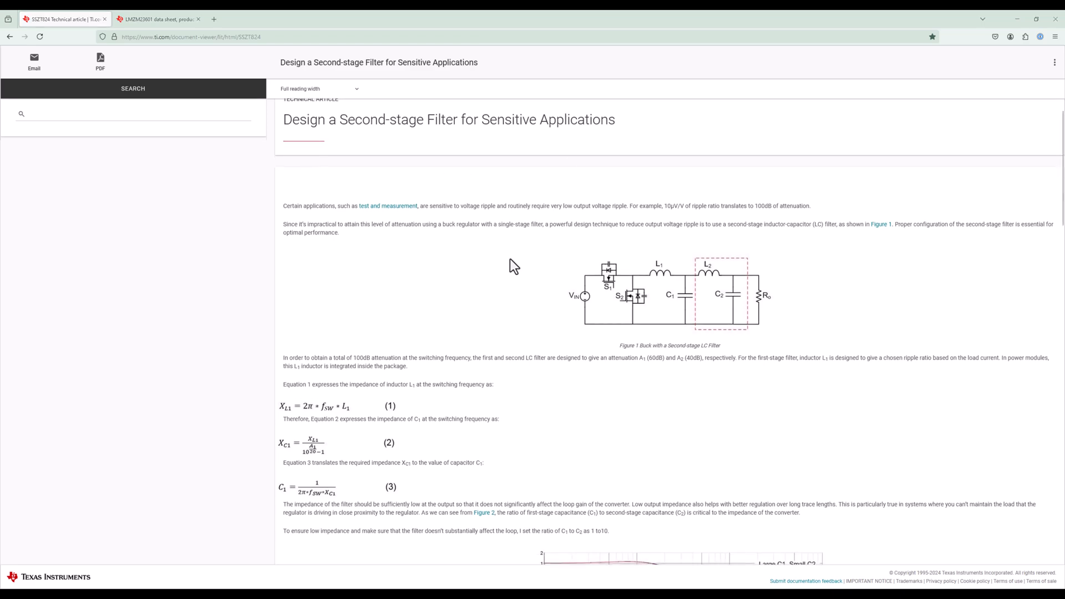
scroll("down", 3)
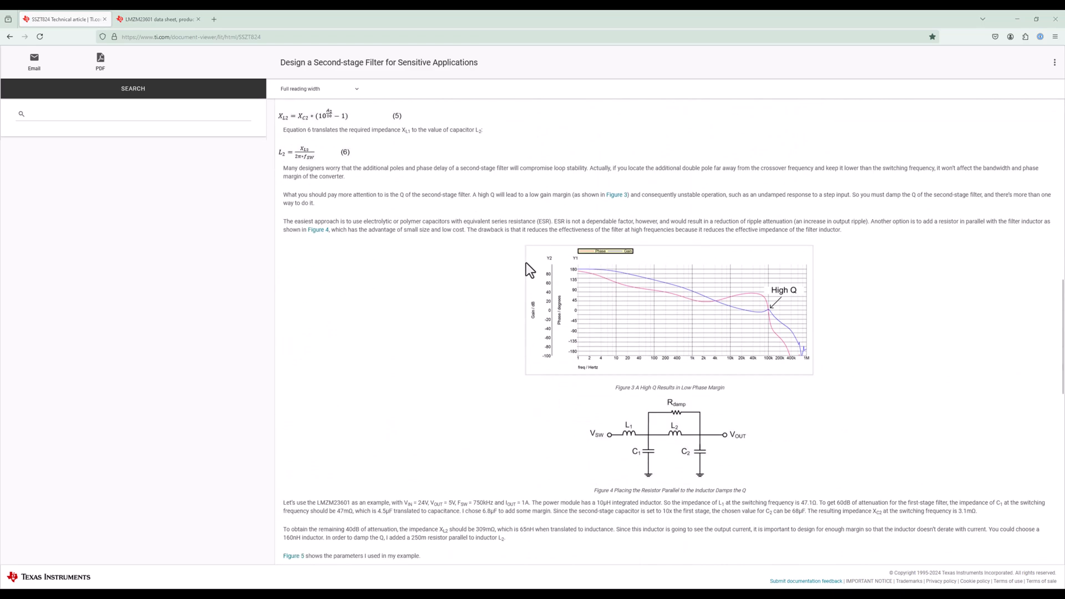
scroll("down", 3)
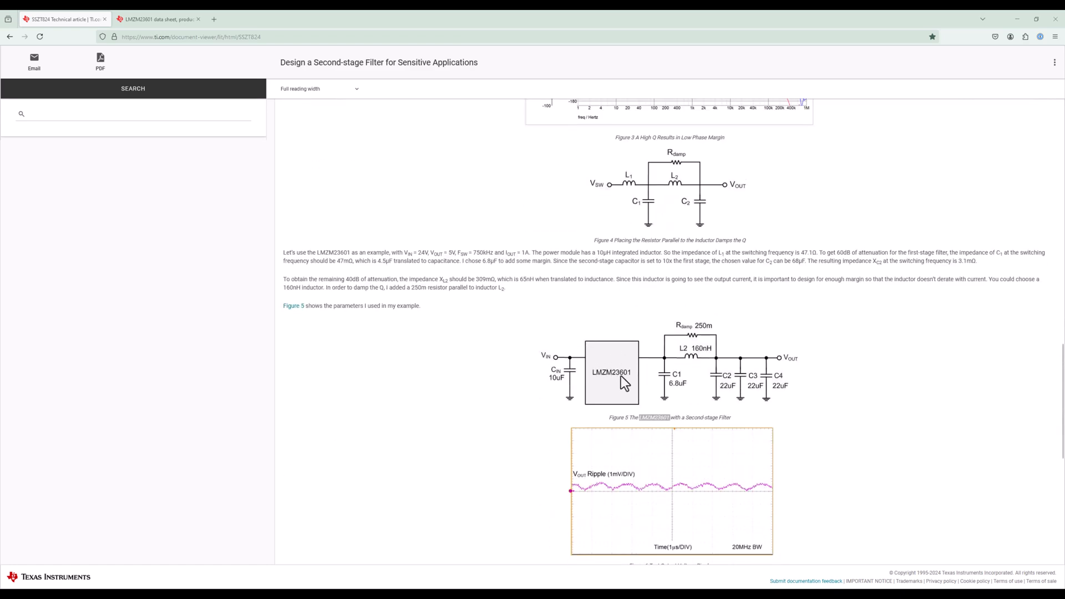
scroll("up", 3)
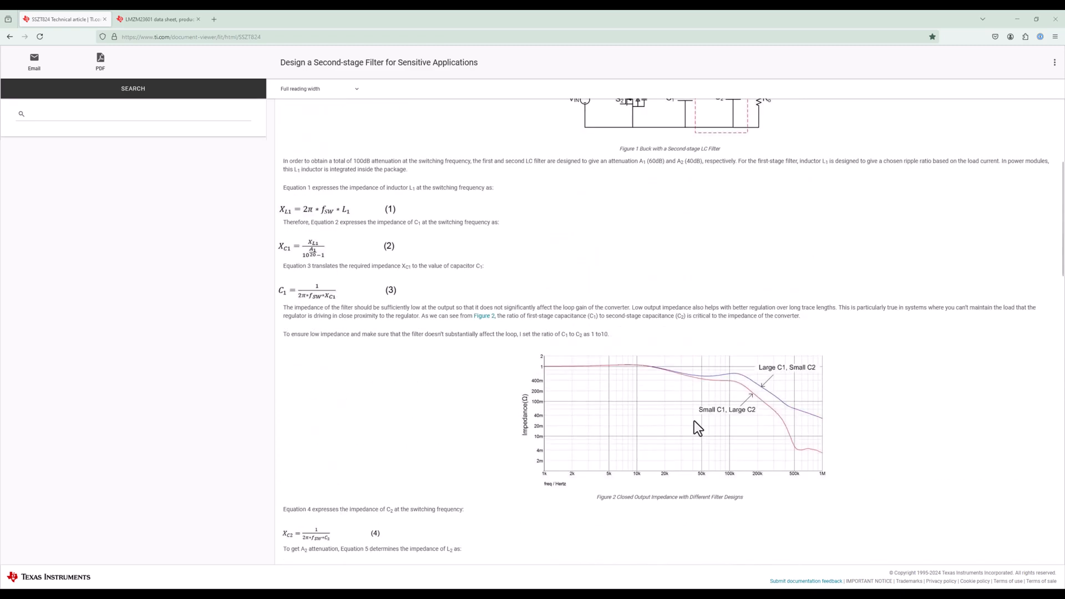
scroll("up", 3)
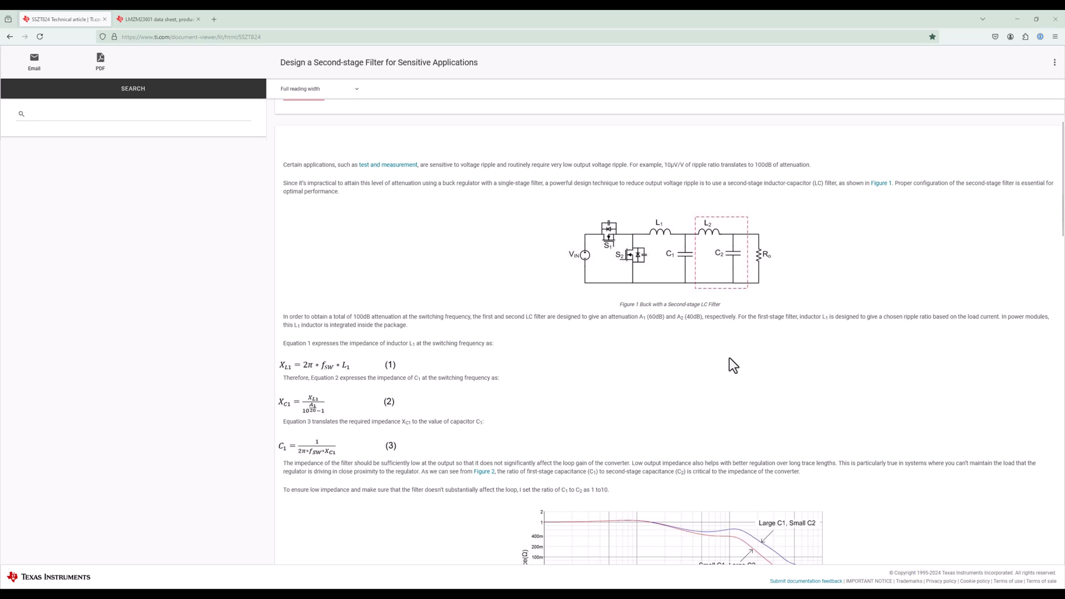
mouse_move(634, 322)
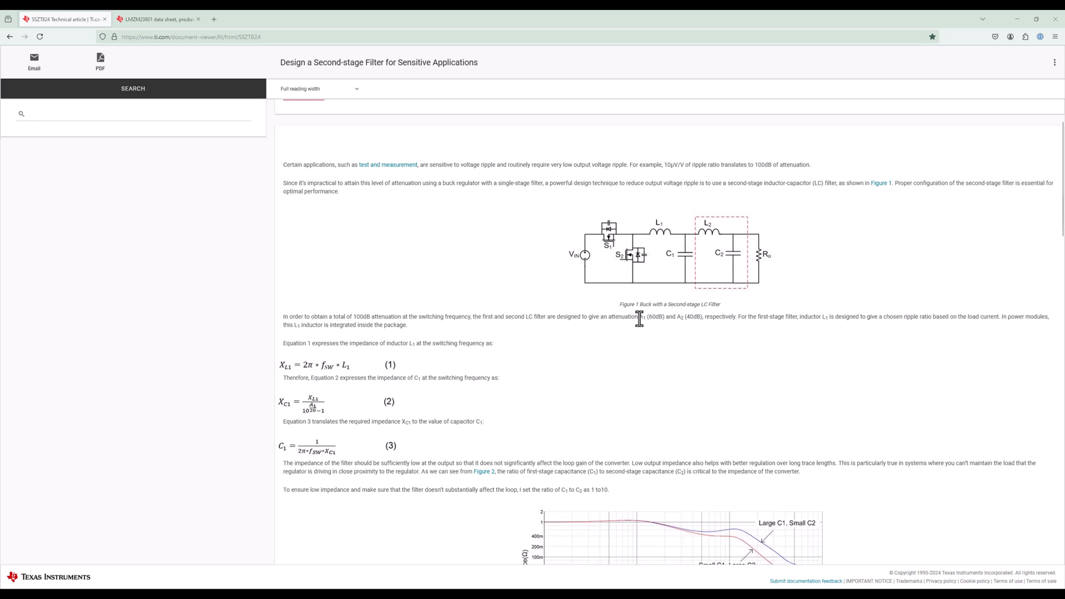
Highlight the 60dB first-stage attenuation and the 4.5 capacitance value in the example
double_click(640, 318)
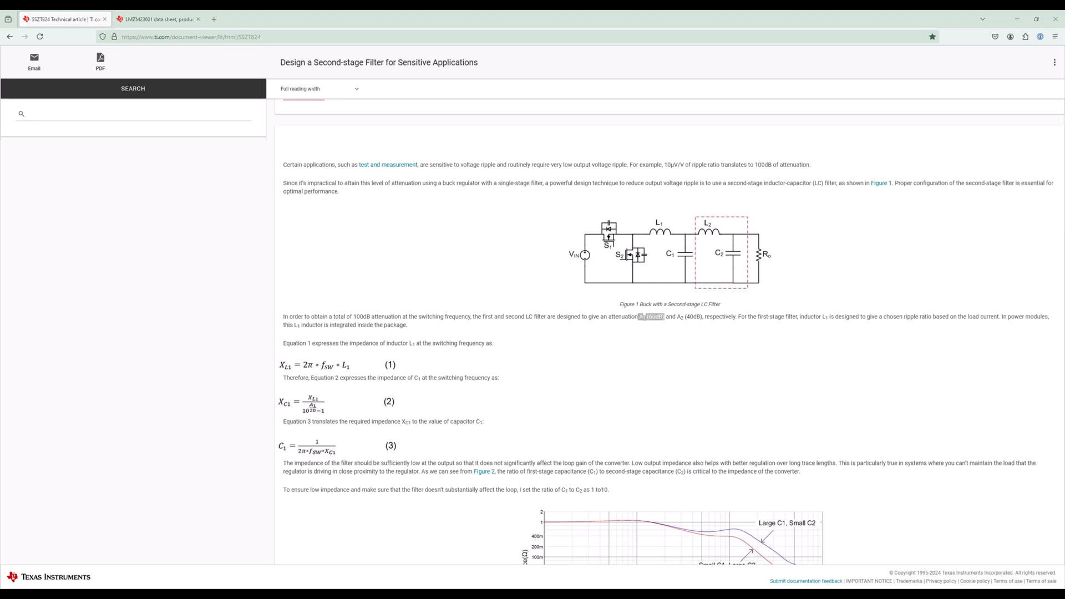
mouse_move(336, 384)
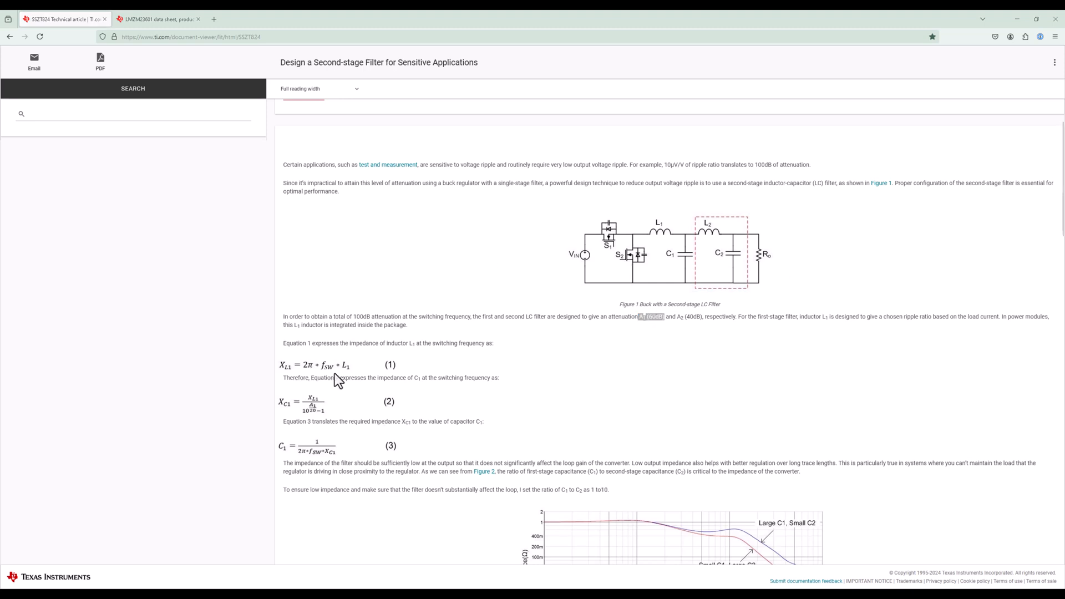
mouse_move(650, 330)
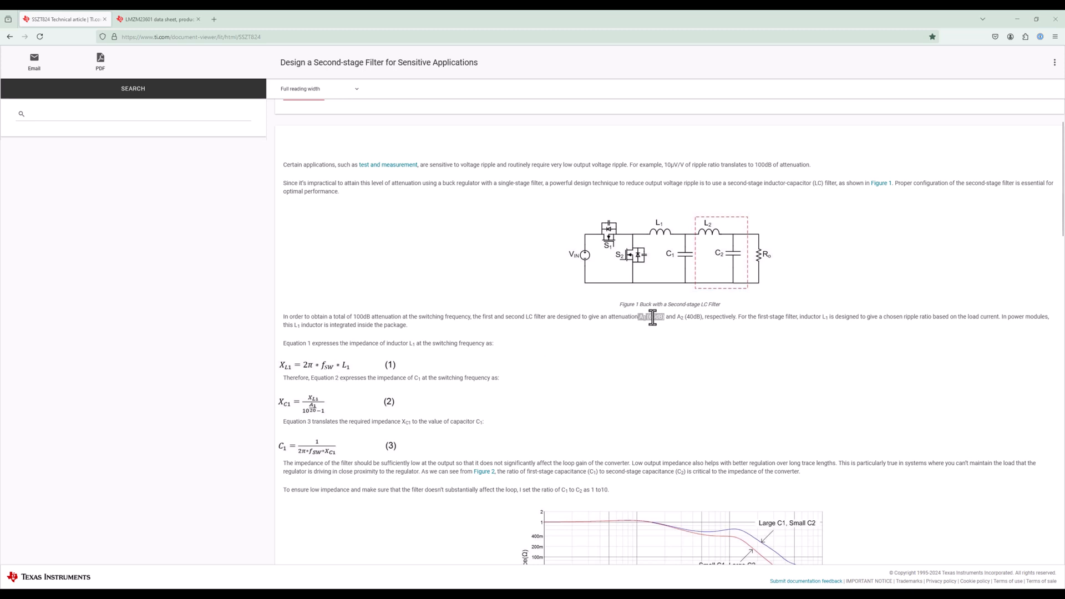
scroll("down", 3)
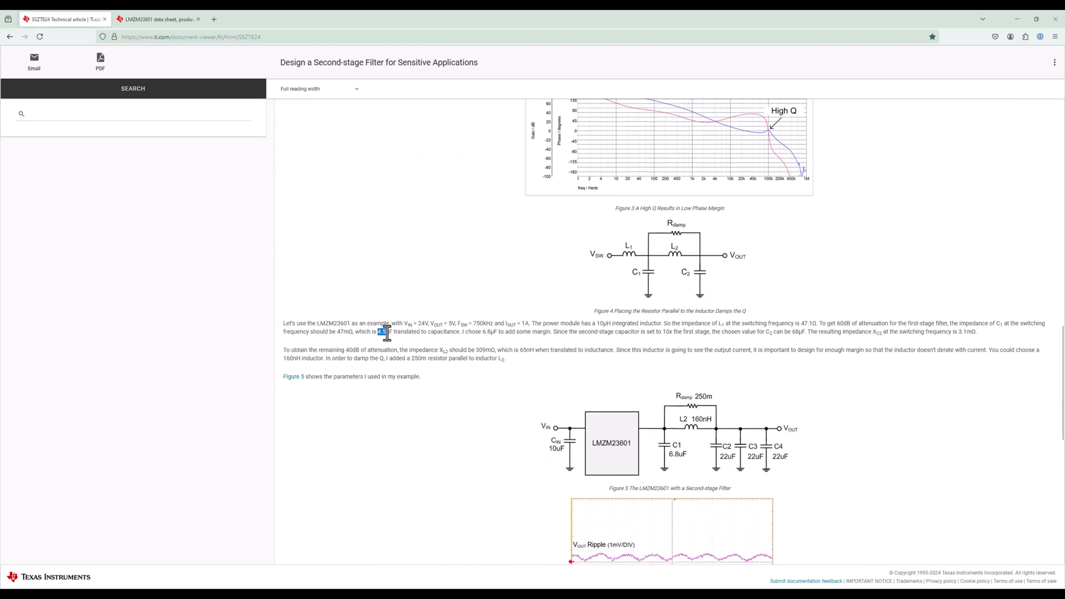
double_click(382, 331)
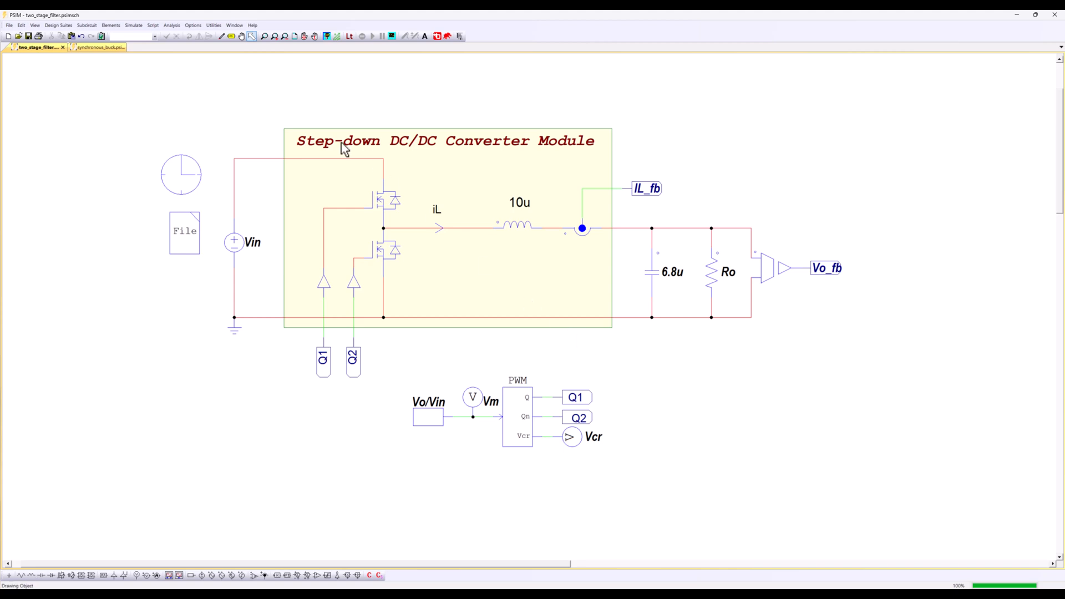
Review the parameter file values Vin 24, Vo 5, Io 1, fsw 750k, then close it
double_click(183, 232)
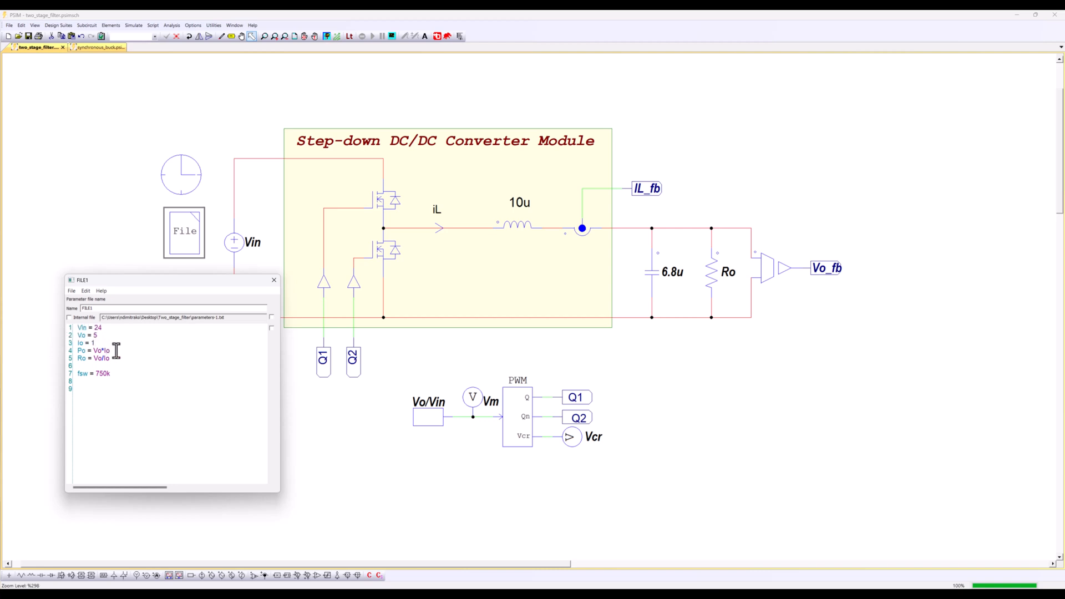
mouse_move(281, 304)
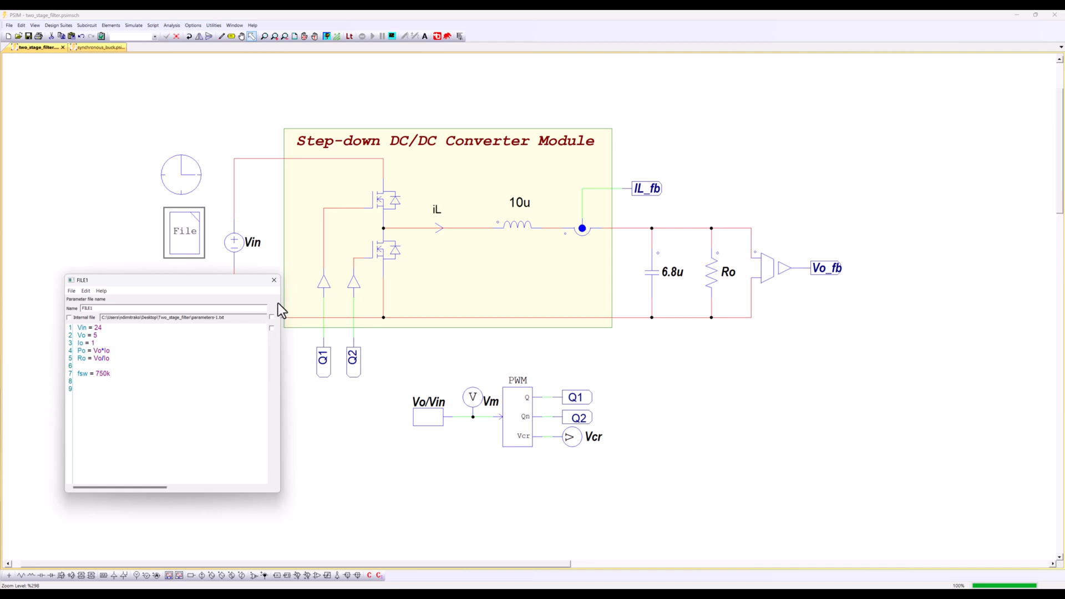
left_click(273, 280)
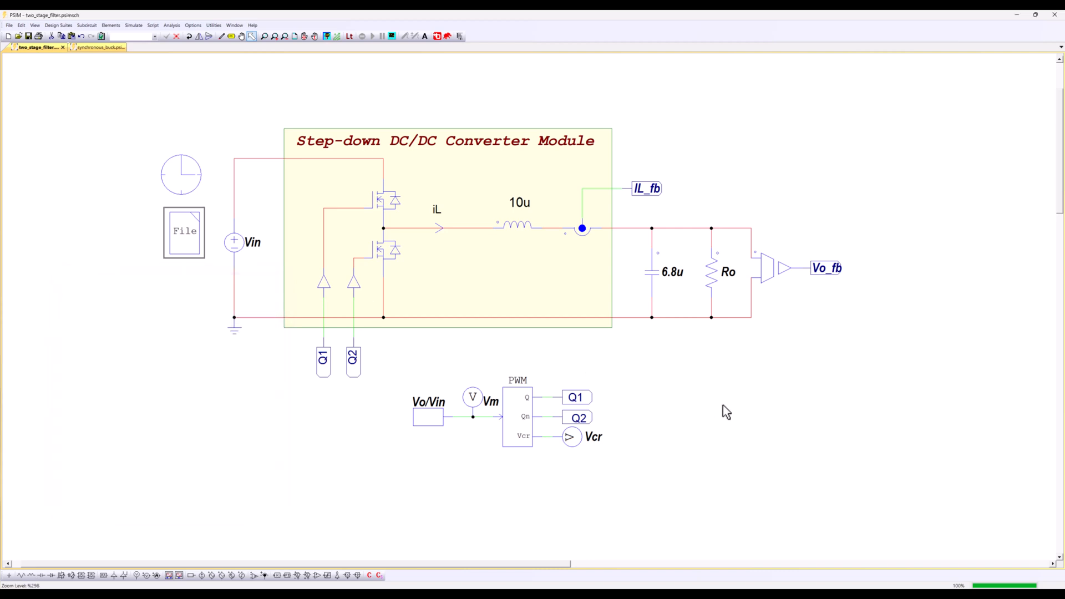
mouse_move(682, 377)
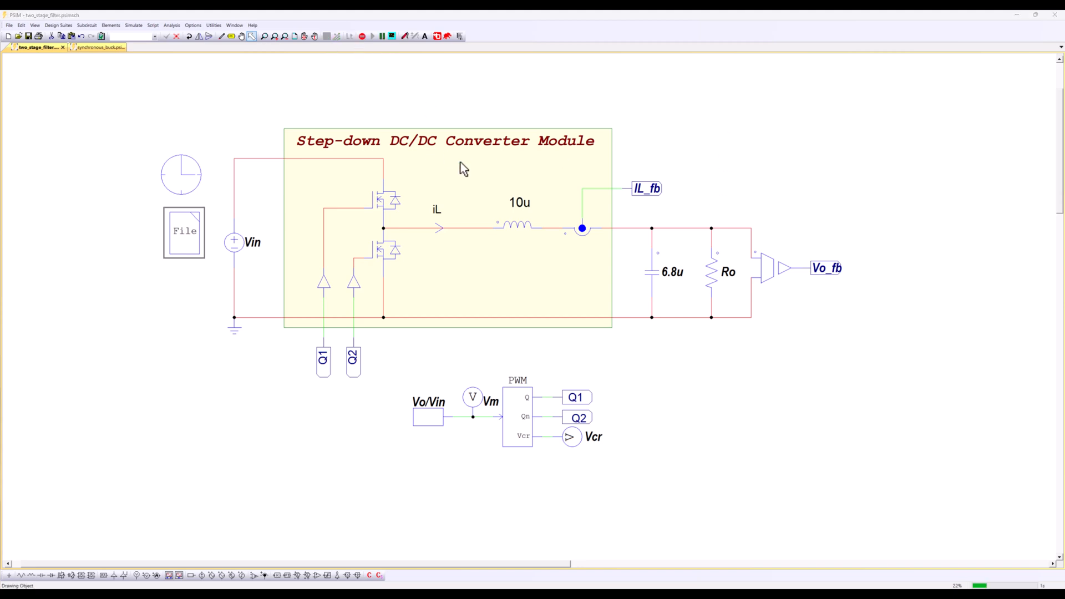
left_click(363, 36)
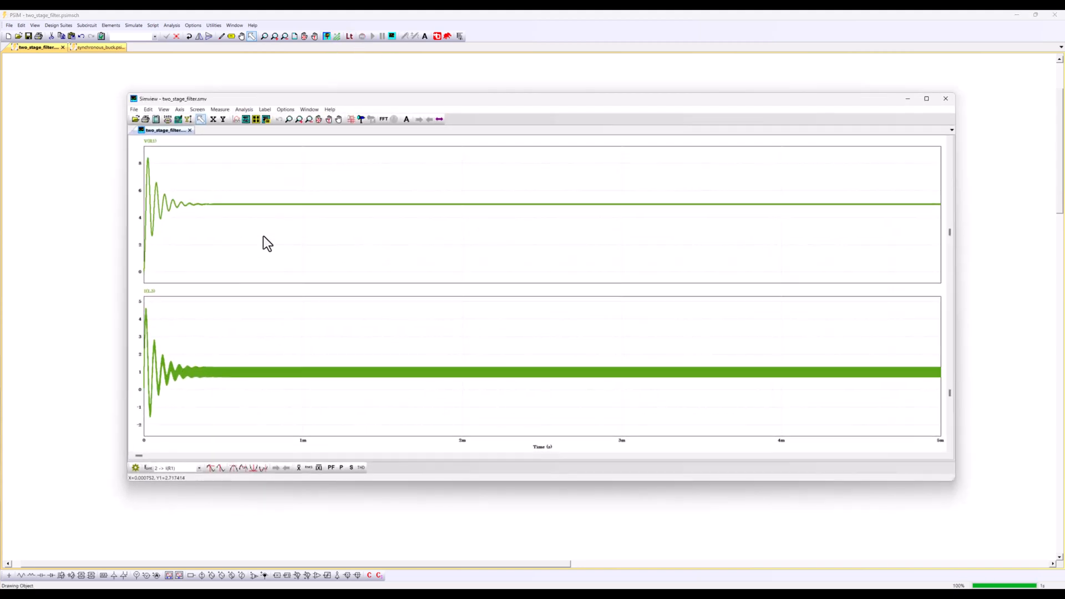
mouse_move(214, 225)
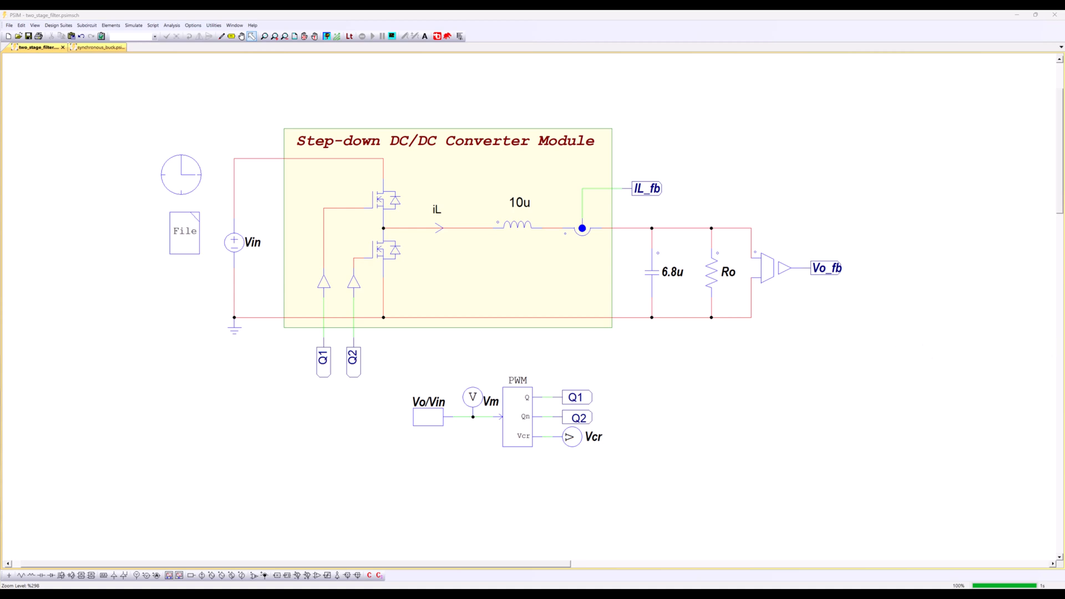
mouse_move(755, 269)
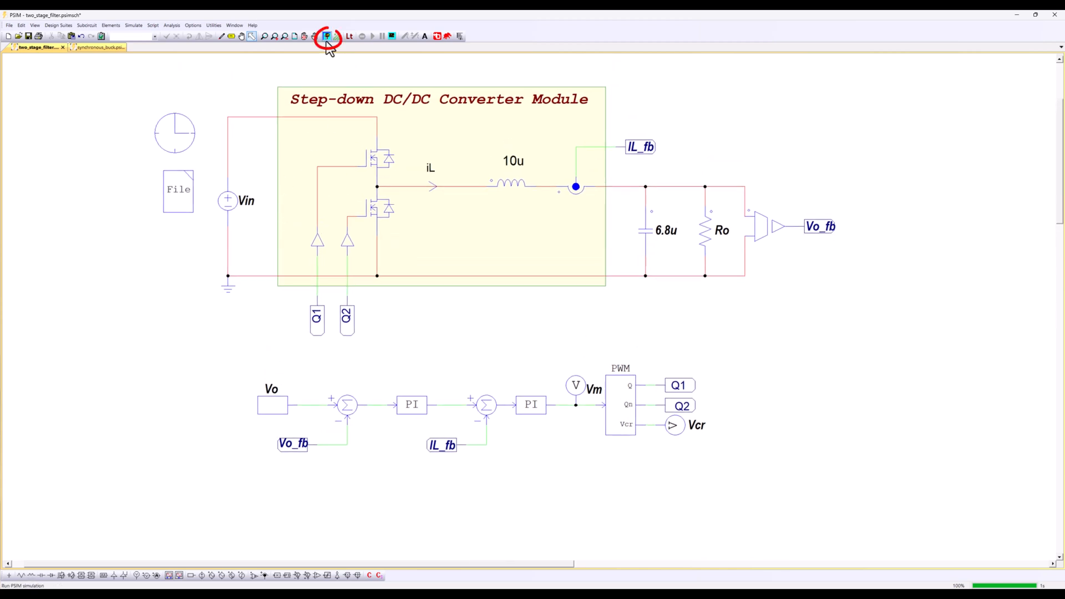
Simulate the PI-controlled circuit and toggle the previous run's output voltage curves for comparison
left_click(326, 36)
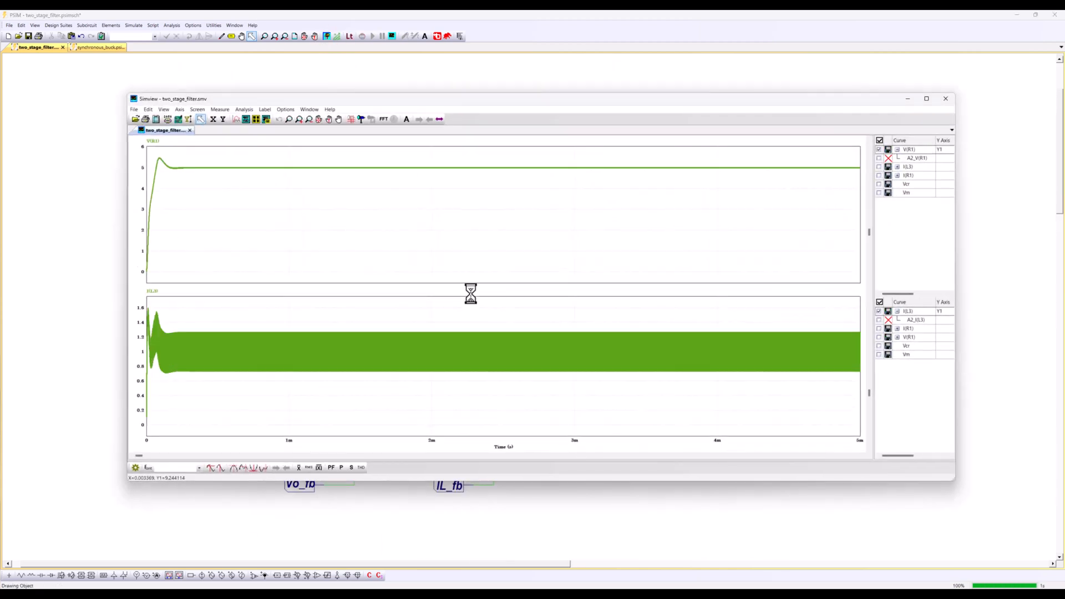
left_click(879, 157)
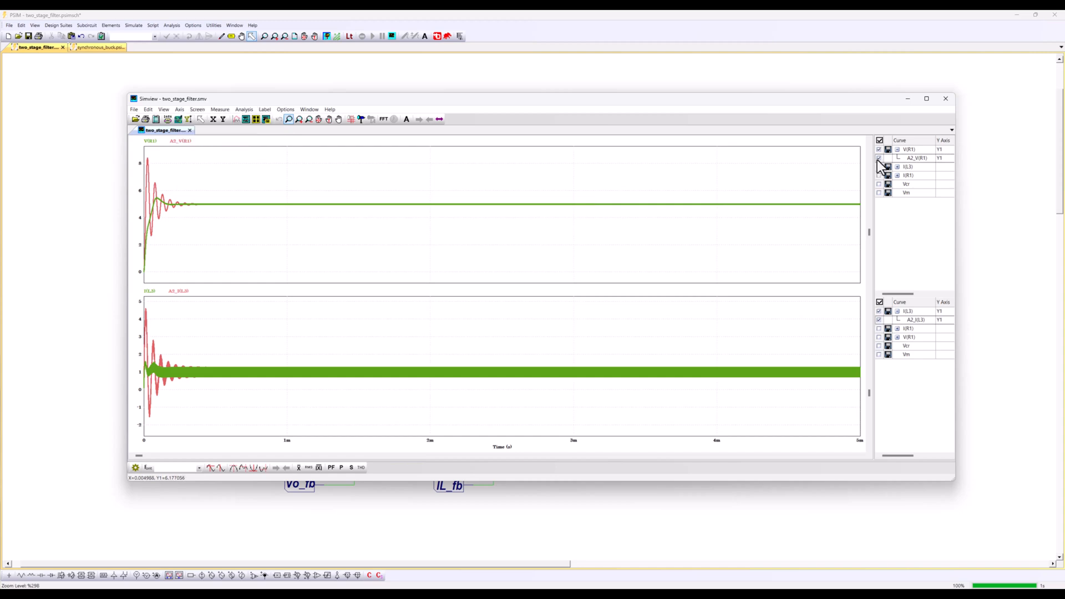
left_click(879, 158)
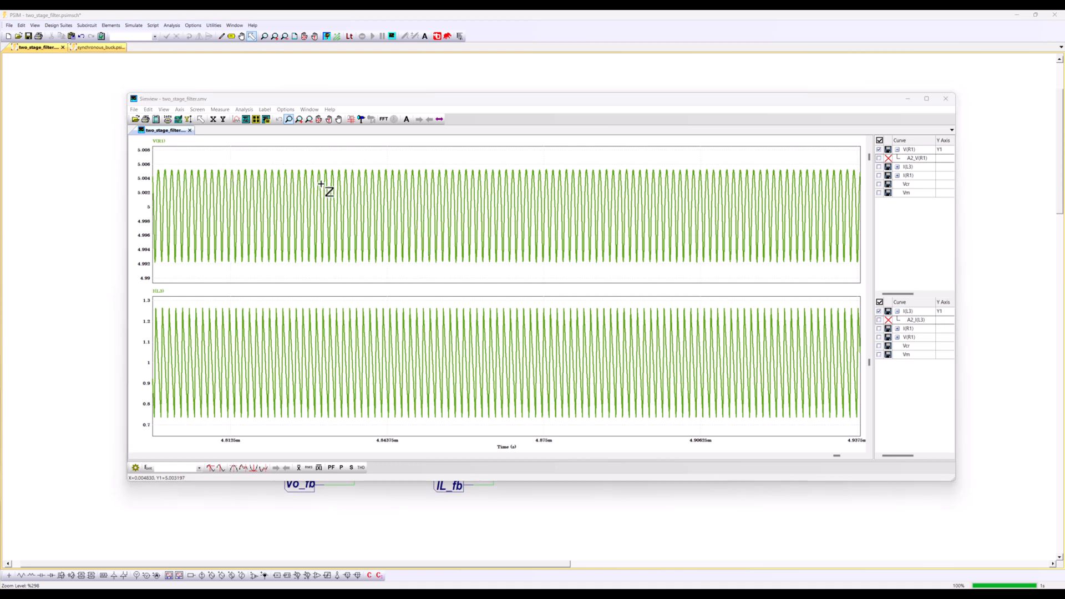
mouse_move(283, 224)
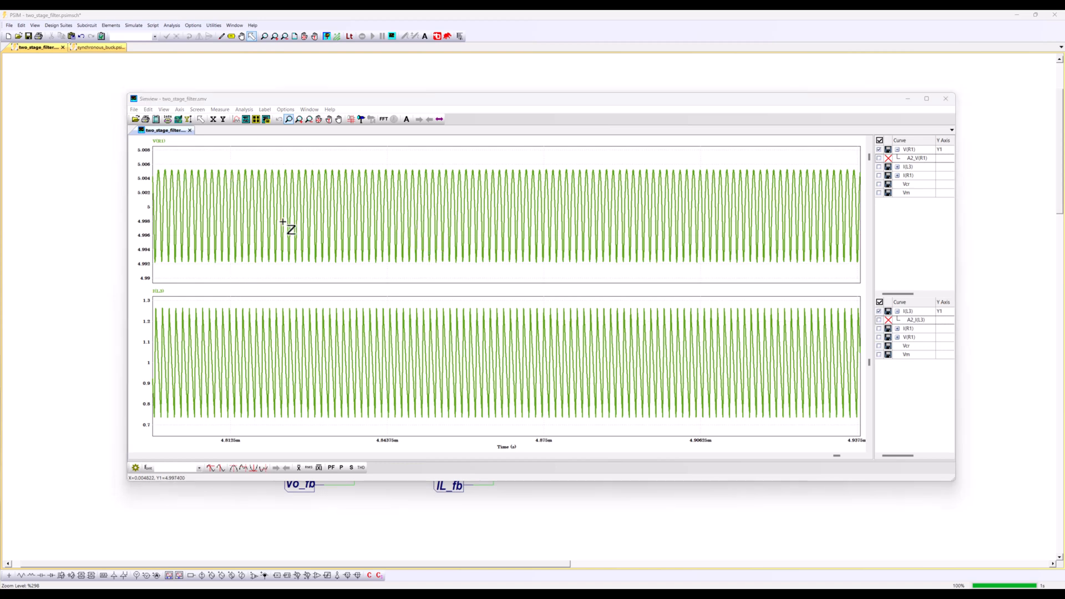
mouse_move(529, 168)
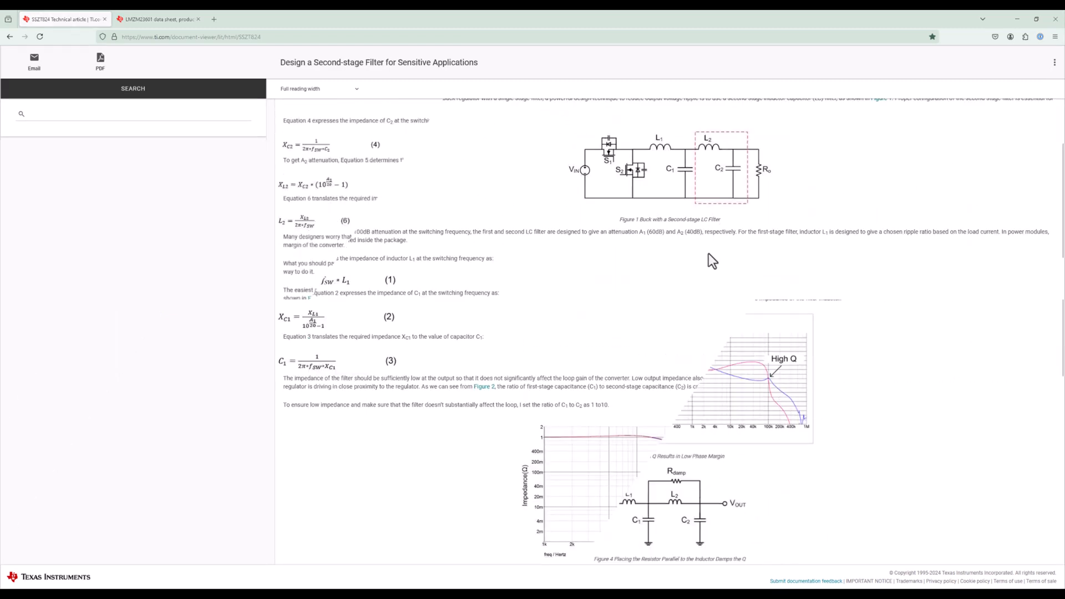
Scroll the TI article to the C2 and L2 impedance equations
scroll("down", 3)
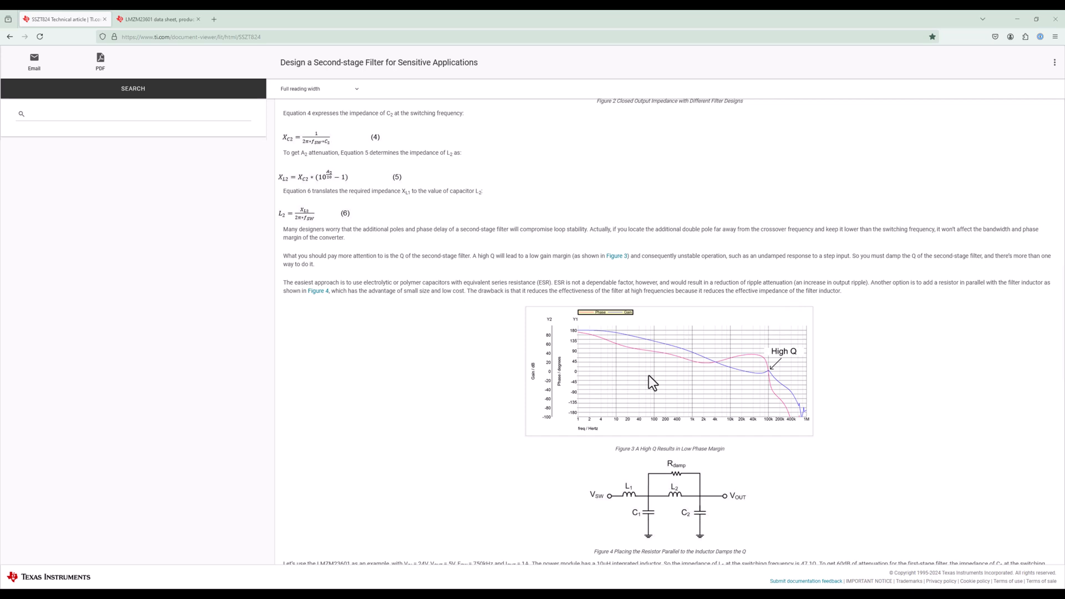
mouse_move(948, 310)
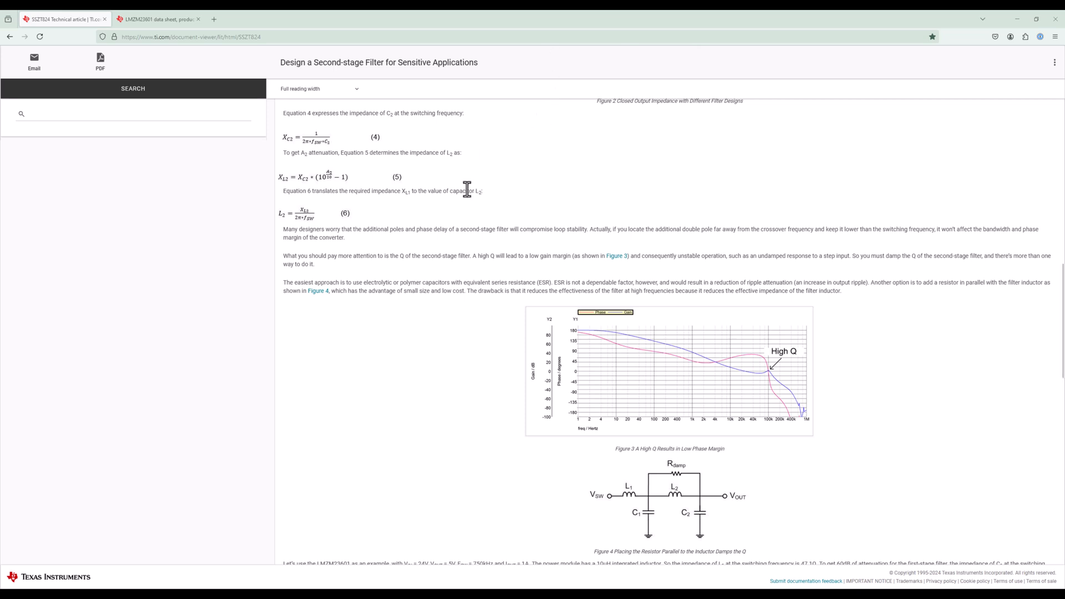
mouse_move(501, 232)
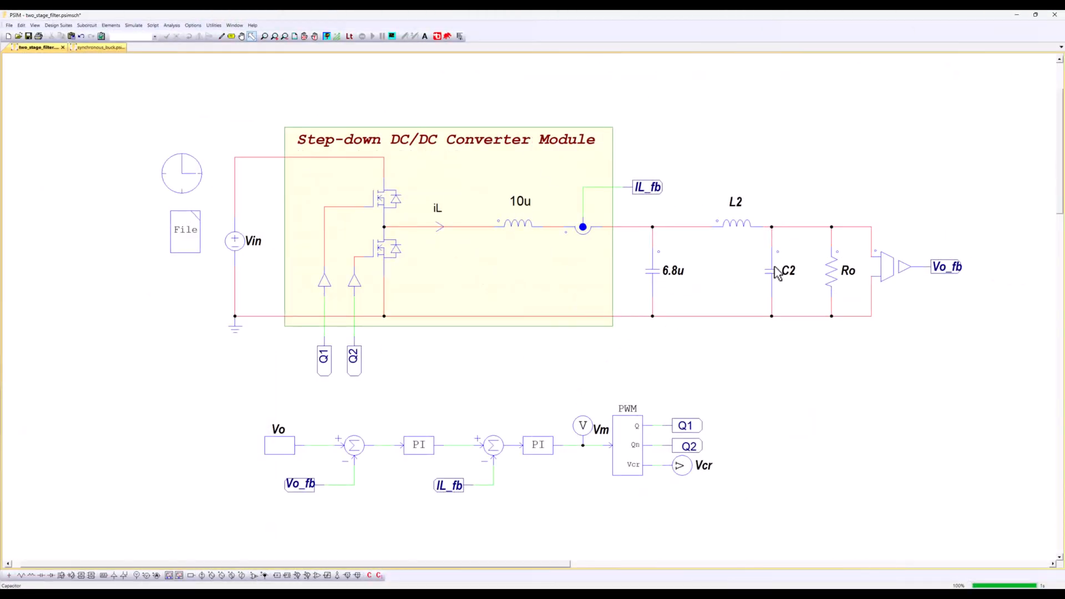
Select second-stage capacitor C2 on the schematic, then deselect it
left_click(773, 272)
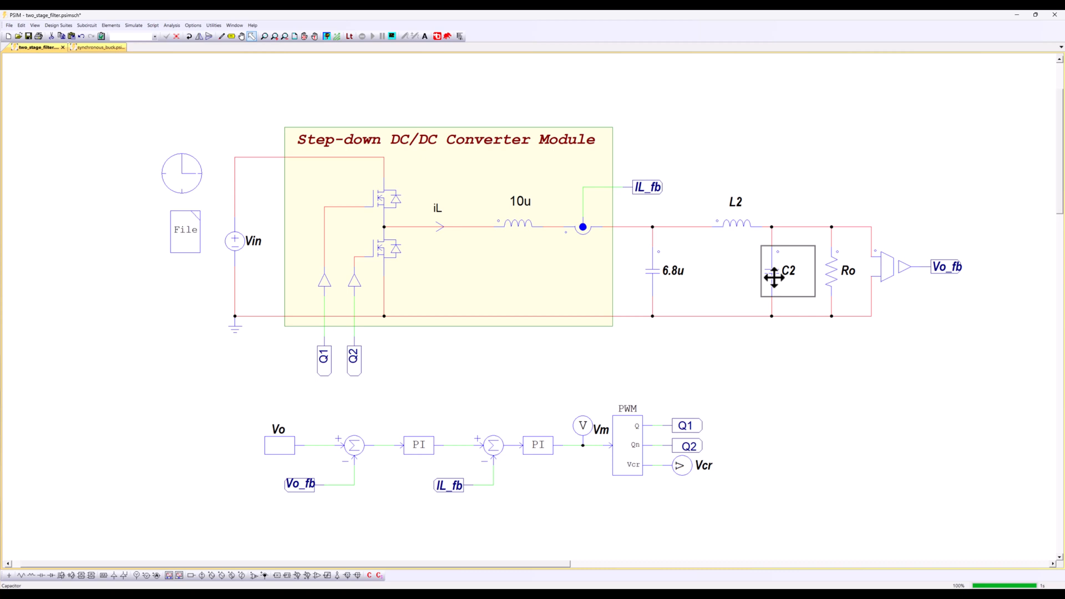
mouse_move(658, 290)
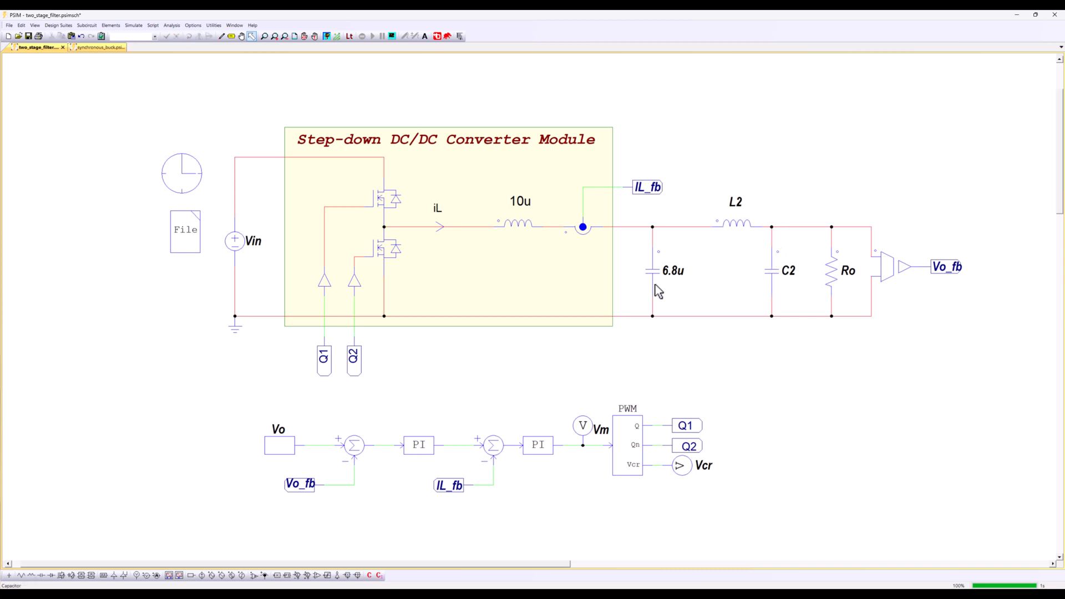
left_click(655, 271)
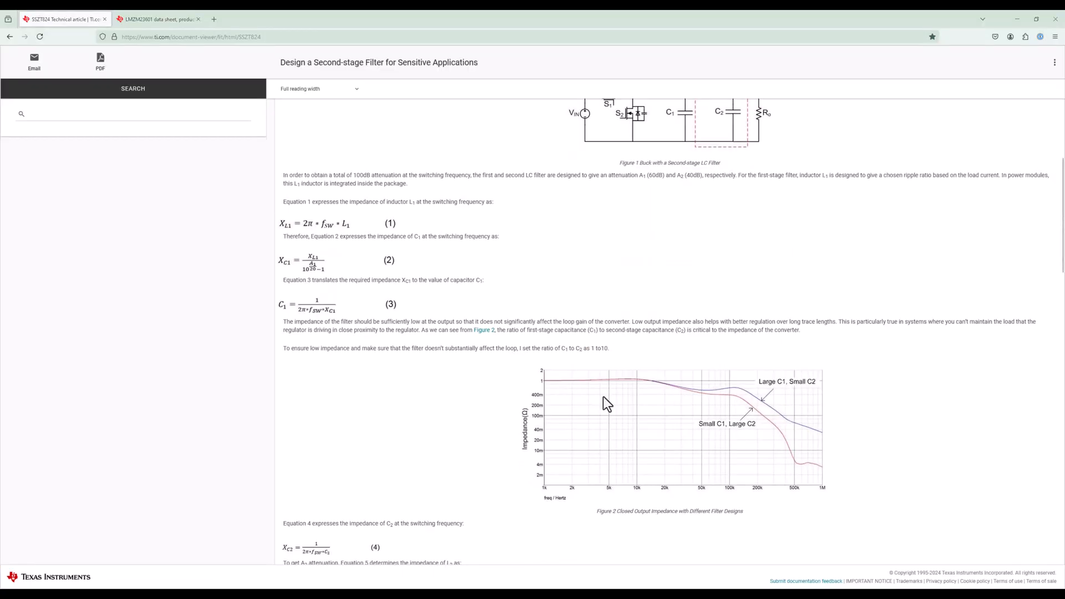
mouse_move(621, 372)
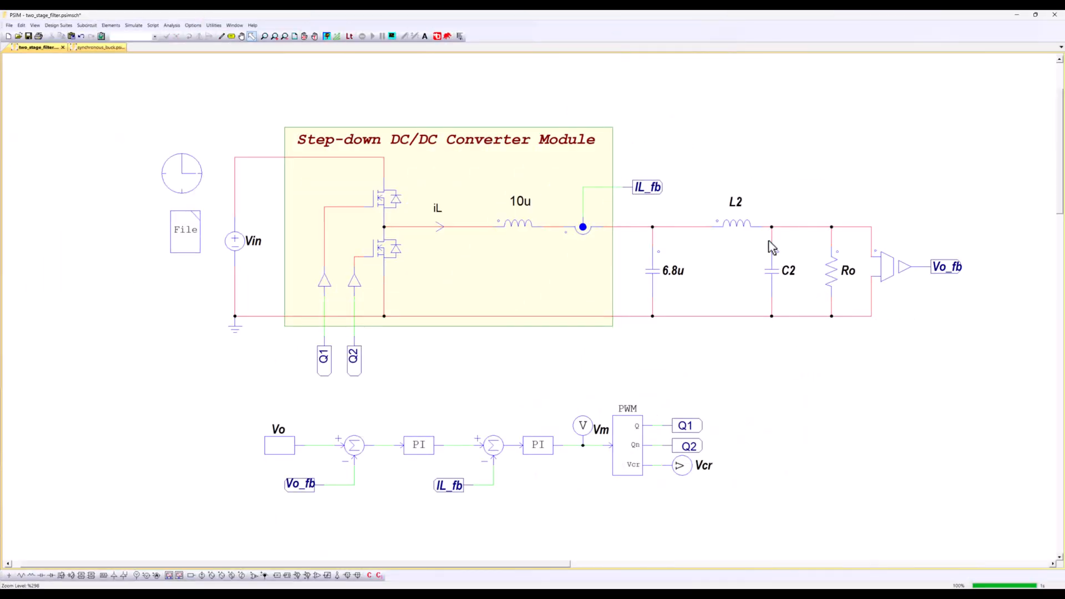
Select the second-stage inductor L2 on the schematic
left_click(734, 224)
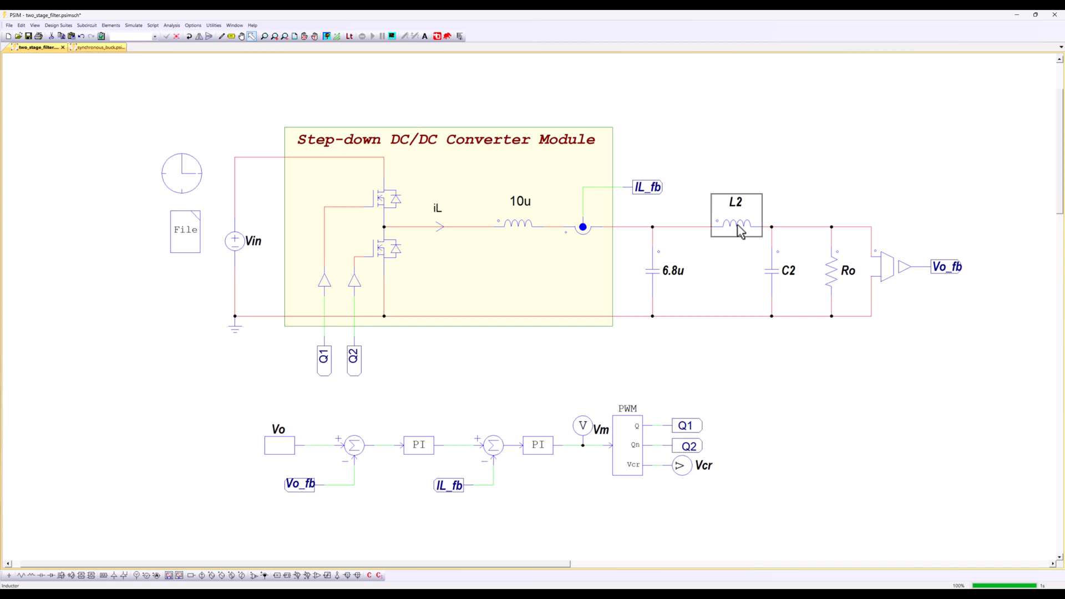
mouse_move(523, 217)
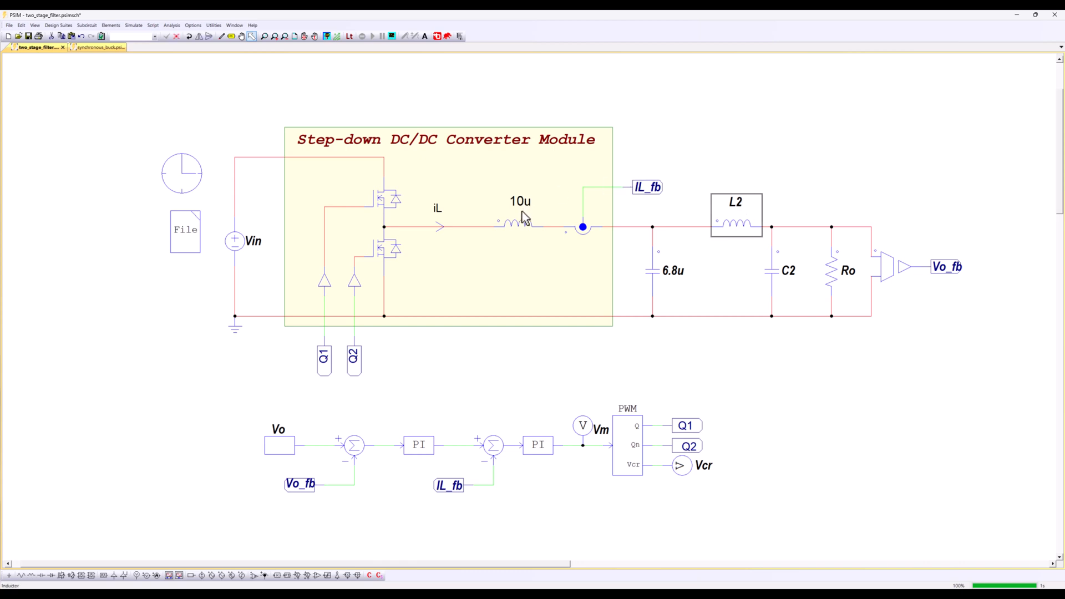
mouse_move(734, 229)
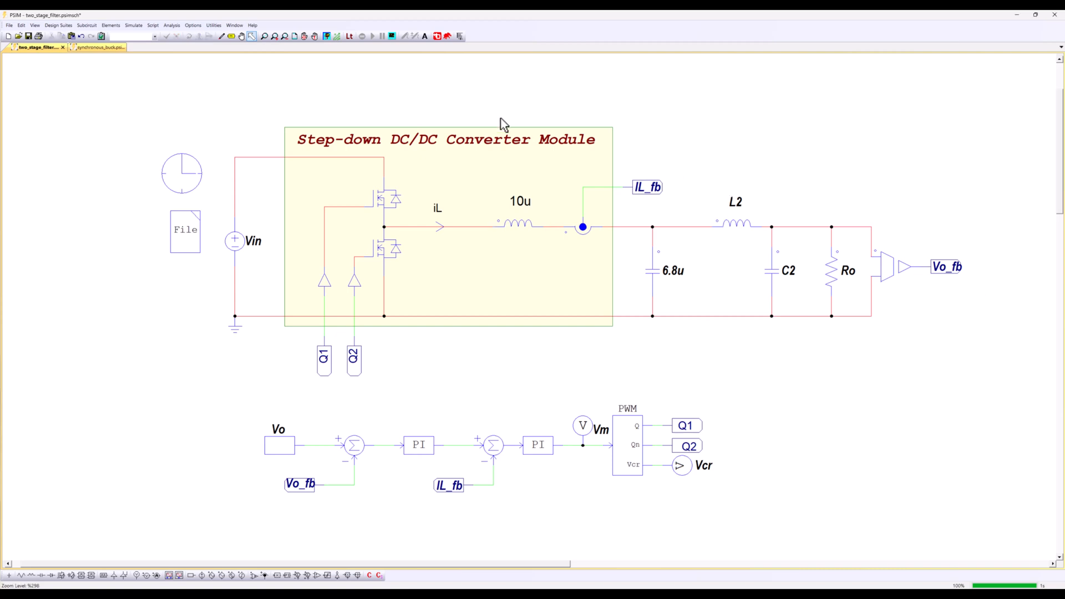
mouse_move(591, 251)
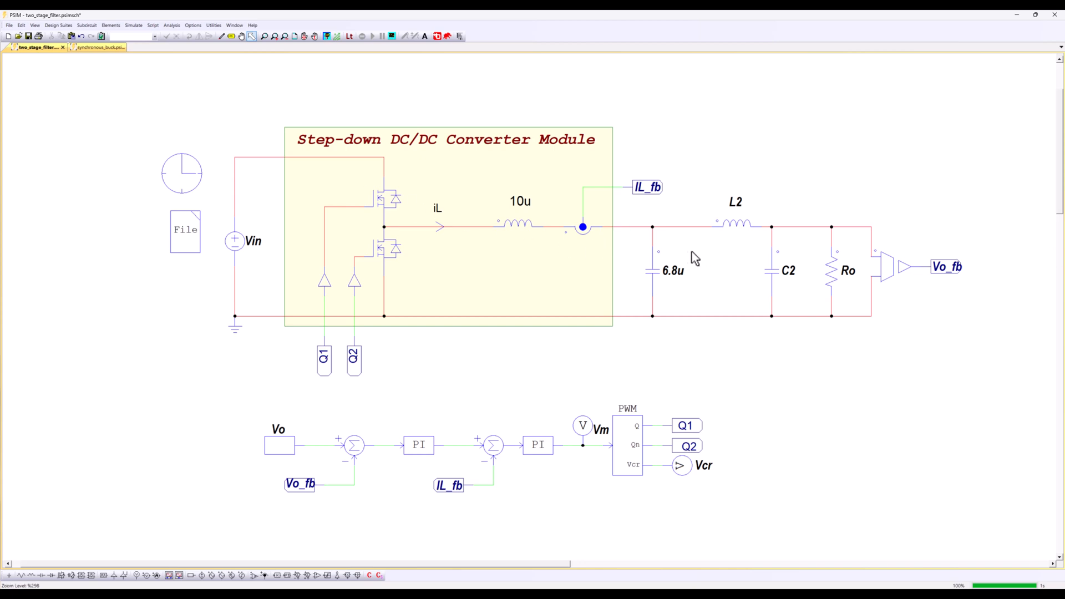
mouse_move(729, 257)
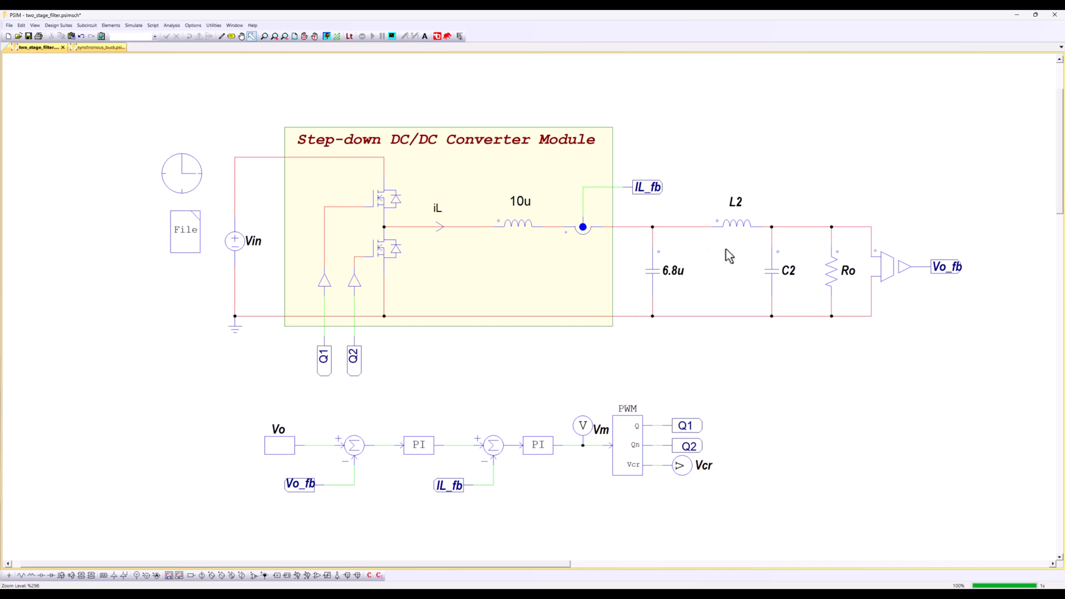
mouse_move(736, 246)
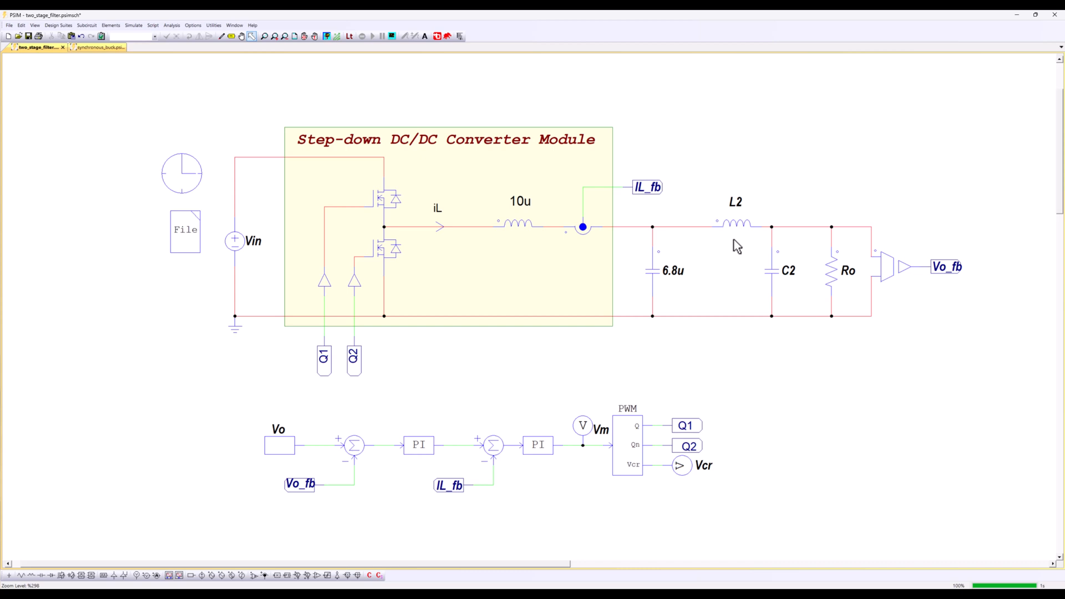
mouse_move(731, 232)
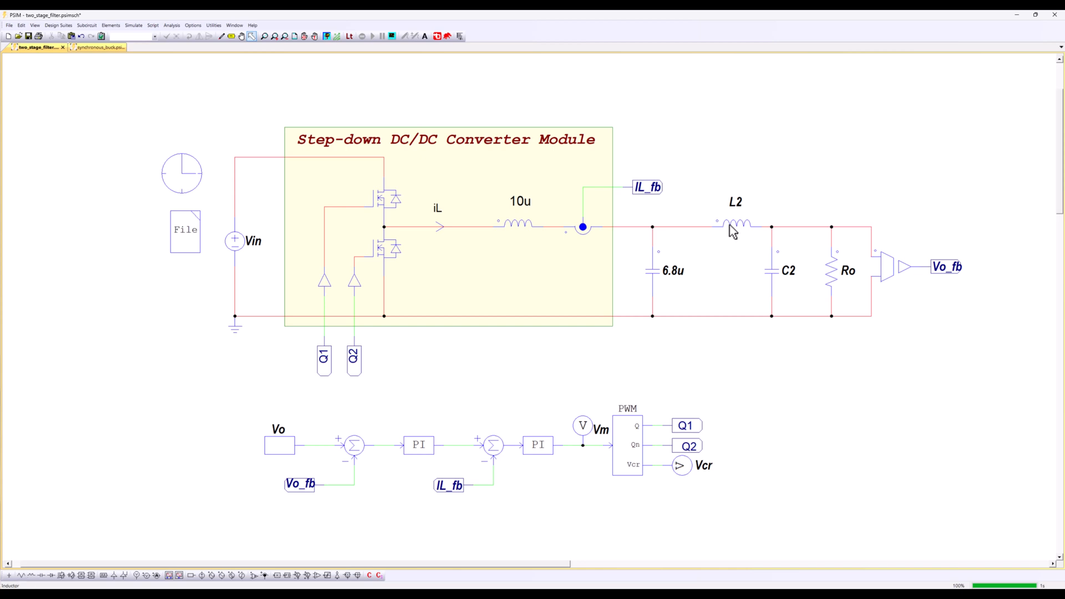
mouse_move(727, 162)
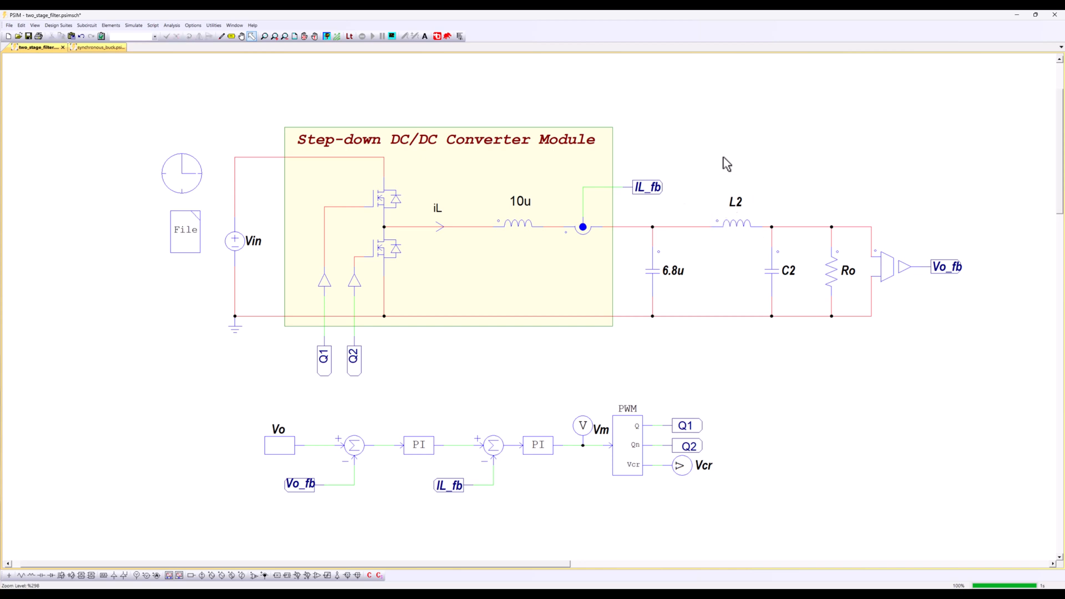
mouse_move(700, 173)
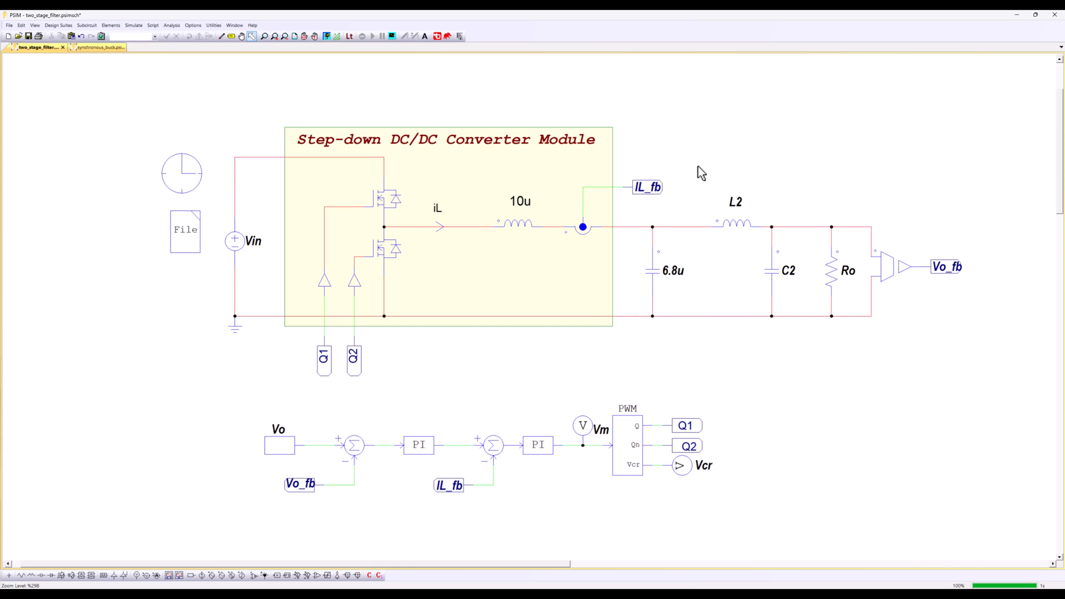
mouse_move(690, 192)
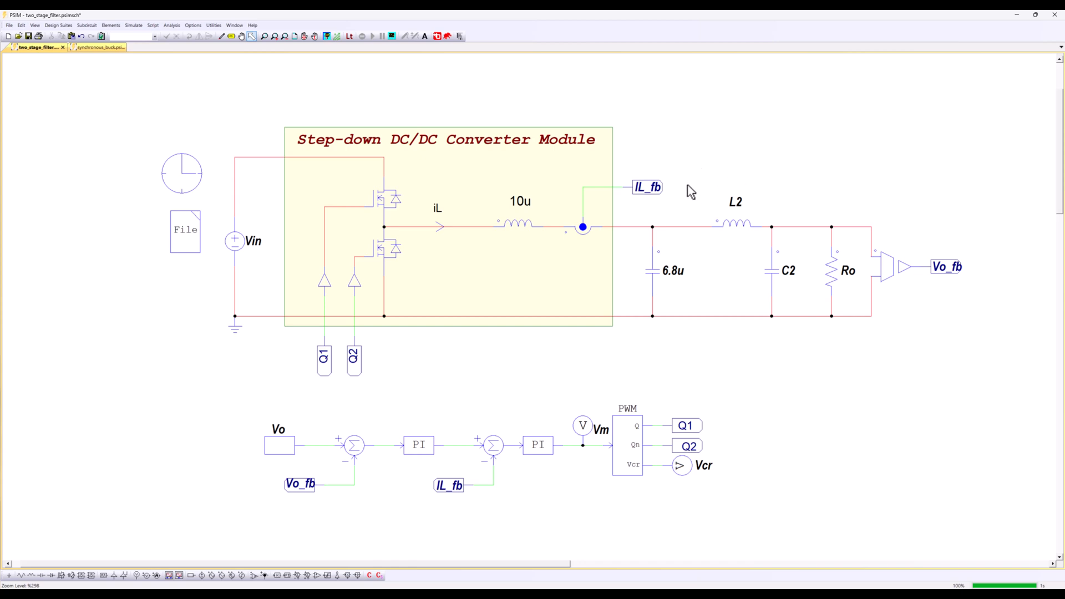
Review L2 = 60e-6 and C2 = 200e-6 in the parameter file and close it
double_click(184, 230)
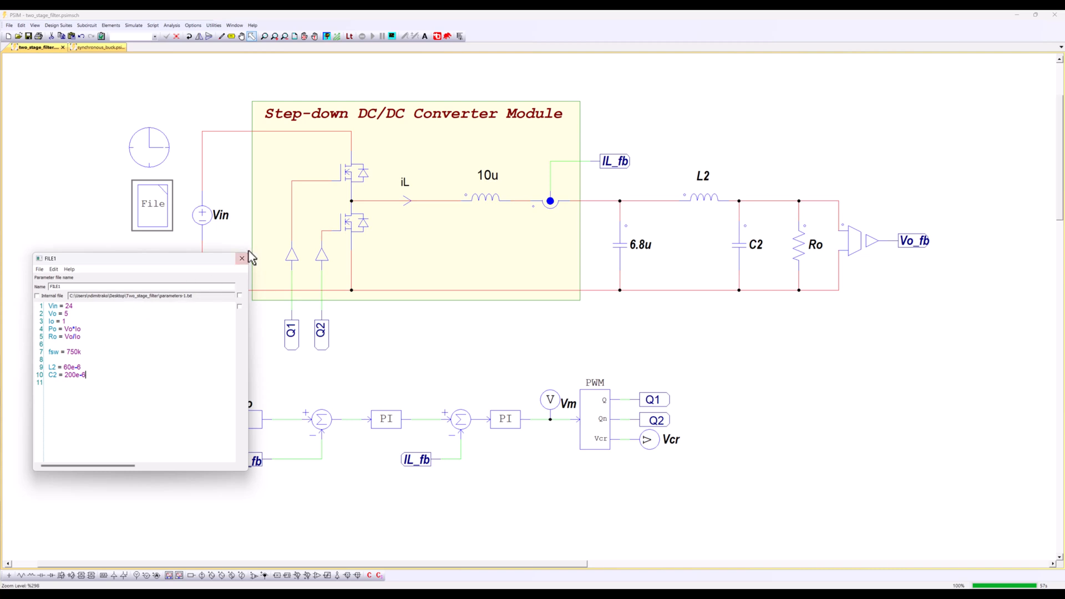
left_click(240, 258)
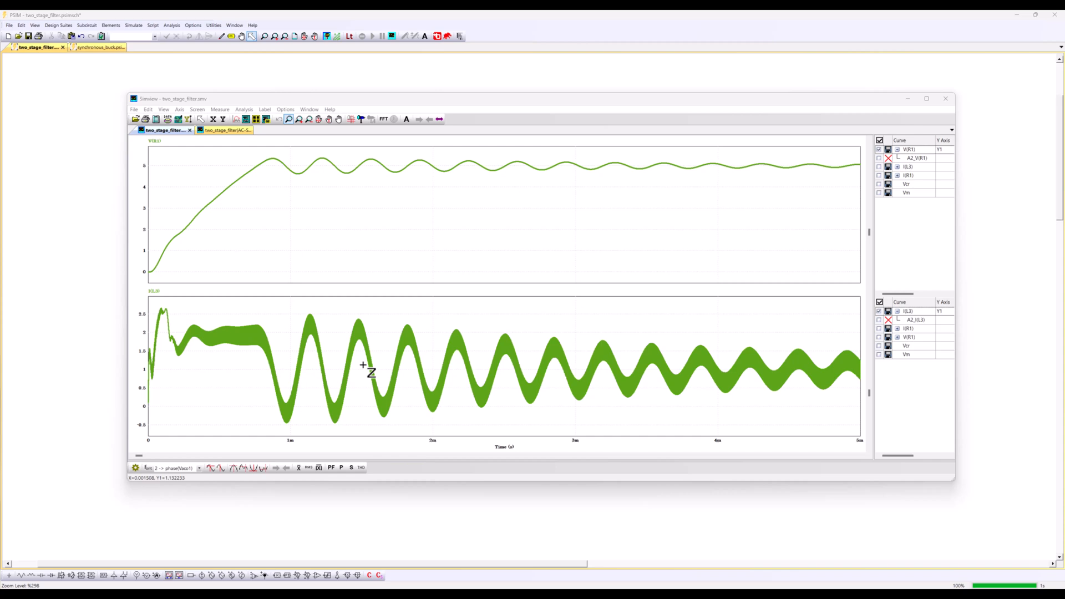
mouse_move(368, 371)
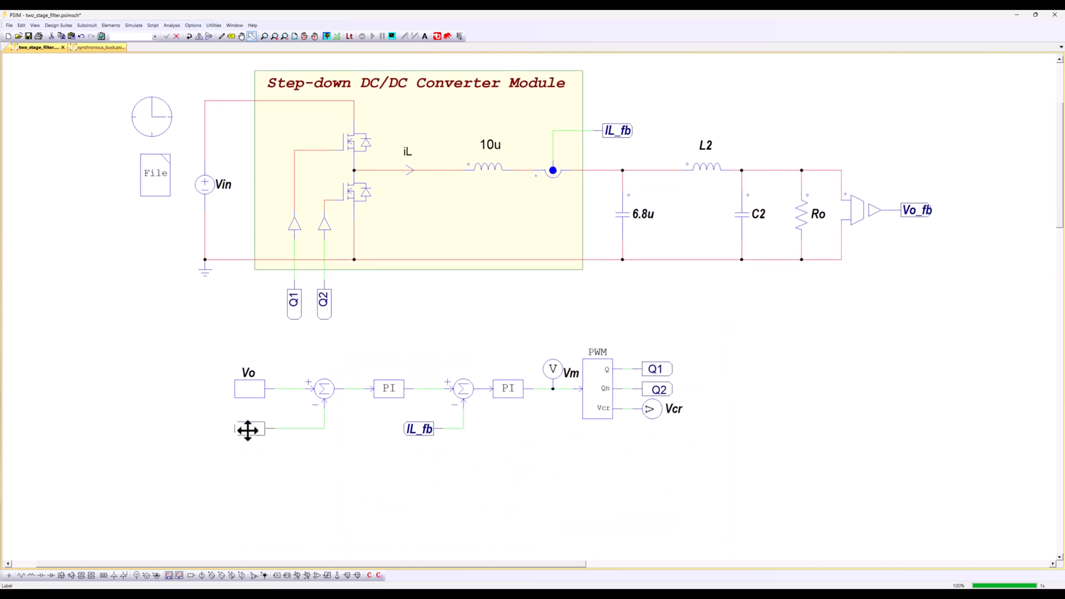
Zoom the Bode phase plot to the bump around 1–6 kHz
scroll("down", 3)
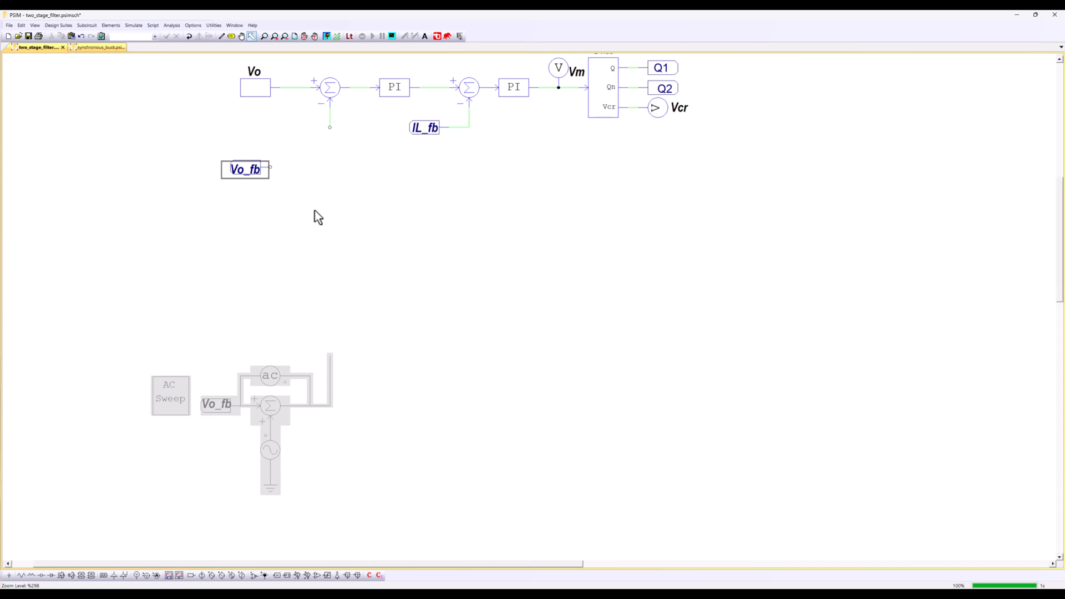
mouse_move(239, 210)
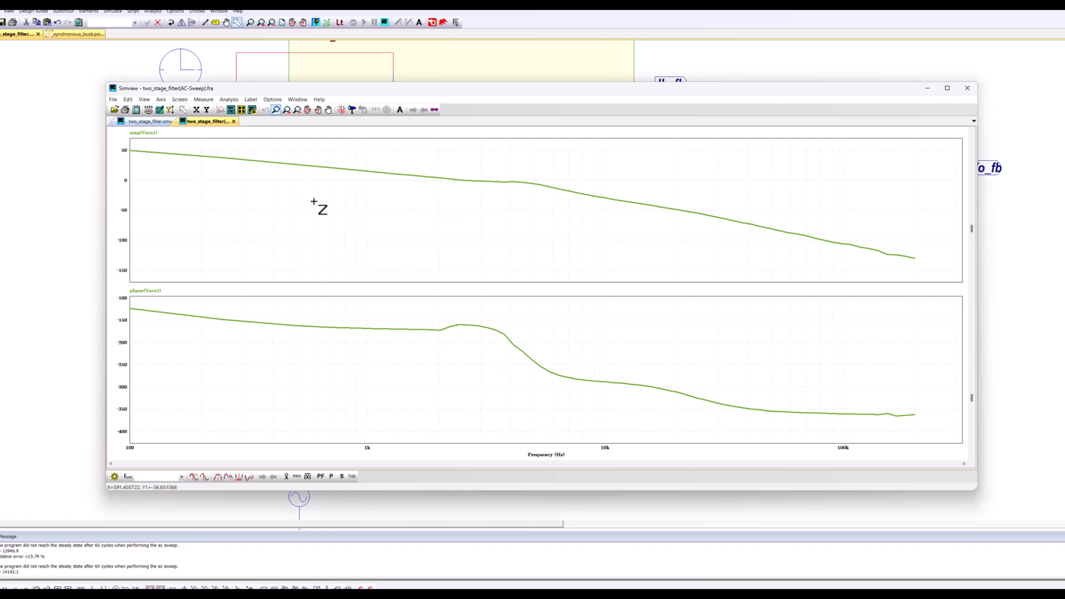
mouse_move(464, 352)
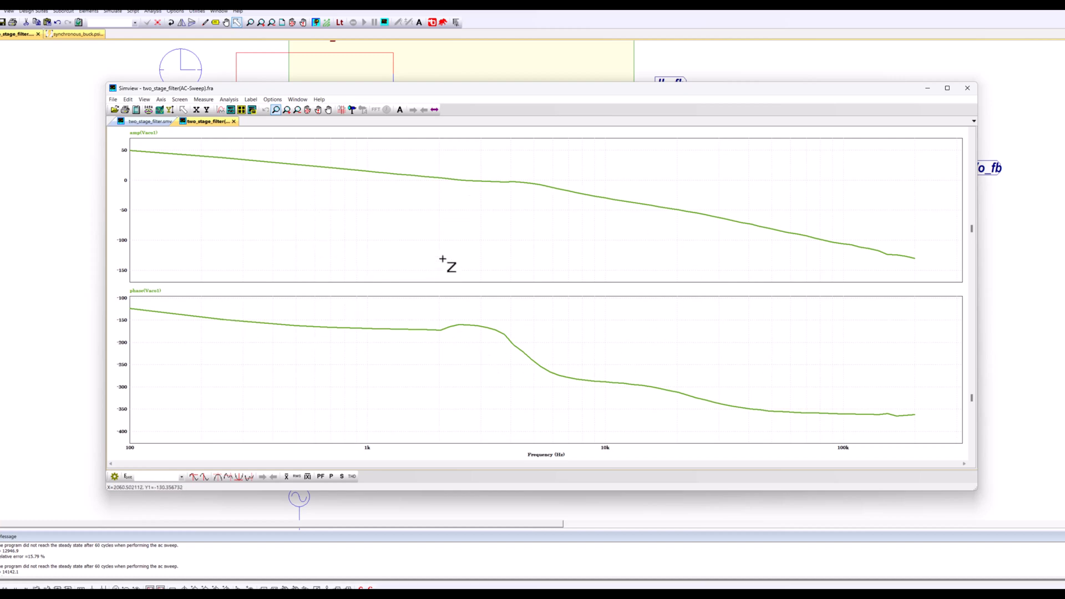
mouse_move(132, 341)
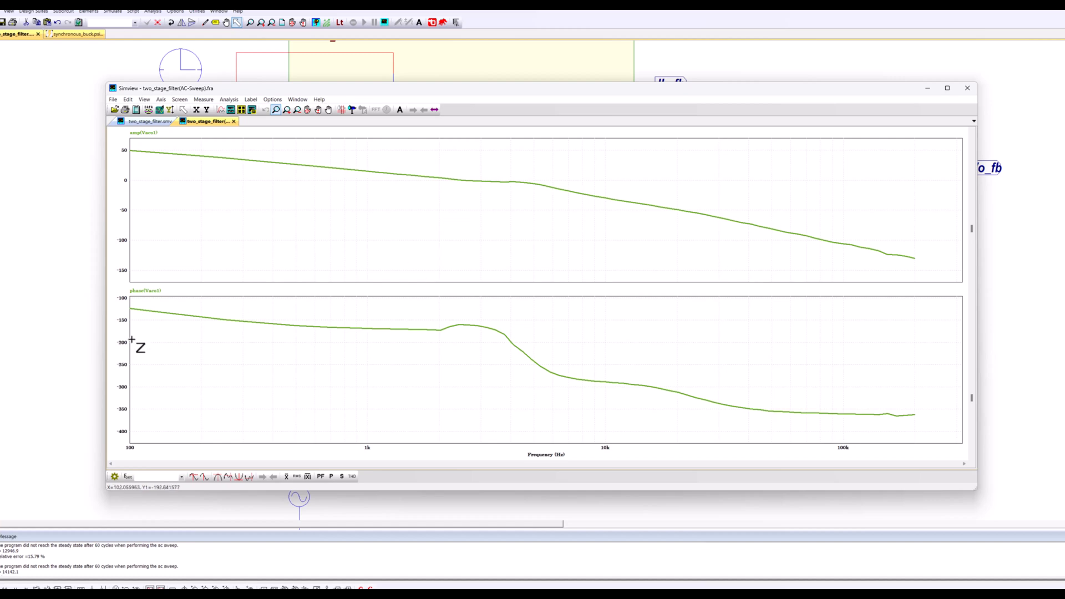
mouse_move(429, 177)
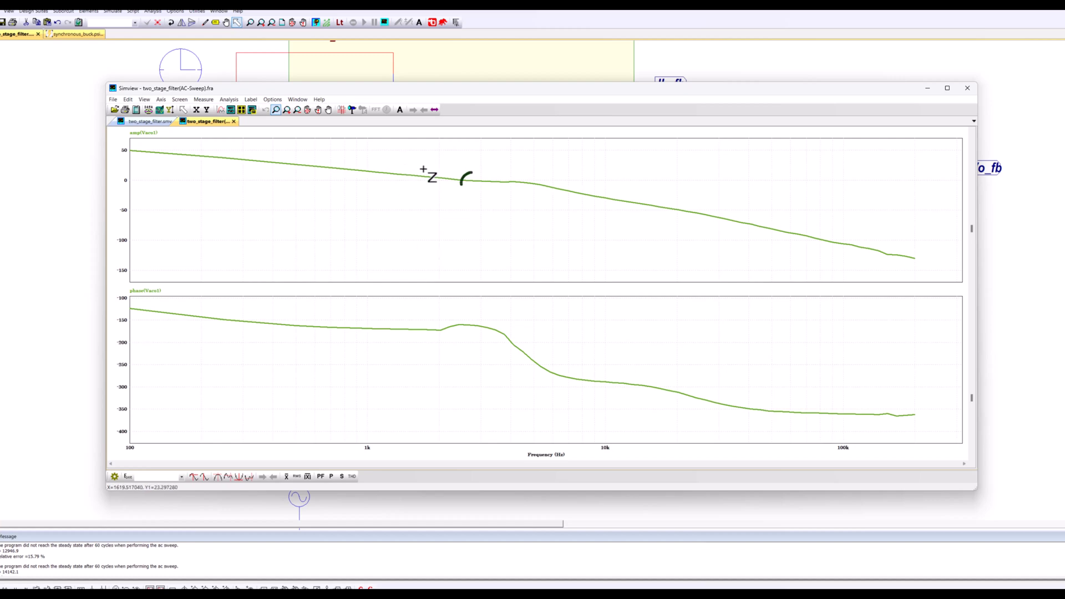
mouse_move(487, 193)
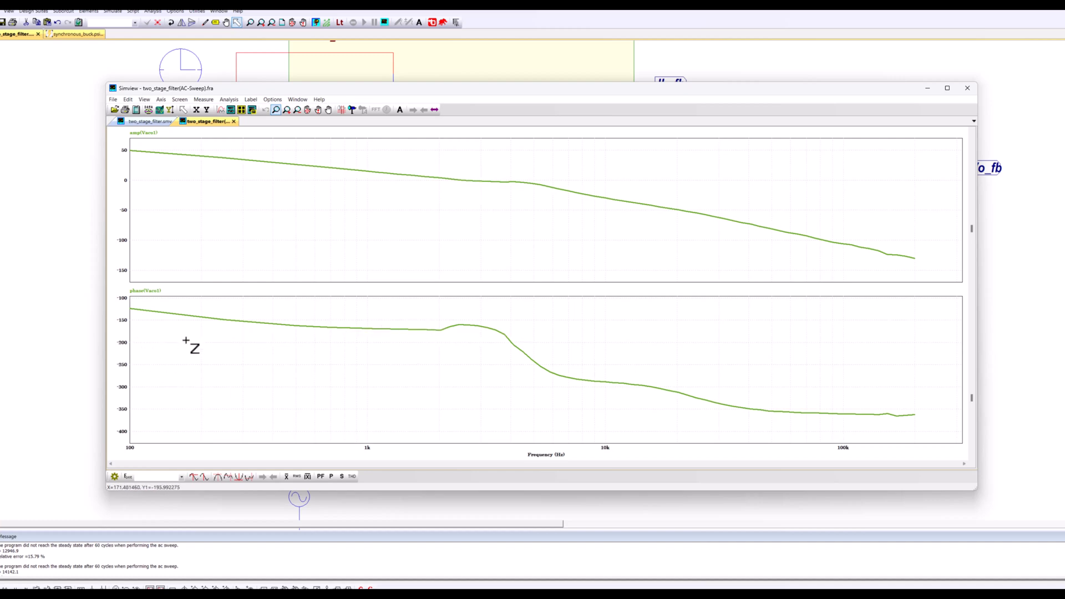
left_click_drag(412, 310, 559, 358)
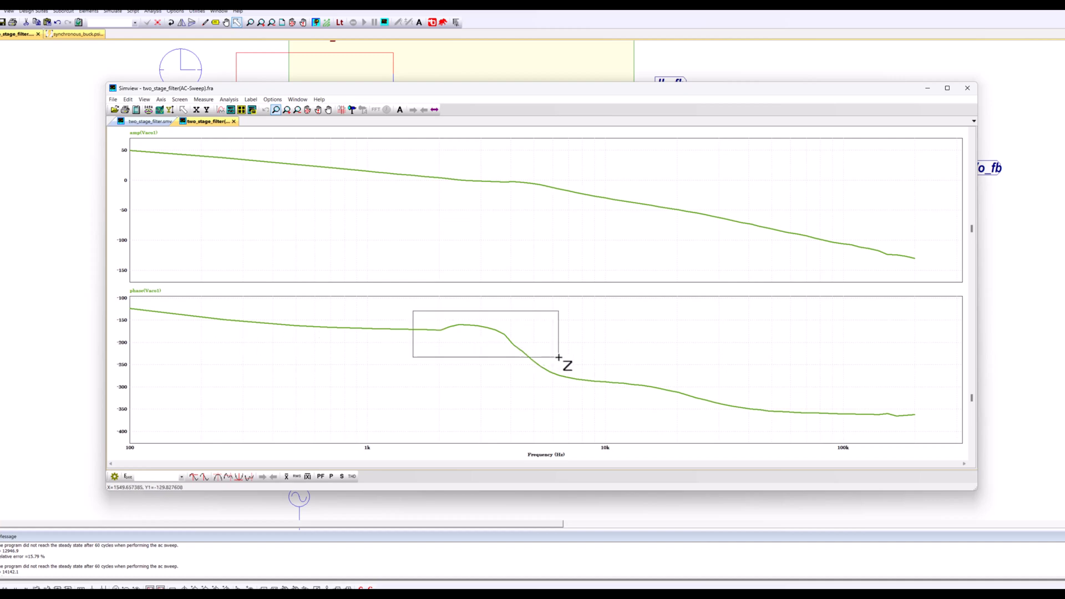
left_click_drag(413, 309, 559, 358)
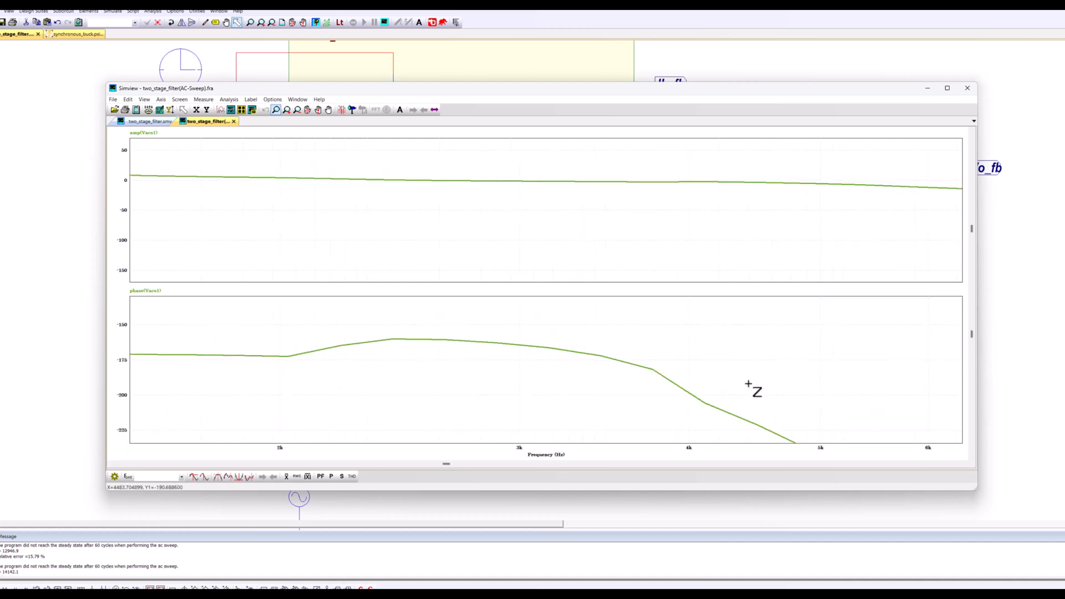
mouse_move(614, 182)
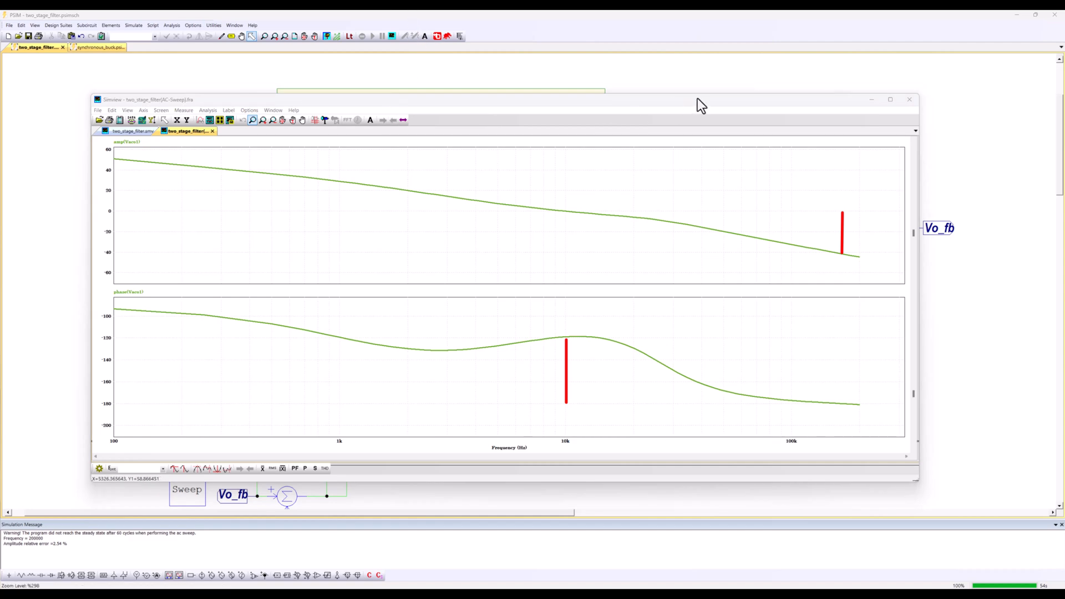
Inspect the rerun AC sweep Bode plot with markers near 10 kHz and 200 kHz
left_click(909, 99)
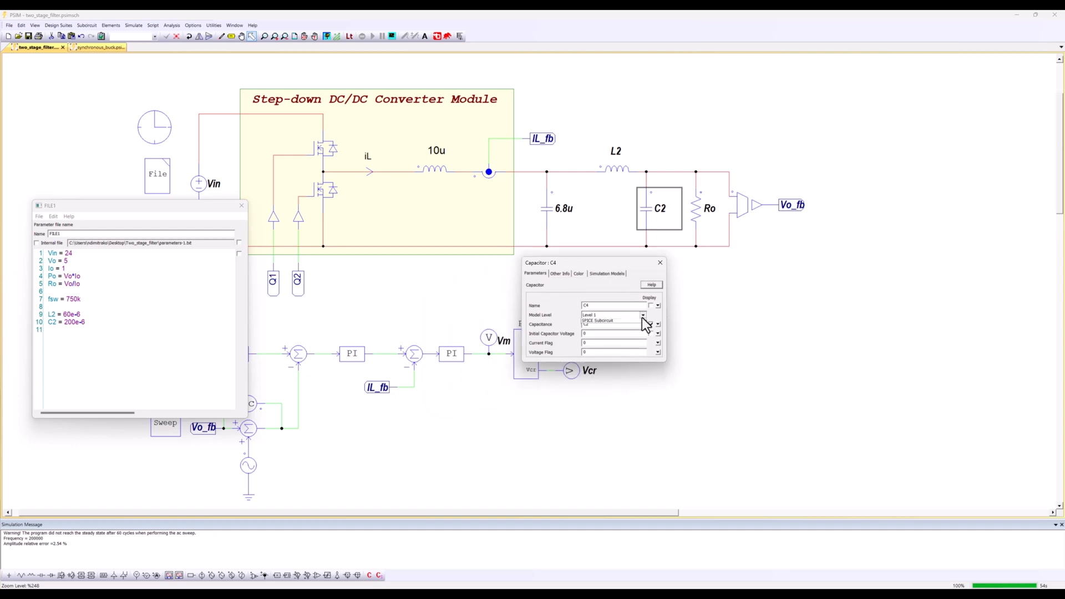
Close capacitor C4's parameter settings dialog
left_click(643, 314)
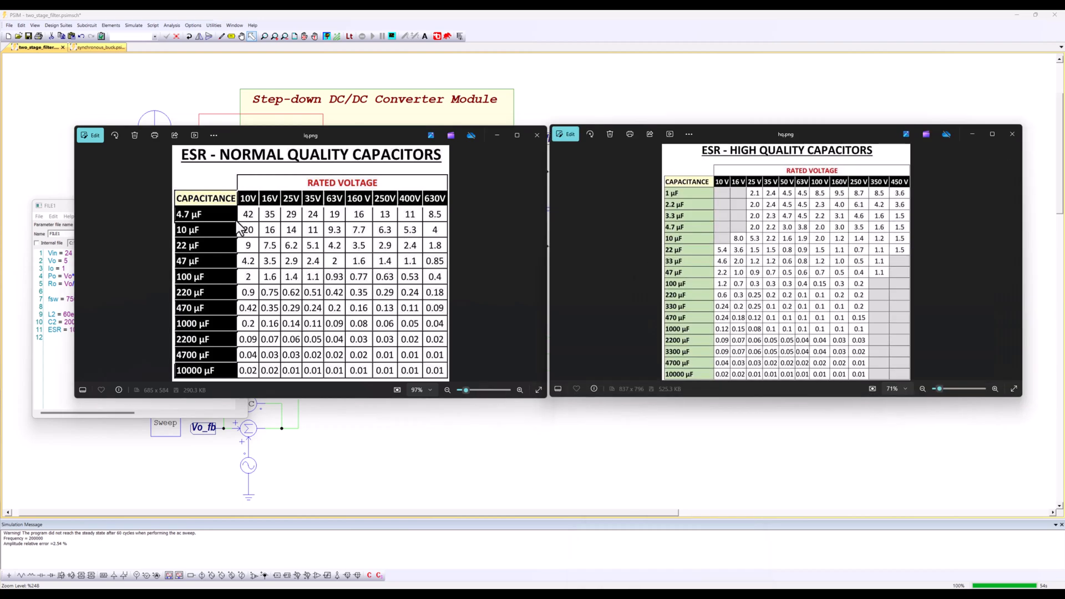
mouse_move(371, 164)
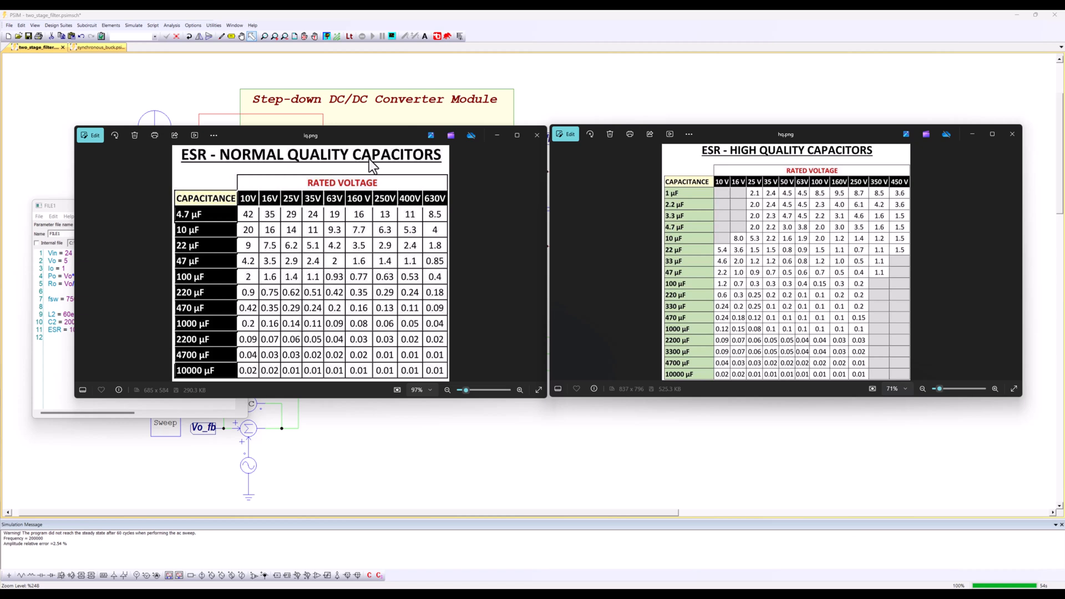
mouse_move(794, 183)
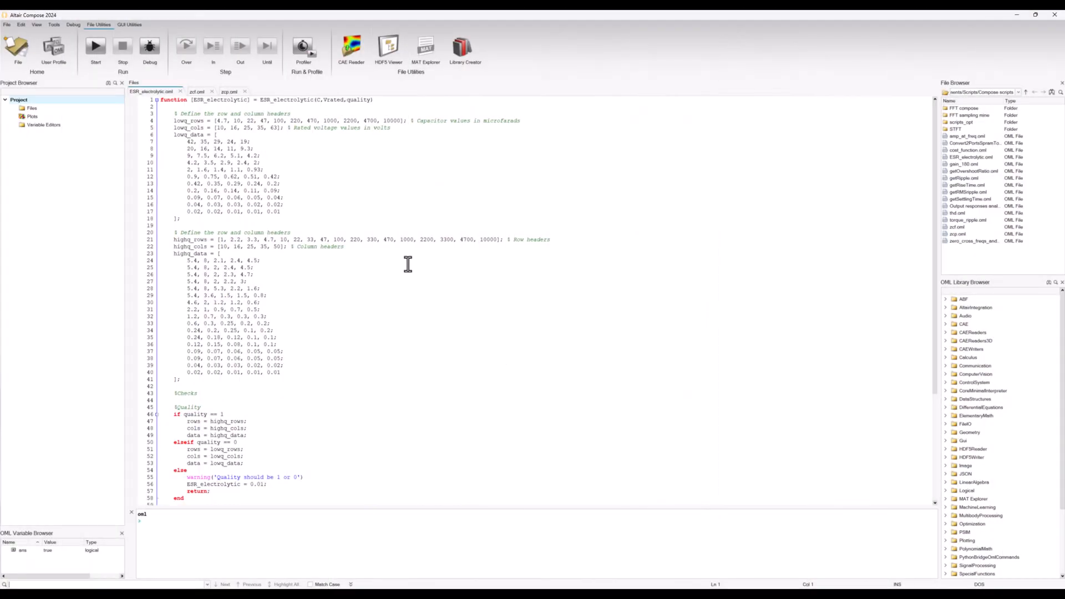
mouse_move(302, 204)
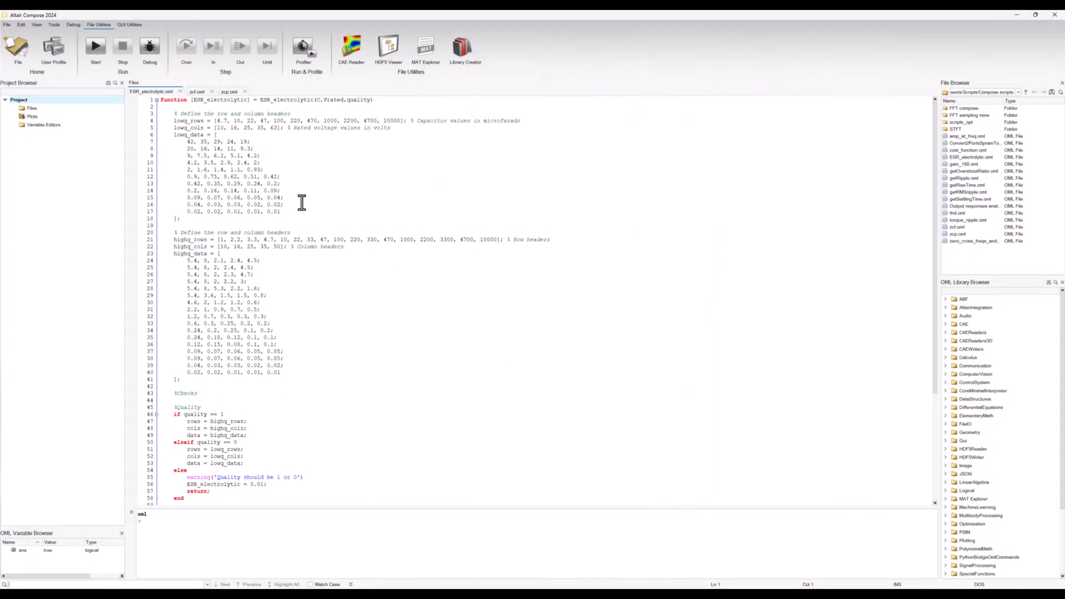
Review the lowq_data and highq_data ESR tables in ESR_electrolytic.oml in Altair Compose
left_click(200, 212)
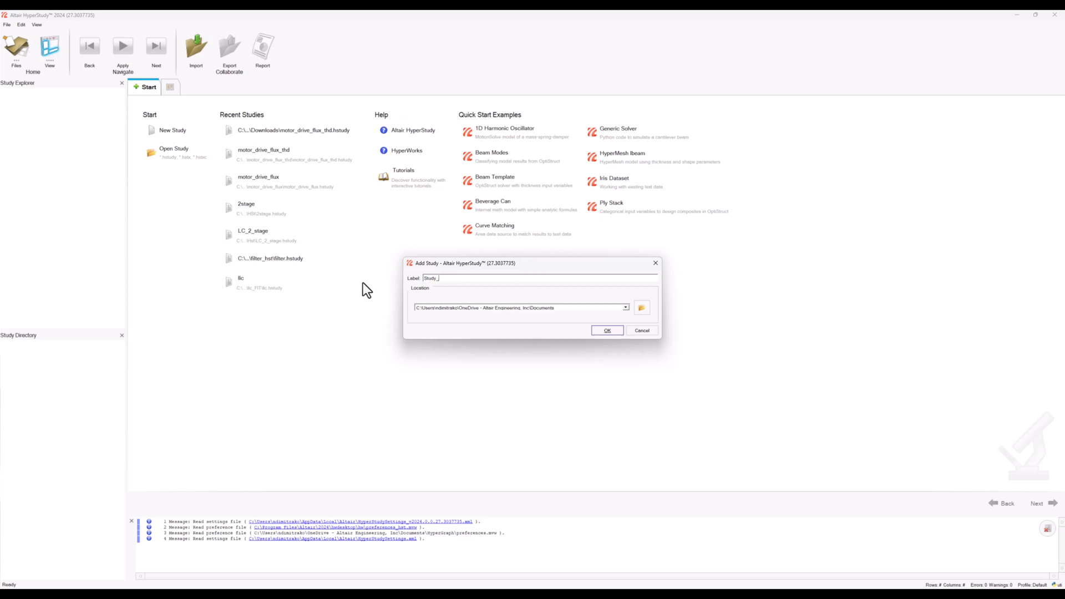
Create study filter_opt with a PSIM model loading two_stage_filter.psimsch
type("filter_opt")
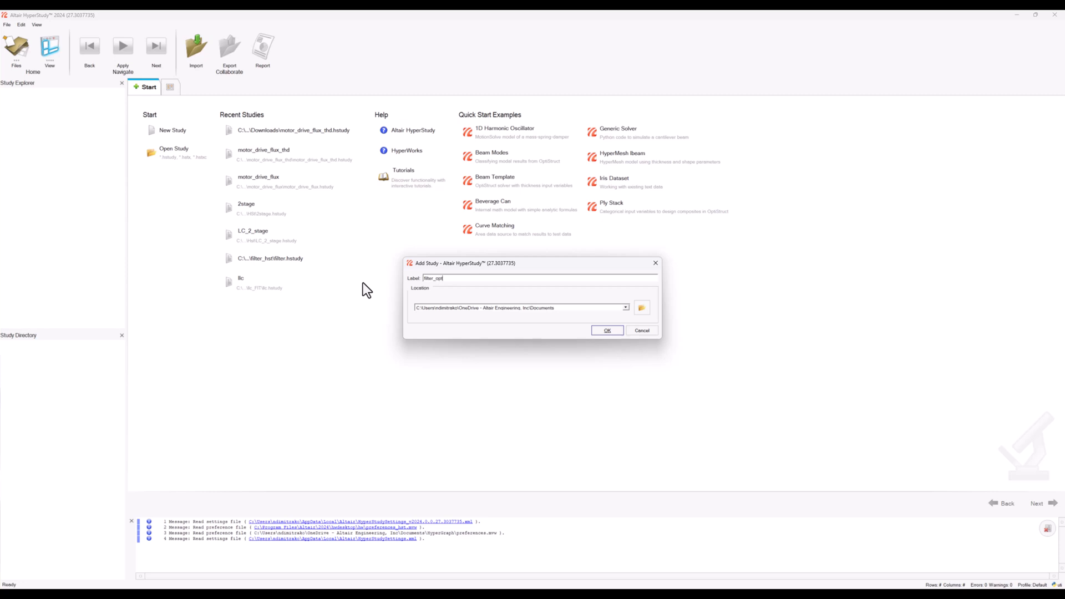
left_click(607, 330)
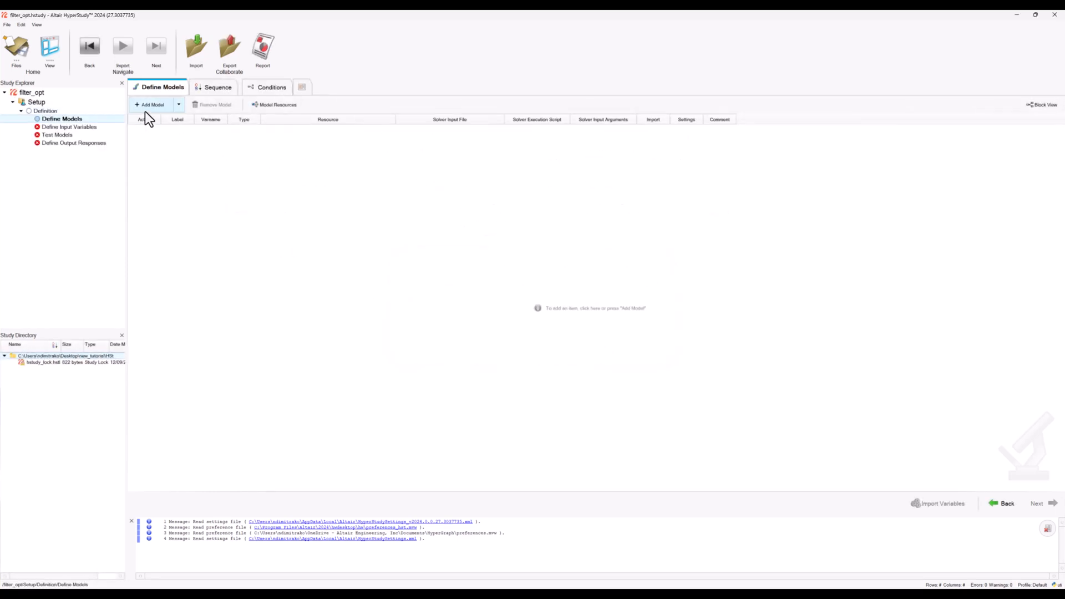
left_click(148, 105)
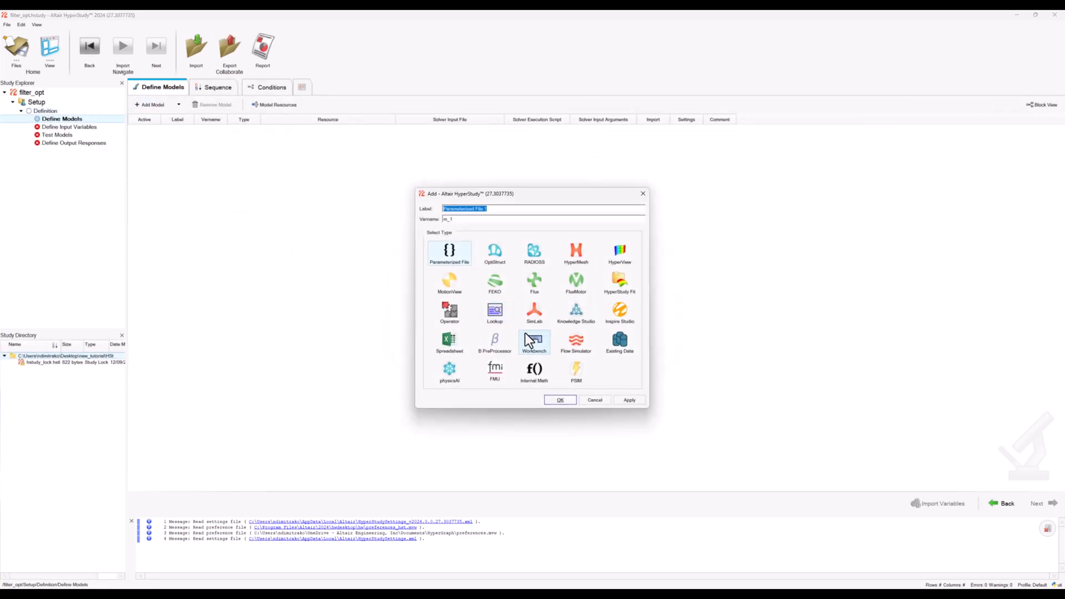
left_click(560, 400)
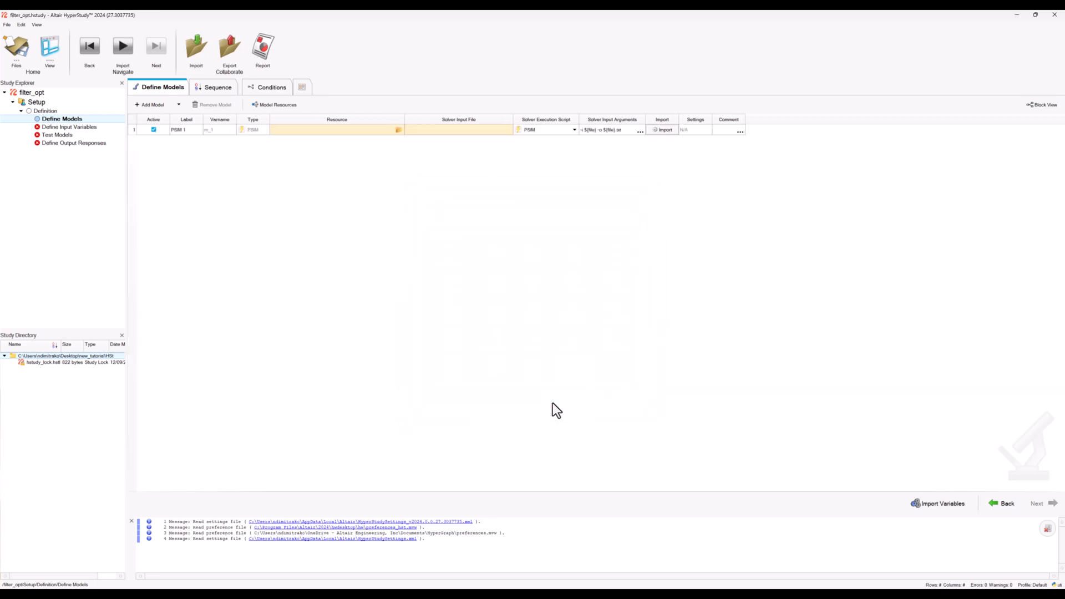
left_click(398, 130)
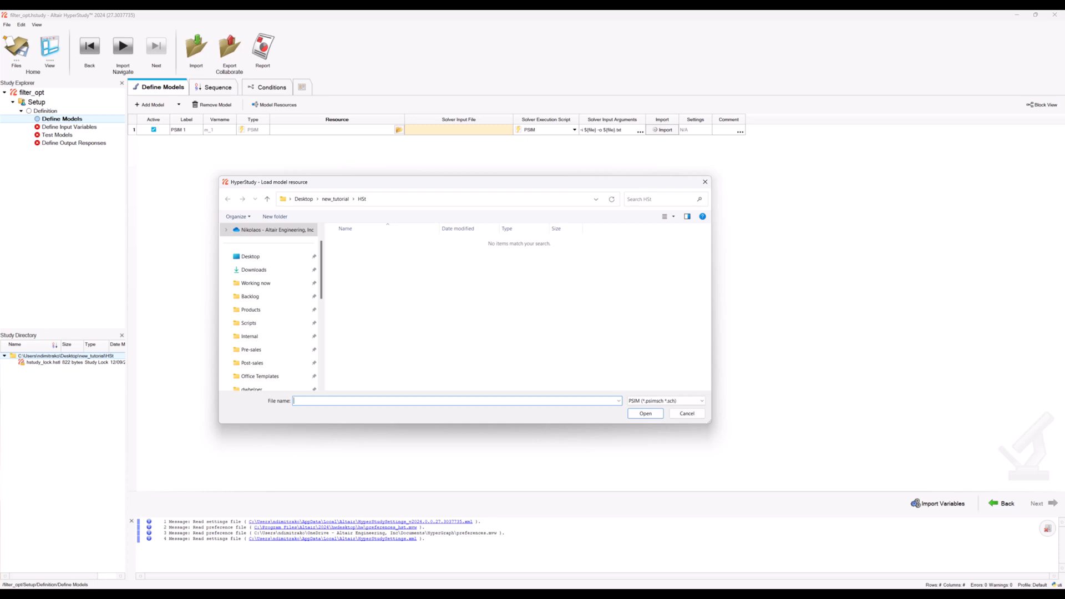
left_click(645, 413)
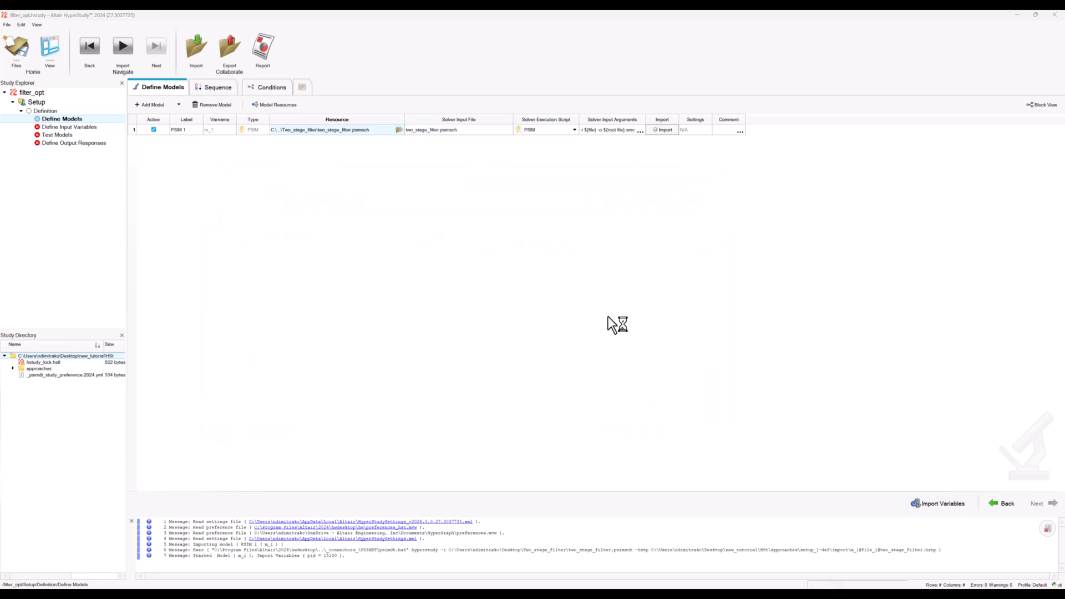
Import only the C2, ESR and L2 parameters from the PSIM model
left_click(662, 129)
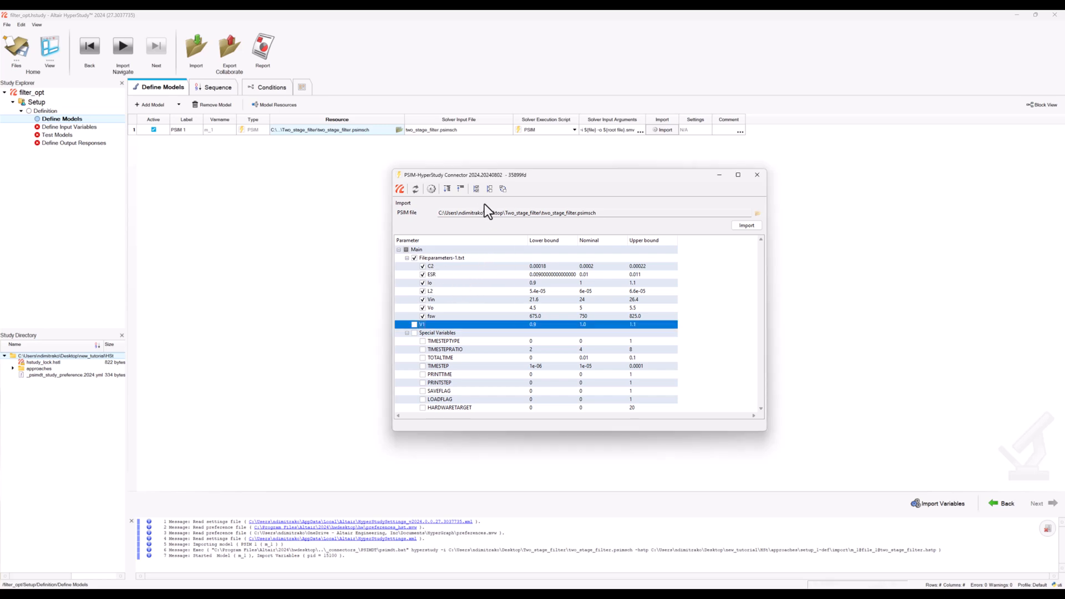
left_click(415, 258)
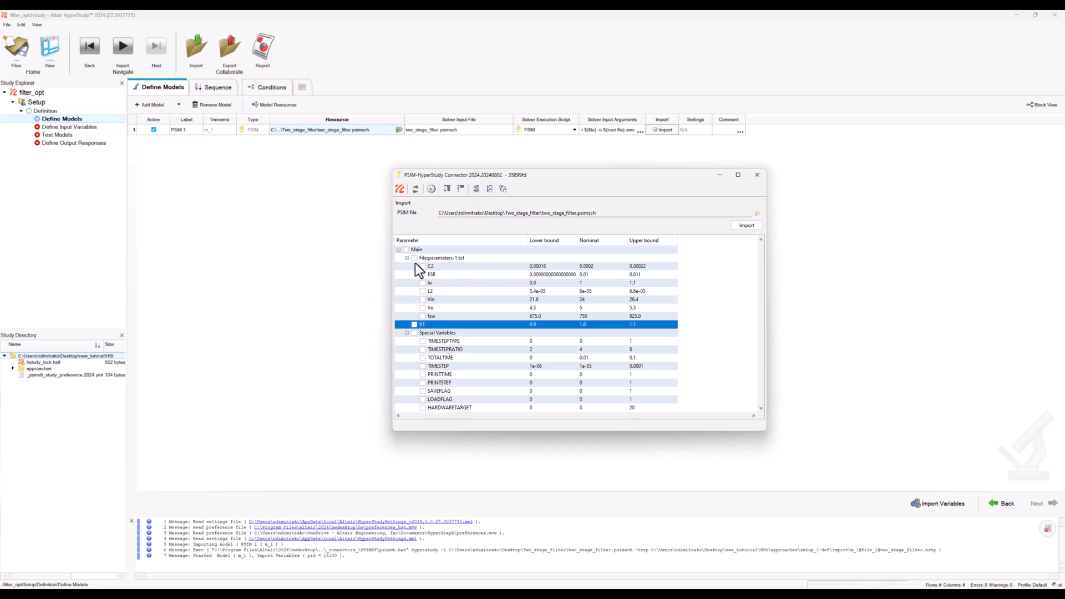
left_click(422, 265)
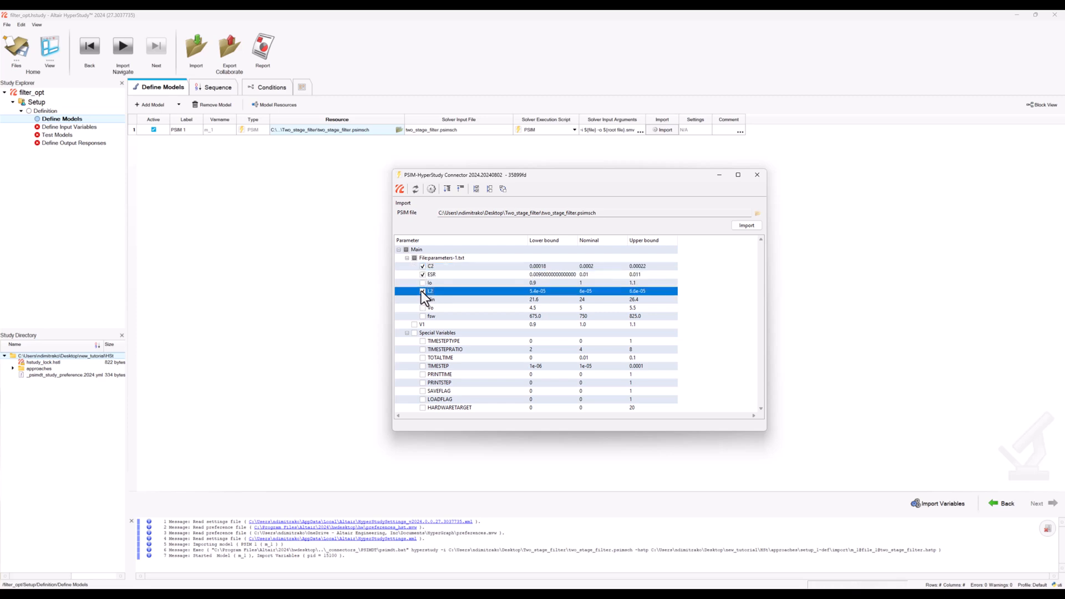
left_click(423, 290)
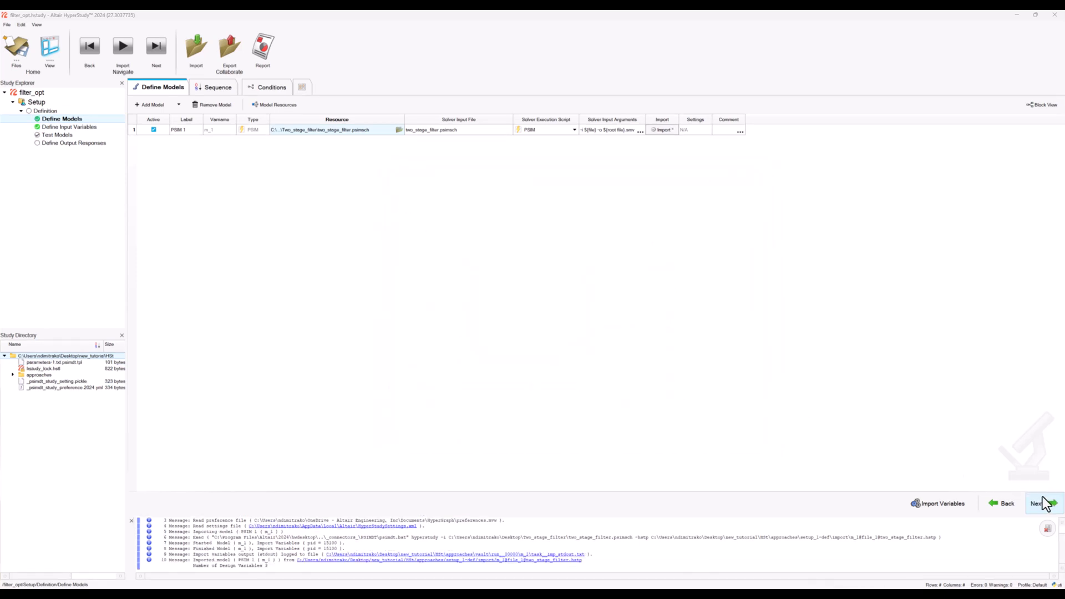
Add input variables Vrated, Quality and C2_in_uF, plus an Internal Math model
left_click(1043, 503)
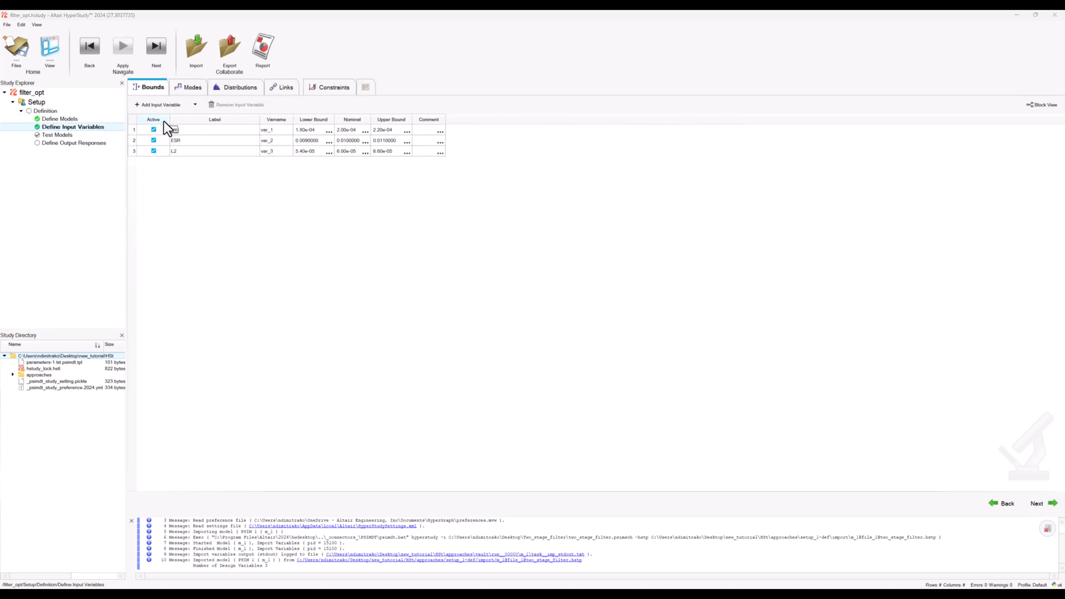
mouse_move(161, 111)
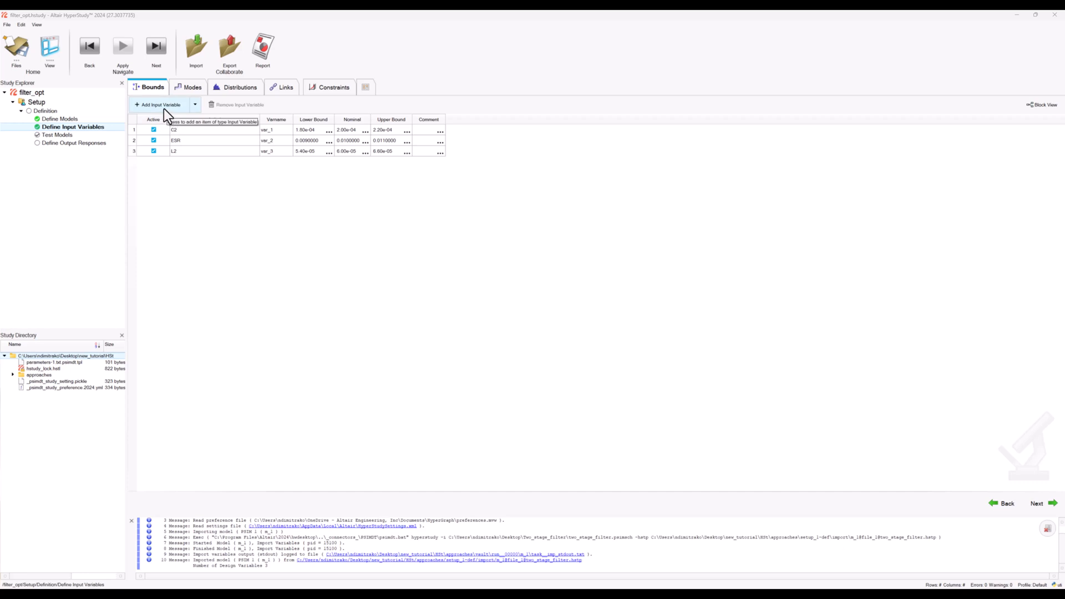
left_click(158, 104)
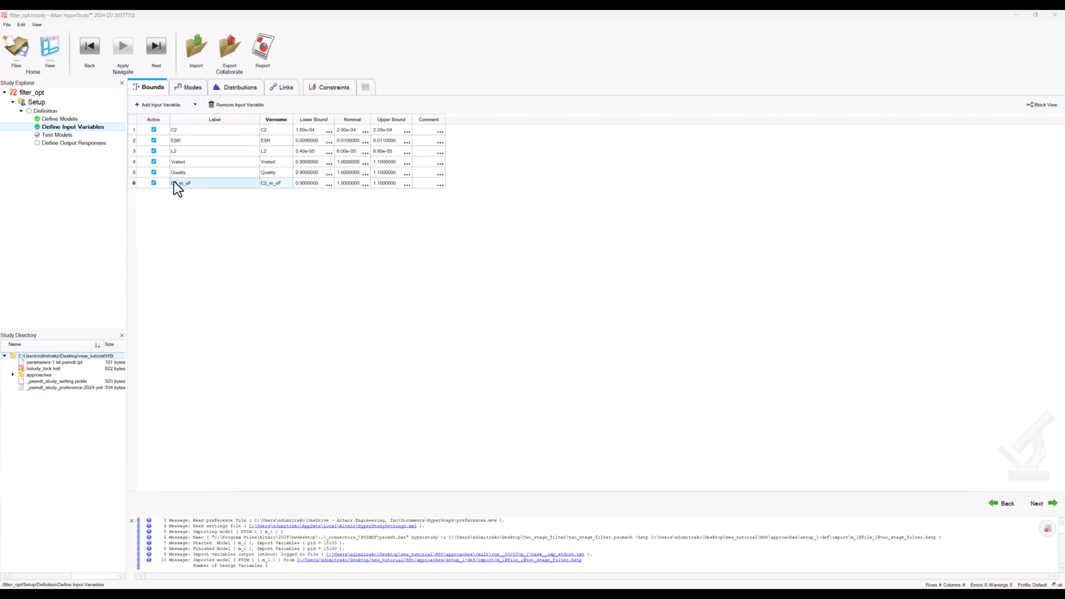
left_click(59, 119)
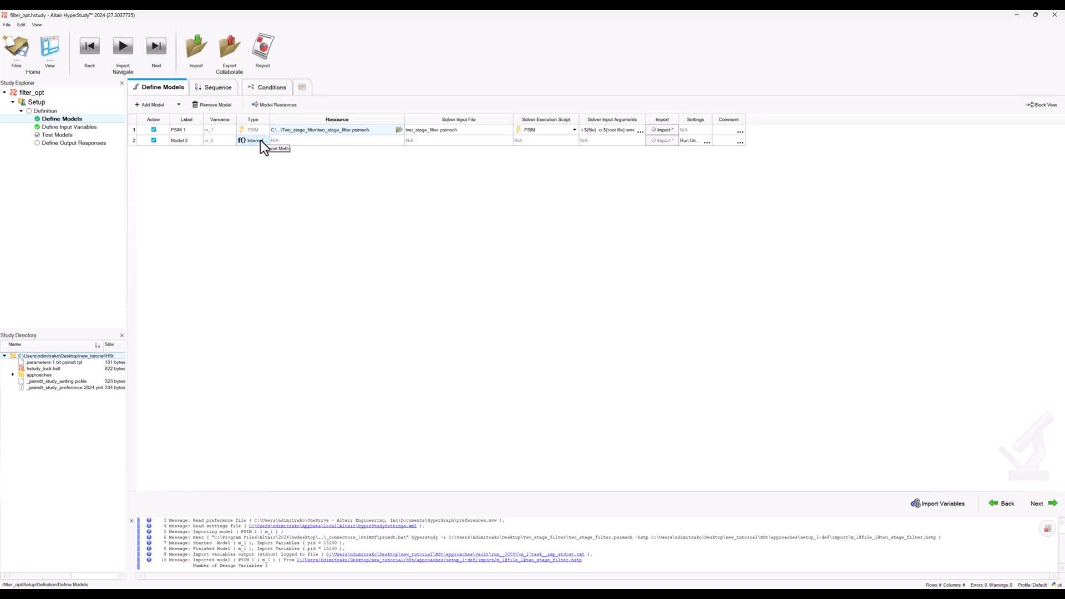
left_click(69, 127)
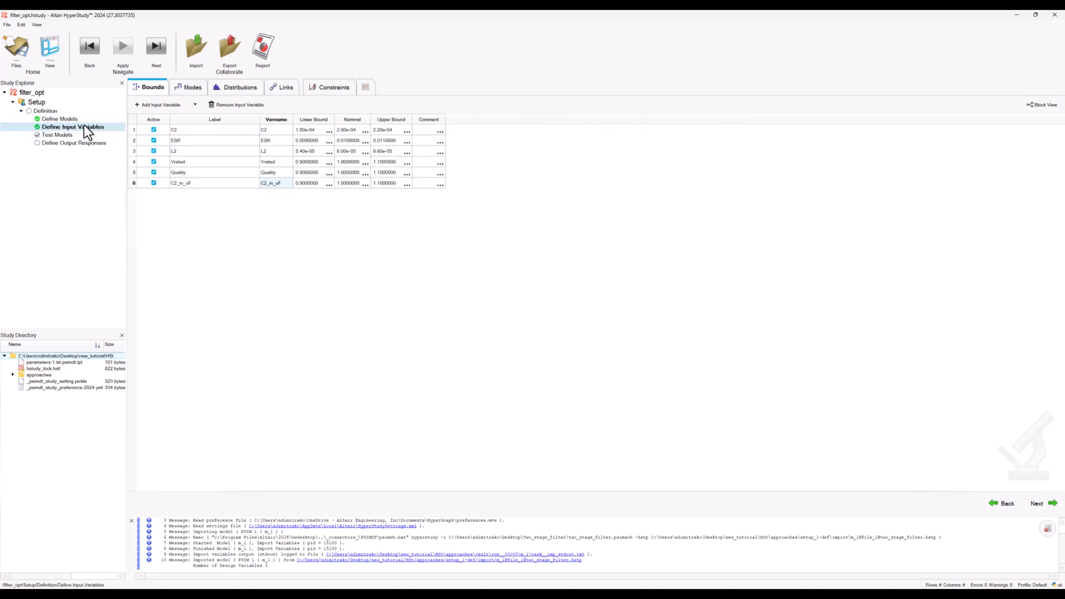
left_click(180, 150)
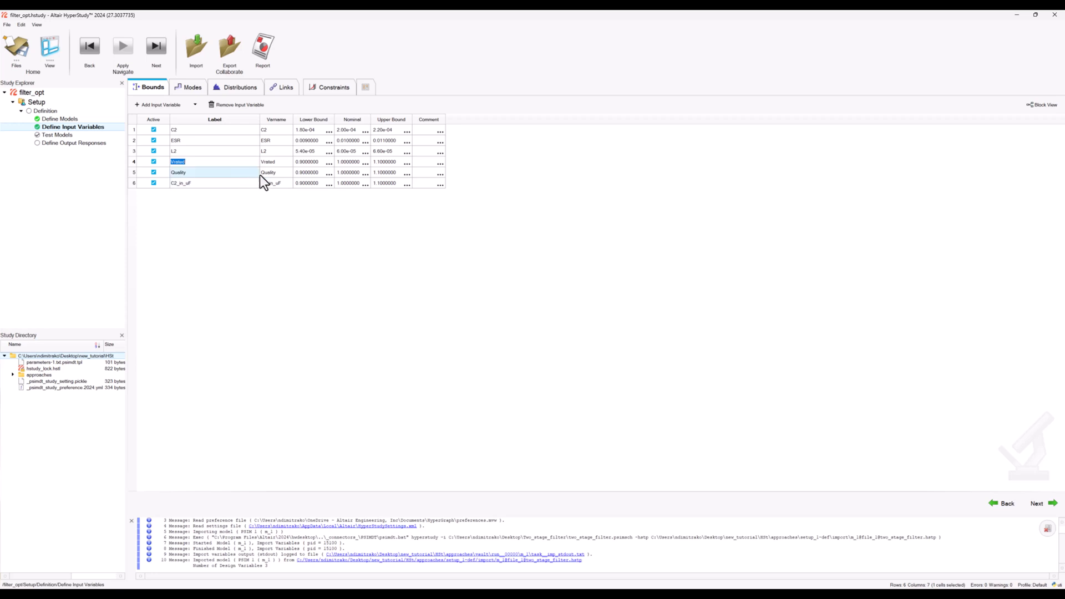
Review the Vrated, Quality and C2 variables on the Links tab
left_click(178, 172)
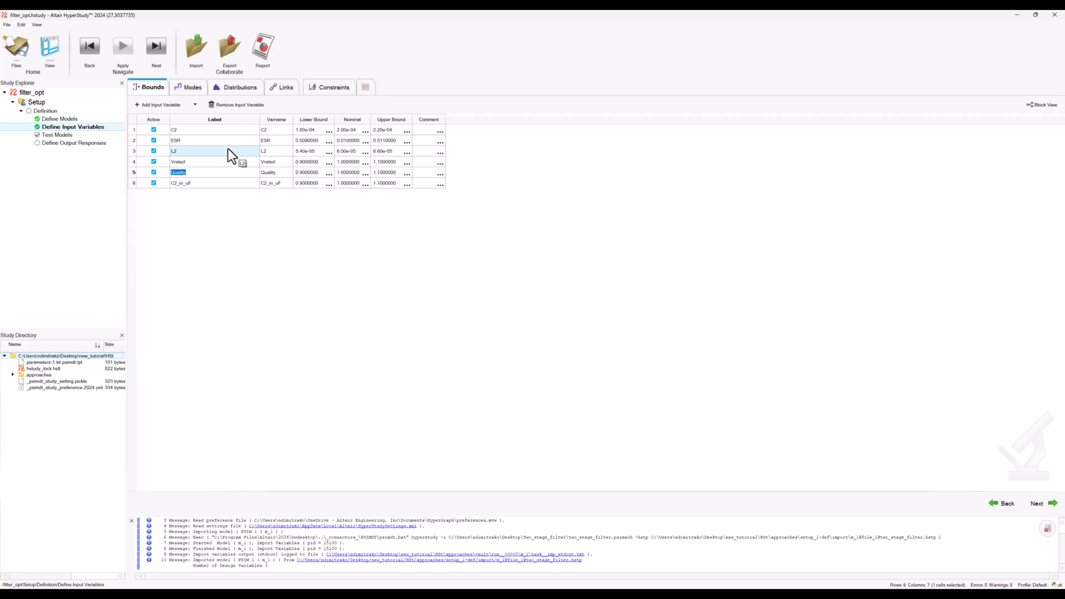
left_click(281, 87)
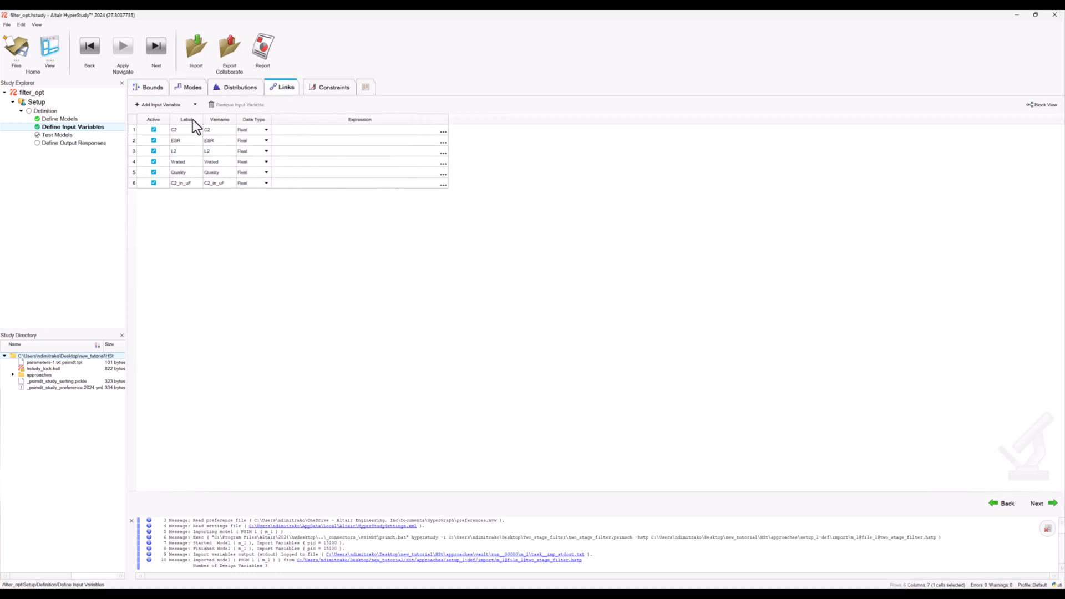
left_click(351, 129)
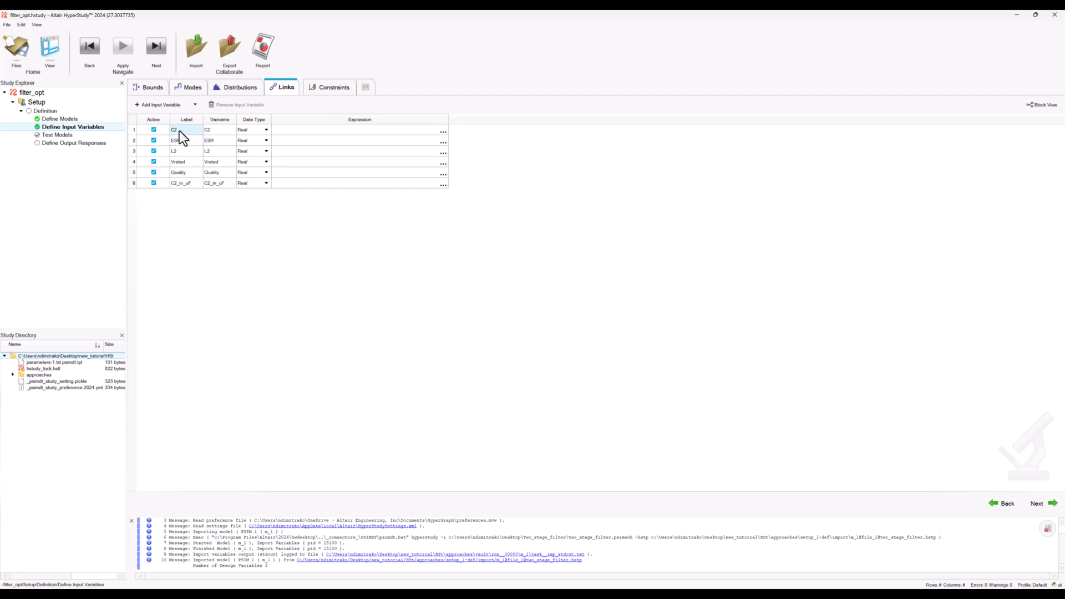
left_click(359, 140)
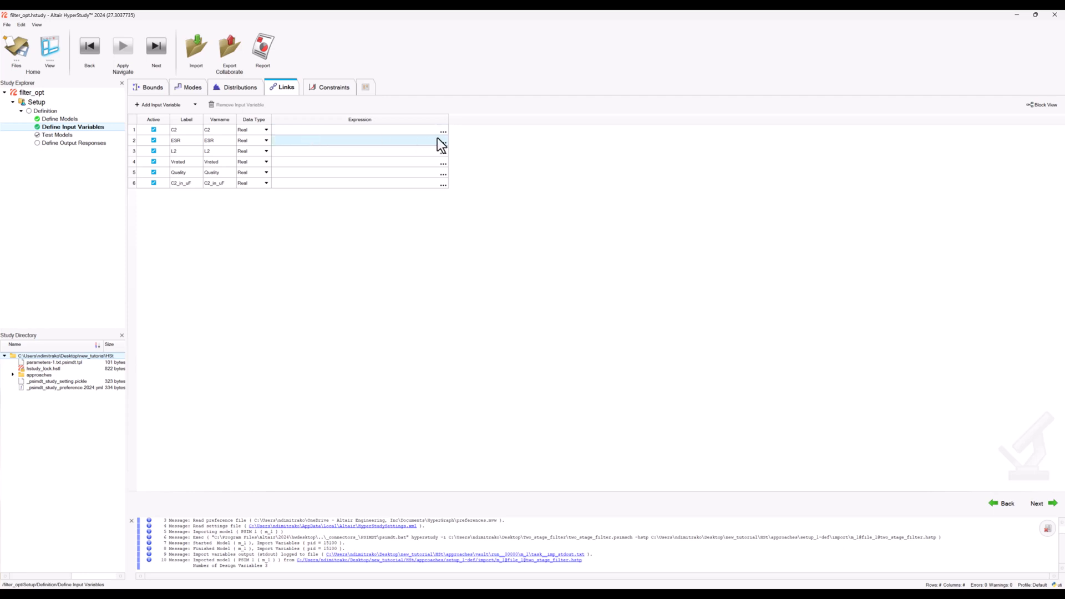
Link C2 to the expression C2_in_uF*1e-6
left_click(359, 130)
type("C2_in_uF*1e-6")
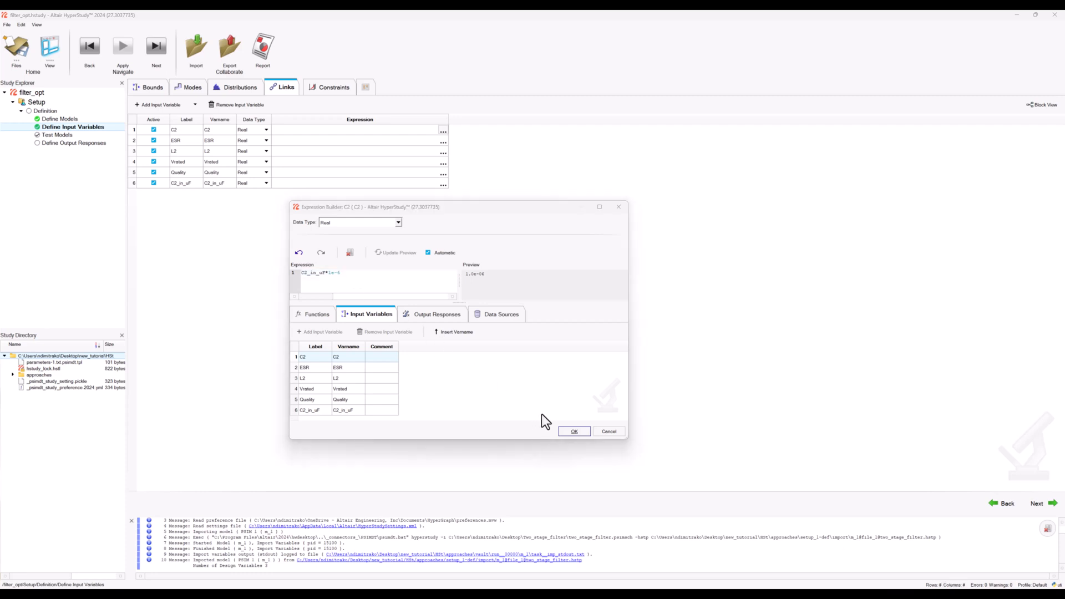
left_click(574, 432)
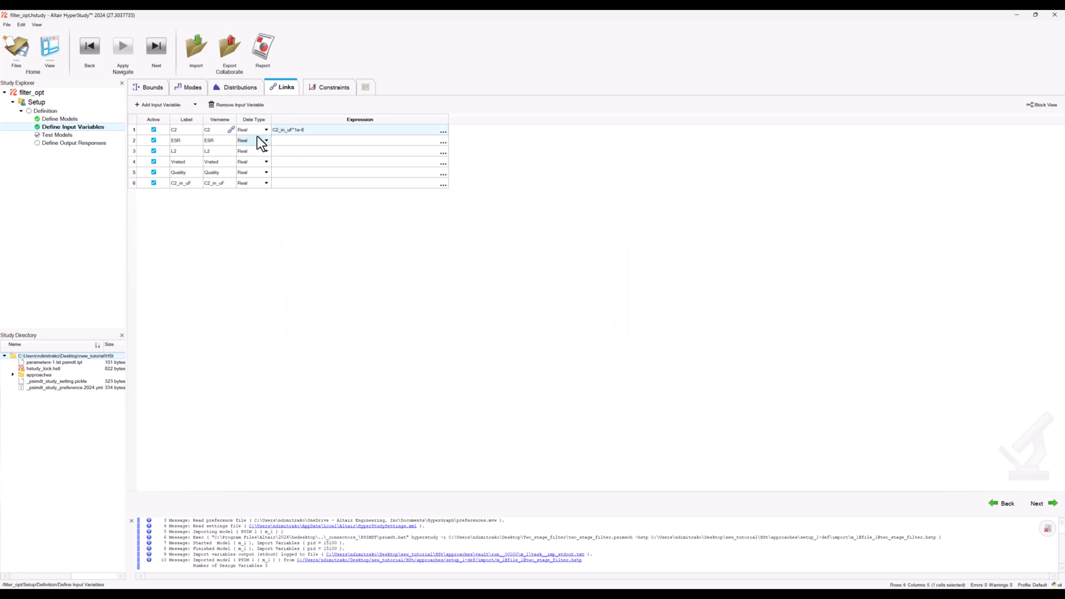
left_click(148, 87)
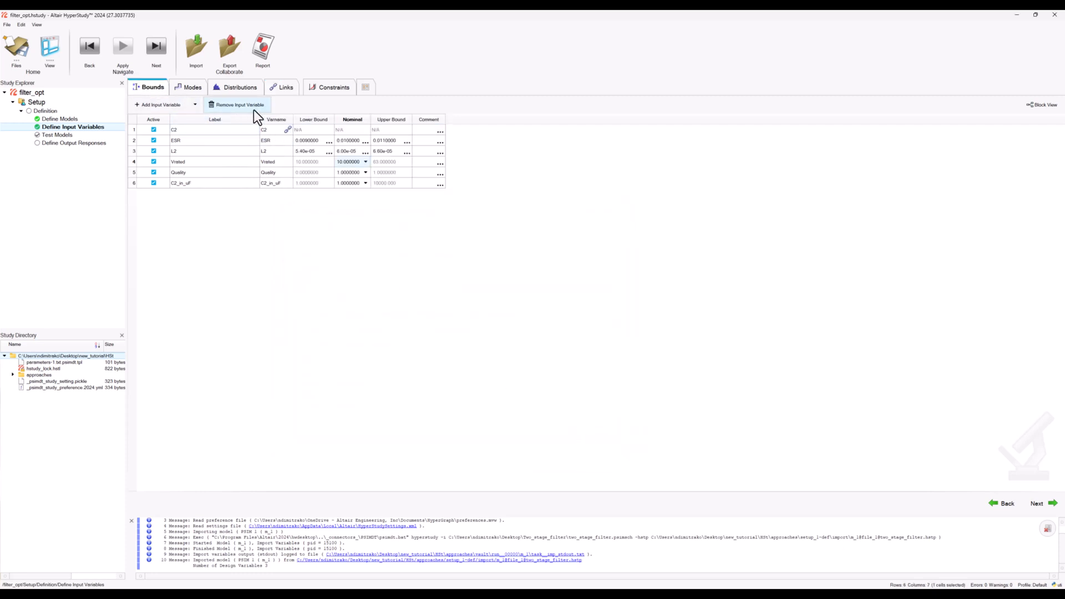
Link ESR to the expression ESR_electrolytic(C2_in_uF,Vrated,Quality)
left_click(282, 87)
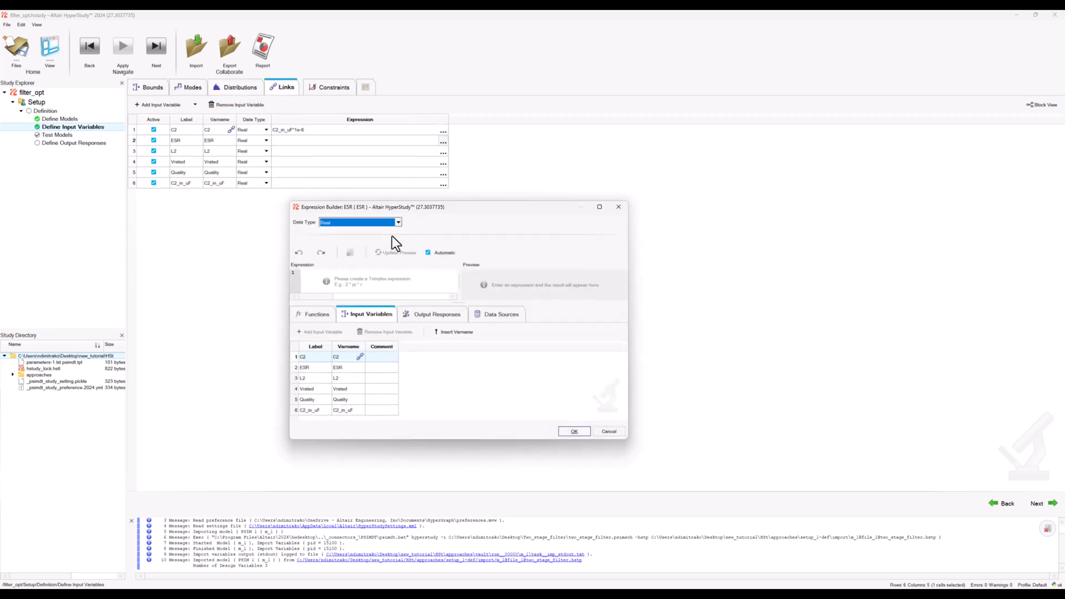
type("ESR_electrolytic")
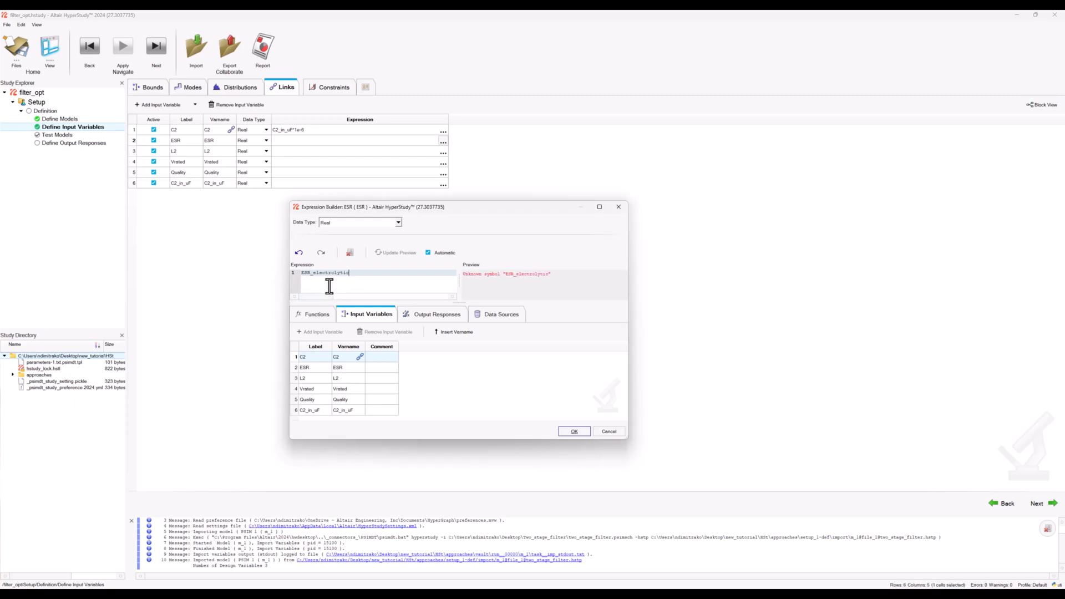
type("(C2_in_uF,Vrated,")
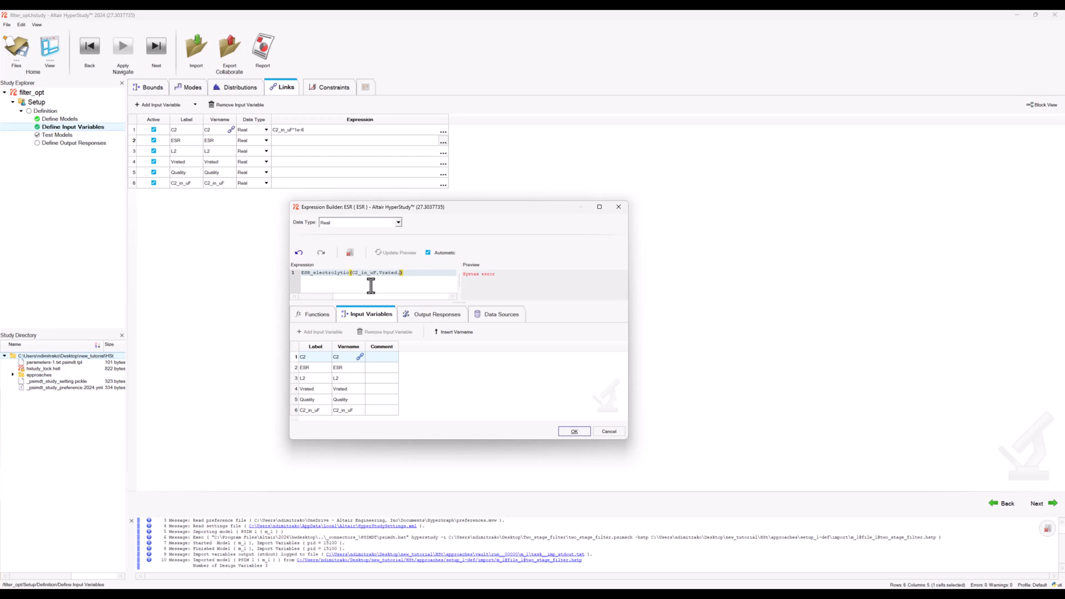
type("Quality")
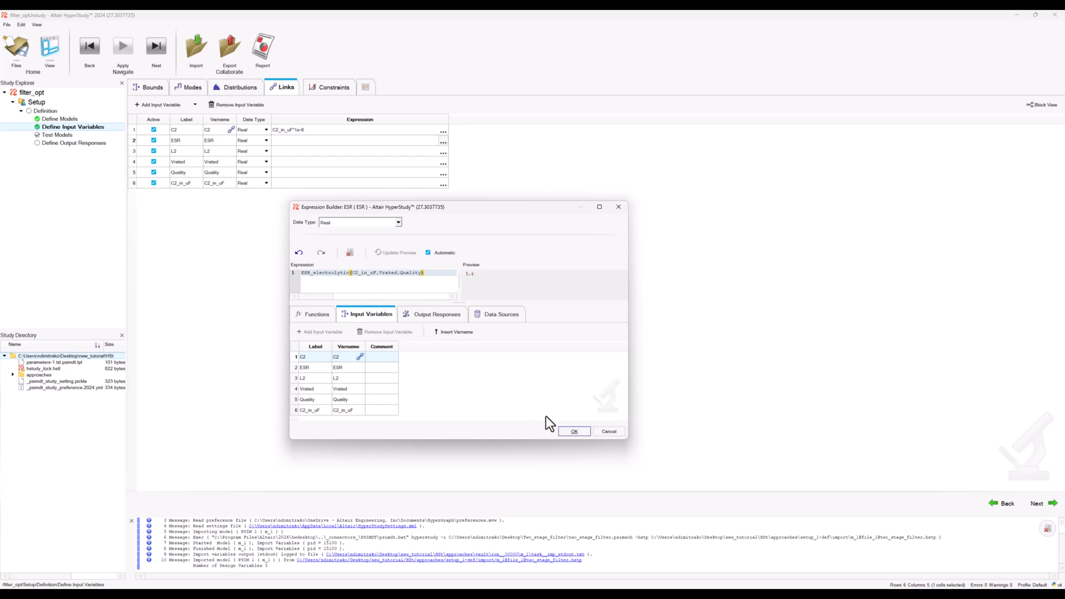
mouse_move(575, 432)
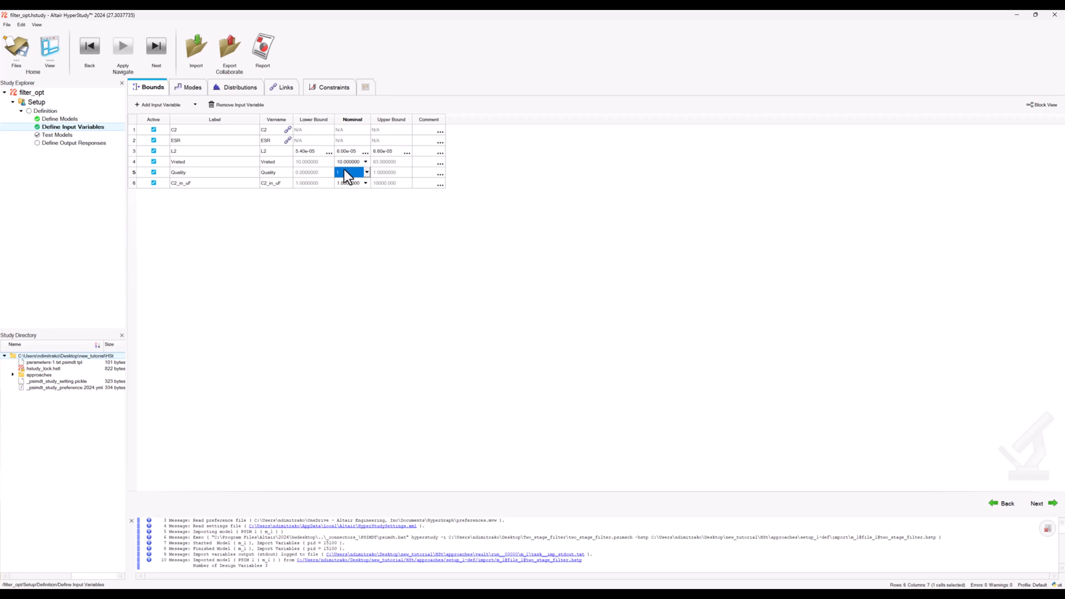
left_click(331, 87)
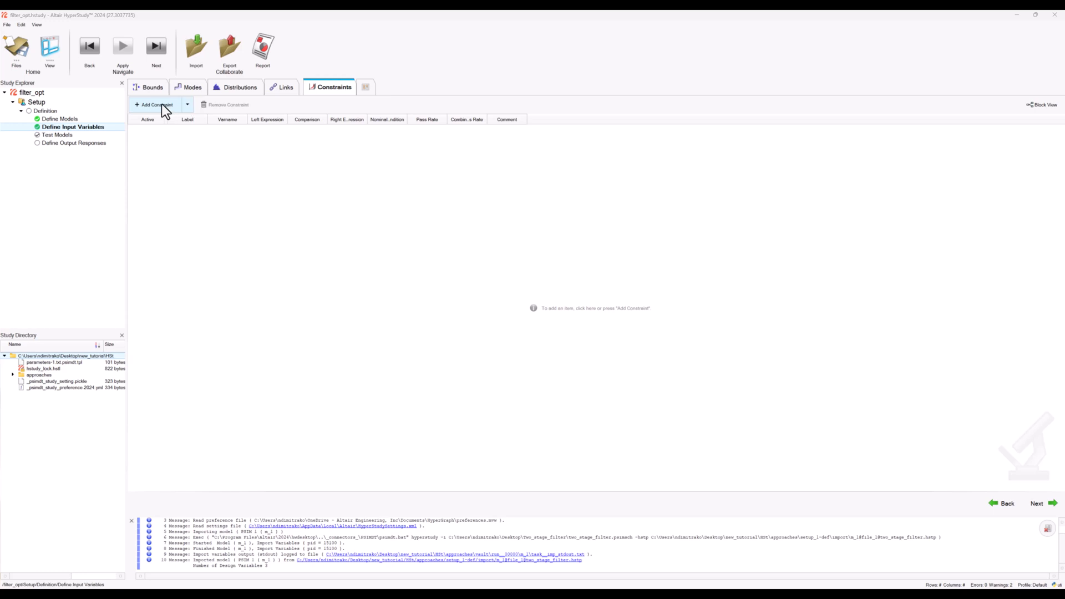
mouse_move(162, 109)
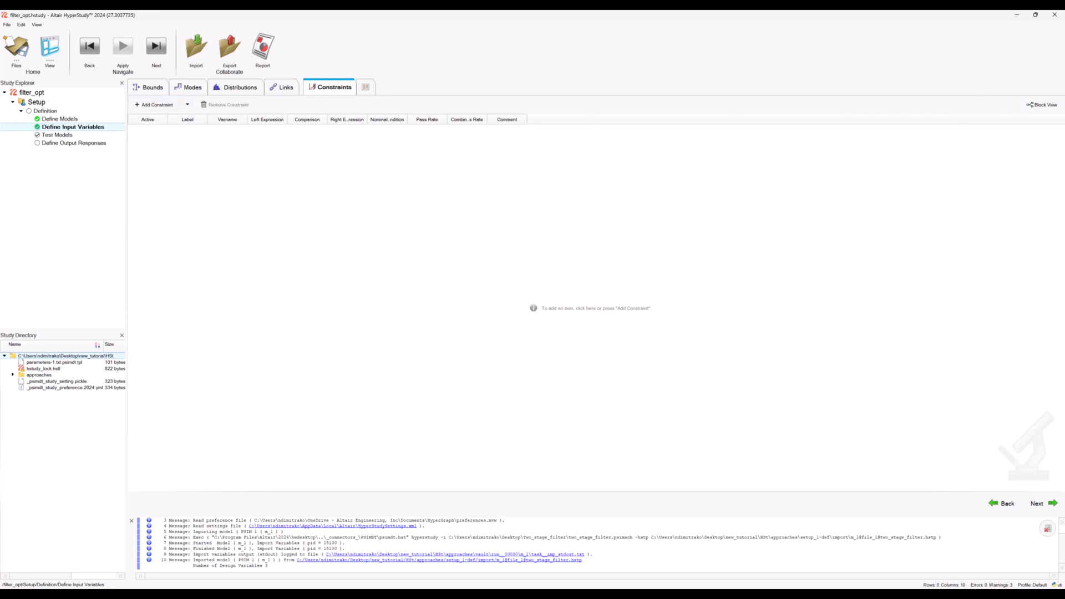
Add a Vrating constraint on Vrated, checking its allowed discrete values
left_click(157, 105)
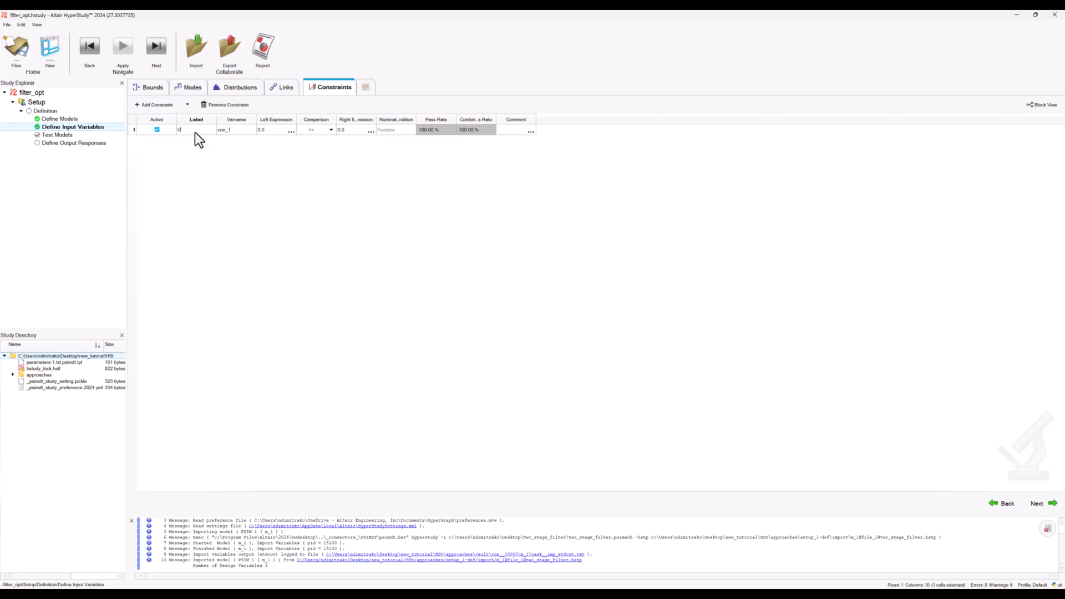
double_click(189, 129)
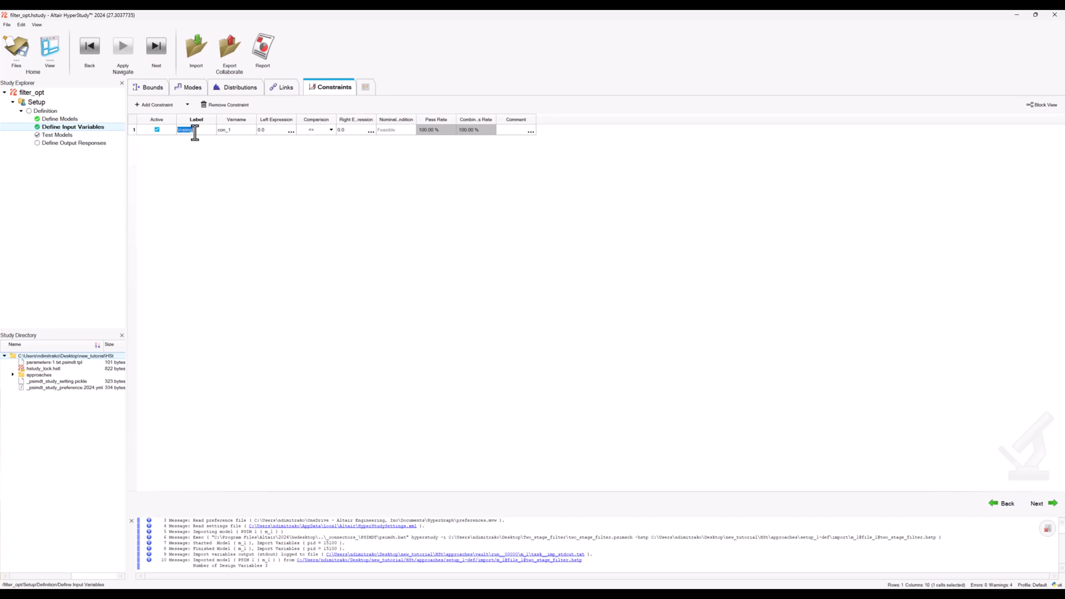
left_click(332, 130)
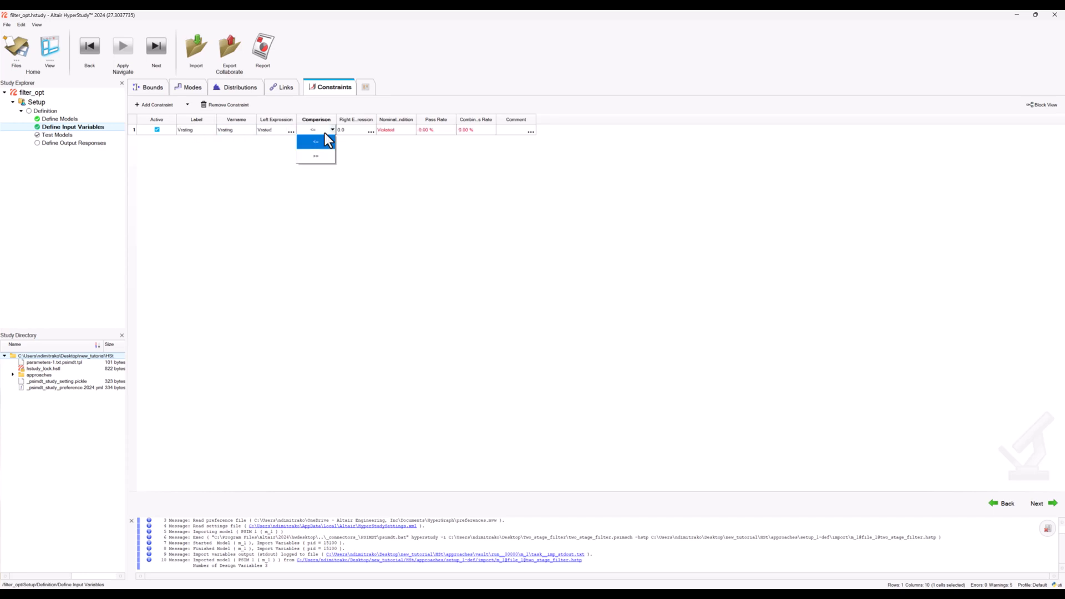
mouse_move(316, 156)
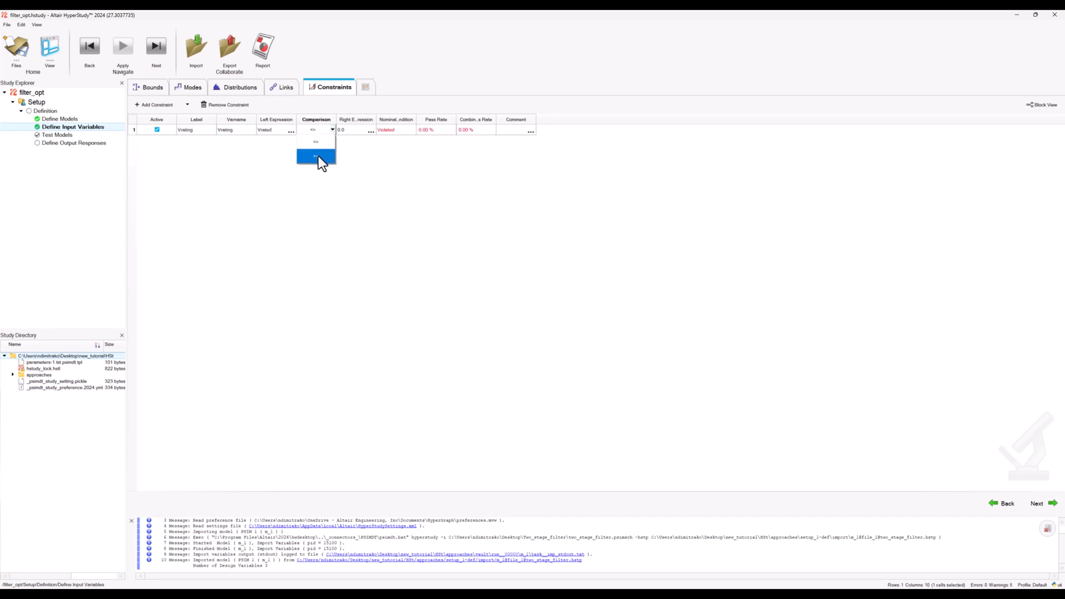
left_click(316, 156)
type("10")
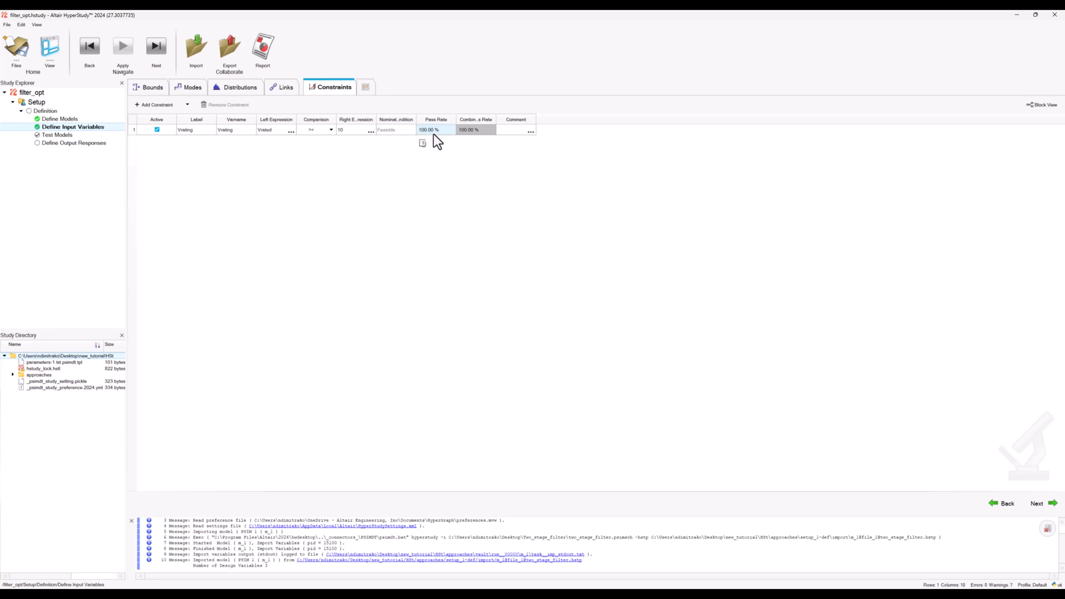
left_click(191, 88)
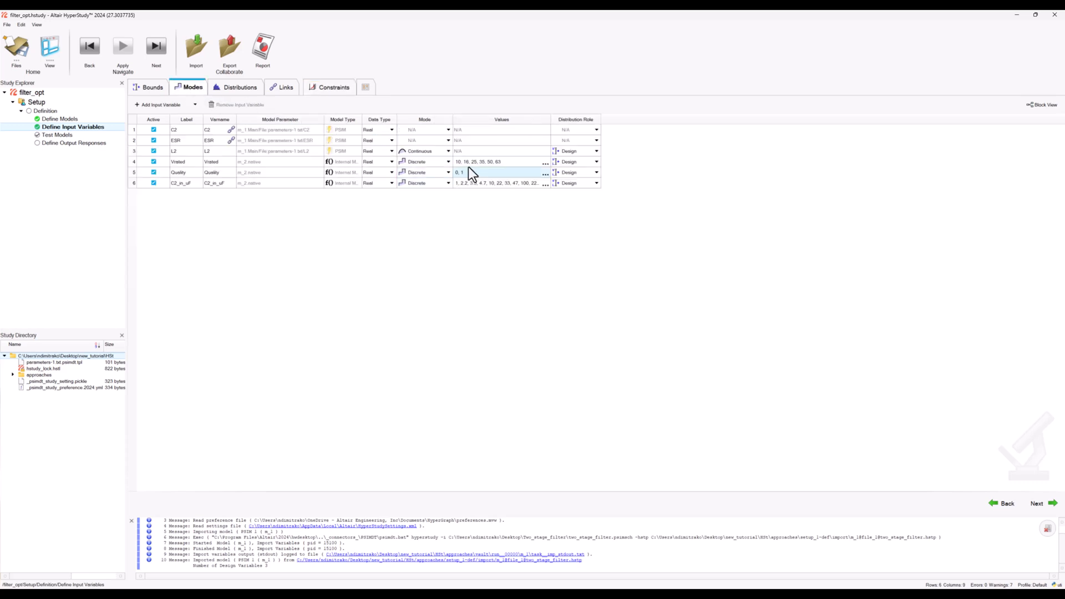
left_click(488, 161)
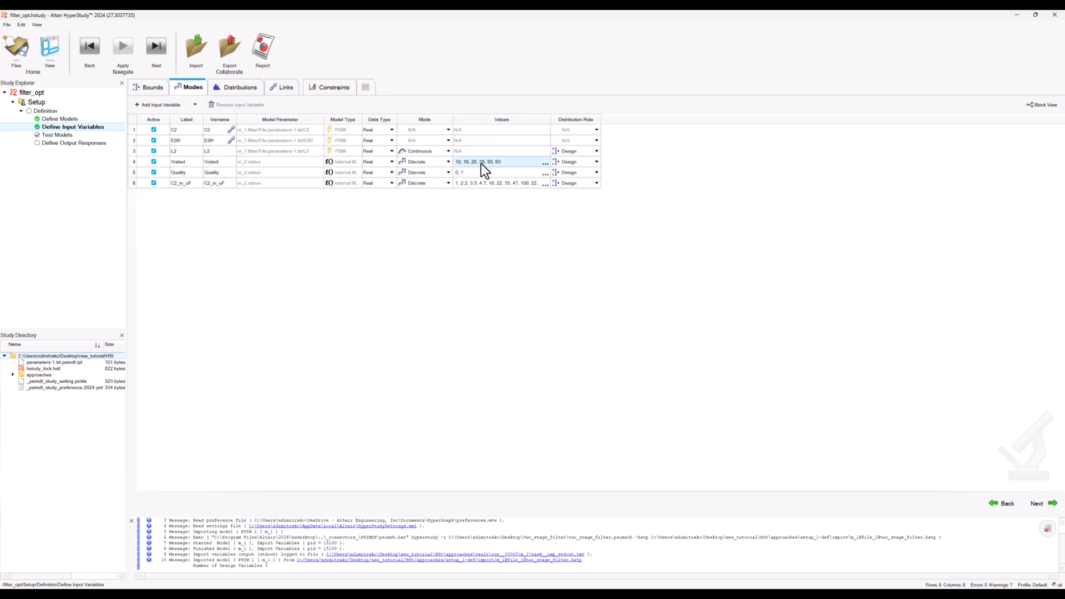
left_click(333, 87)
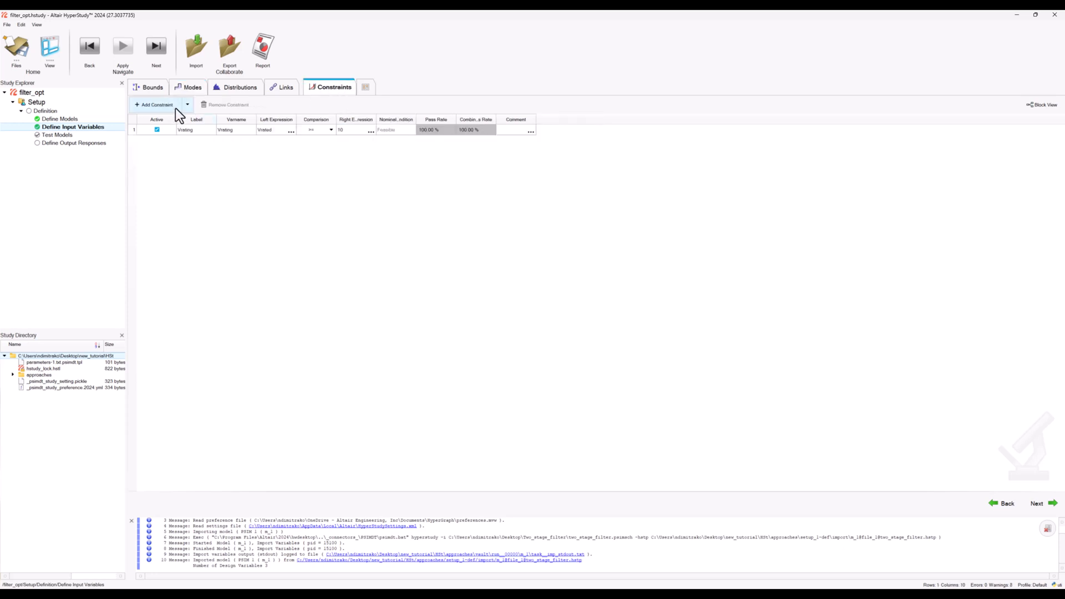
Add constraint L2_rule on L2 using 0.5*1e-6, and C2_rule on C2
left_click(155, 104)
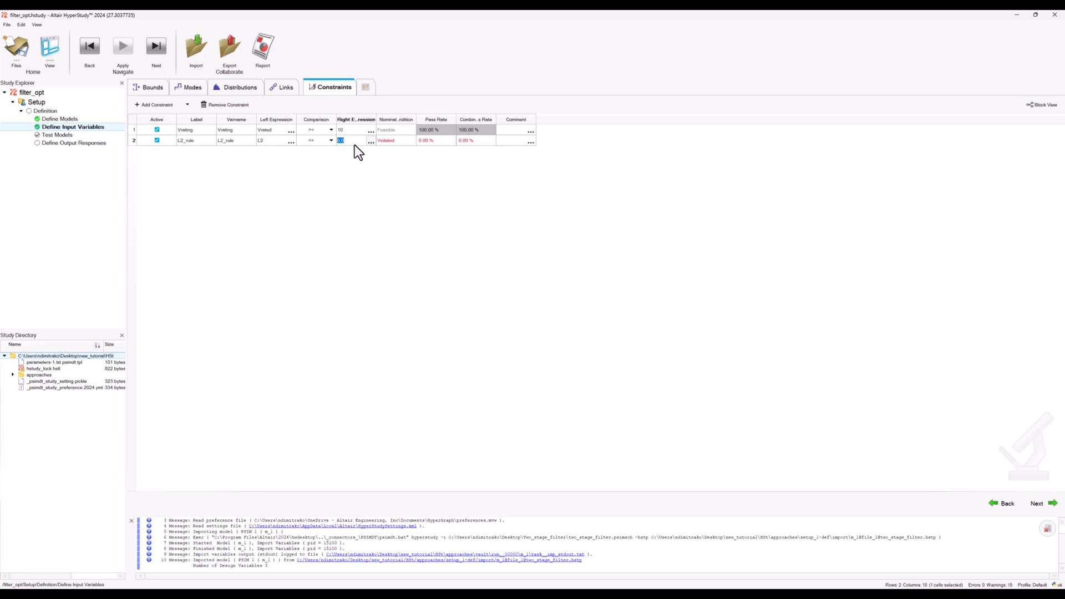
type("0.5*1e-6")
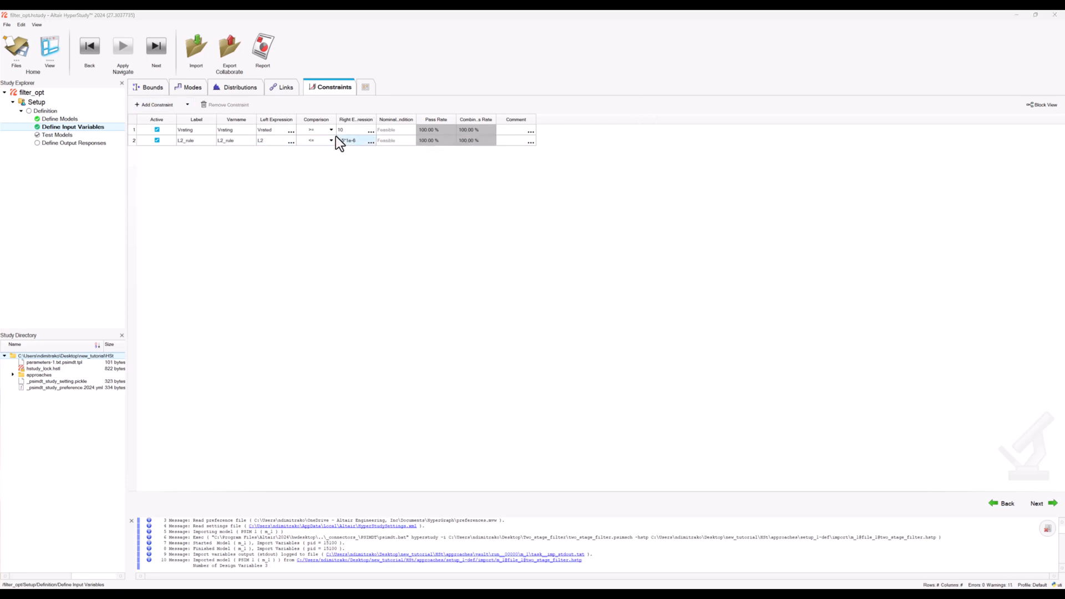
left_click(156, 104)
type("C")
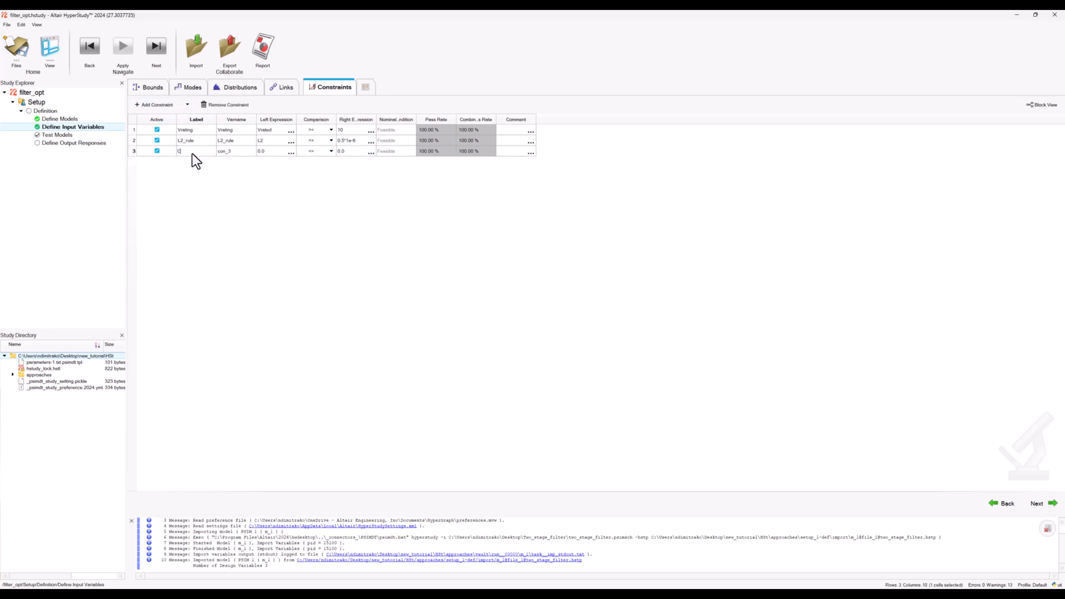
left_click(331, 150)
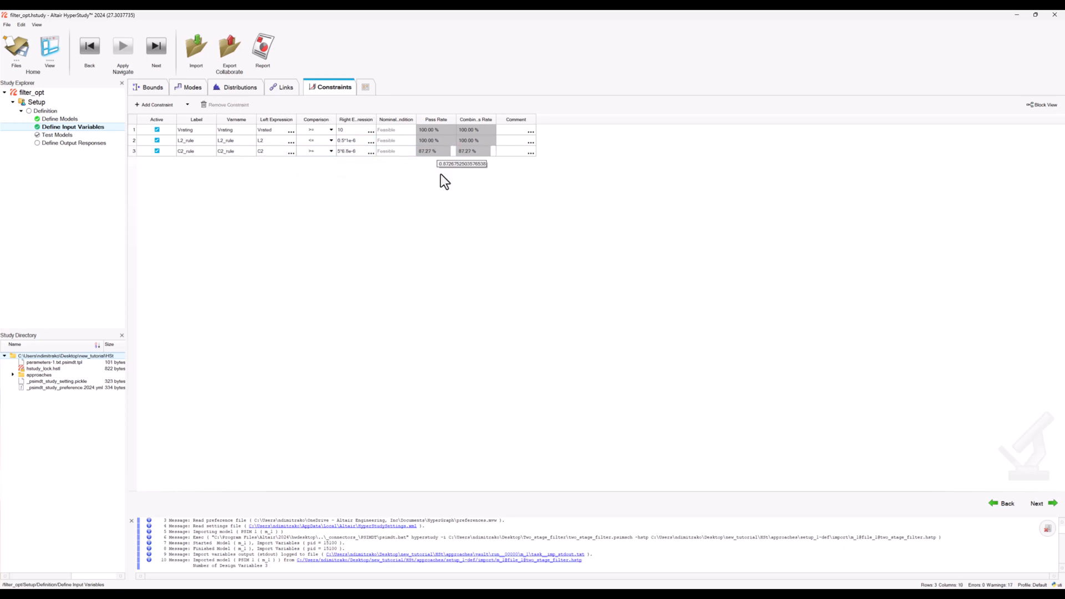
mouse_move(440, 179)
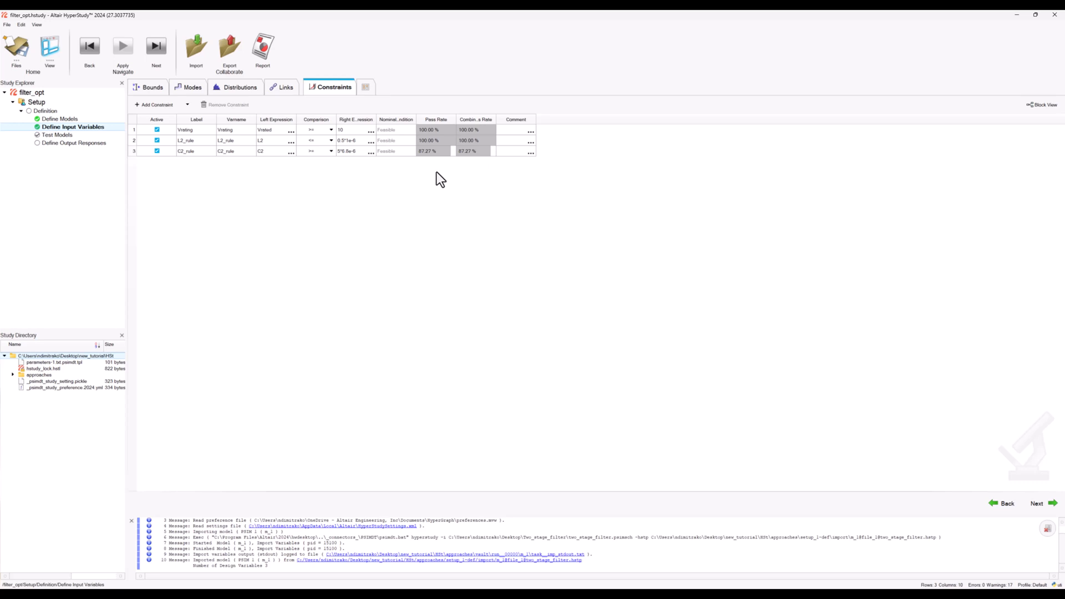
left_click(432, 151)
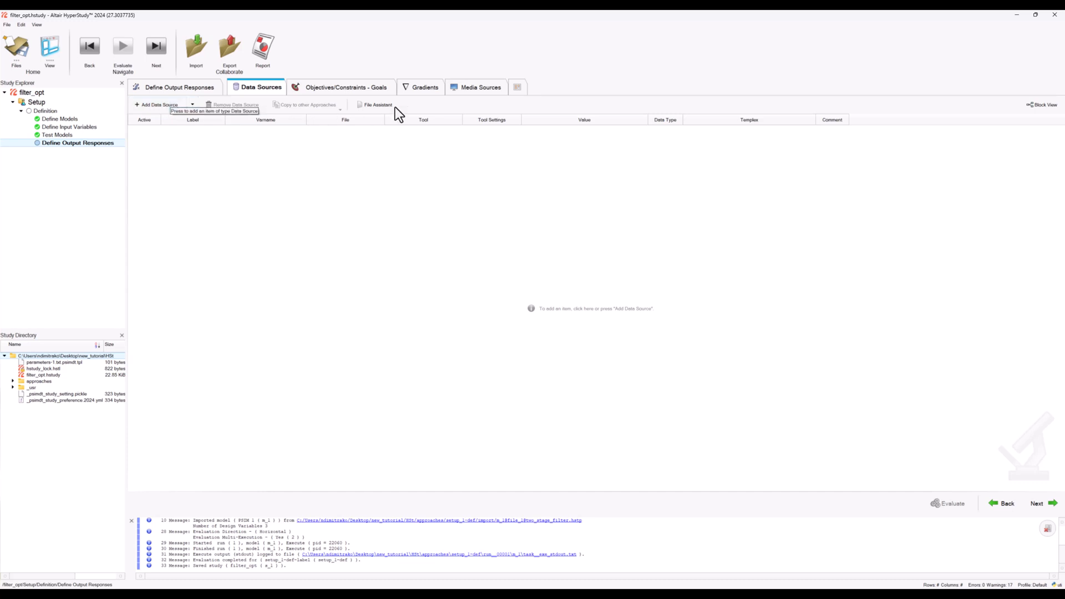
Import Vaco1 frequency, amplitude and phase data sources from the simulation result file
left_click(377, 105)
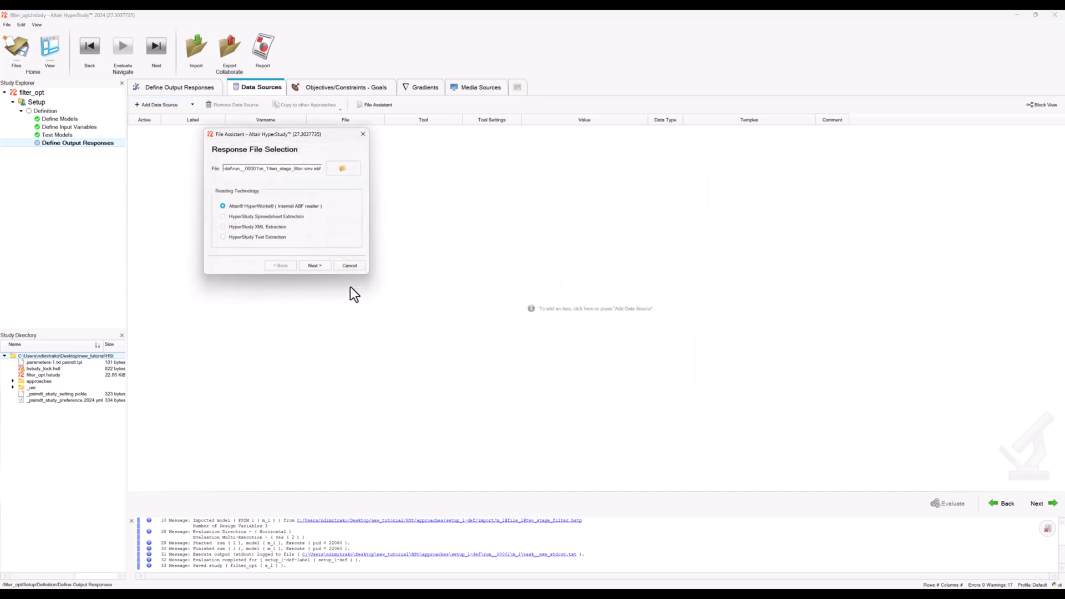
left_click(314, 265)
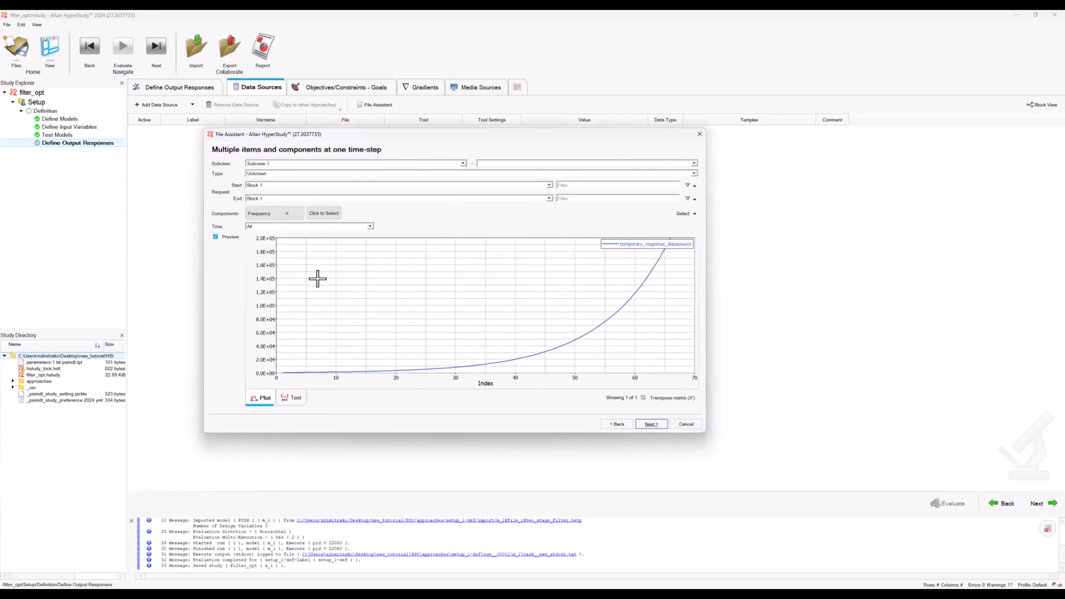
left_click(324, 213)
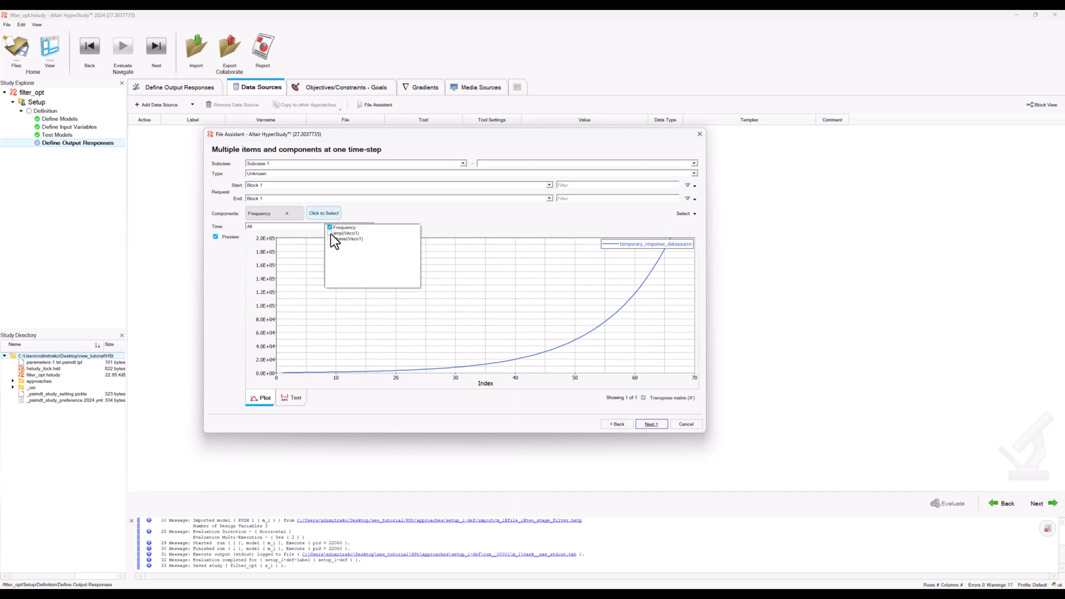
left_click(651, 424)
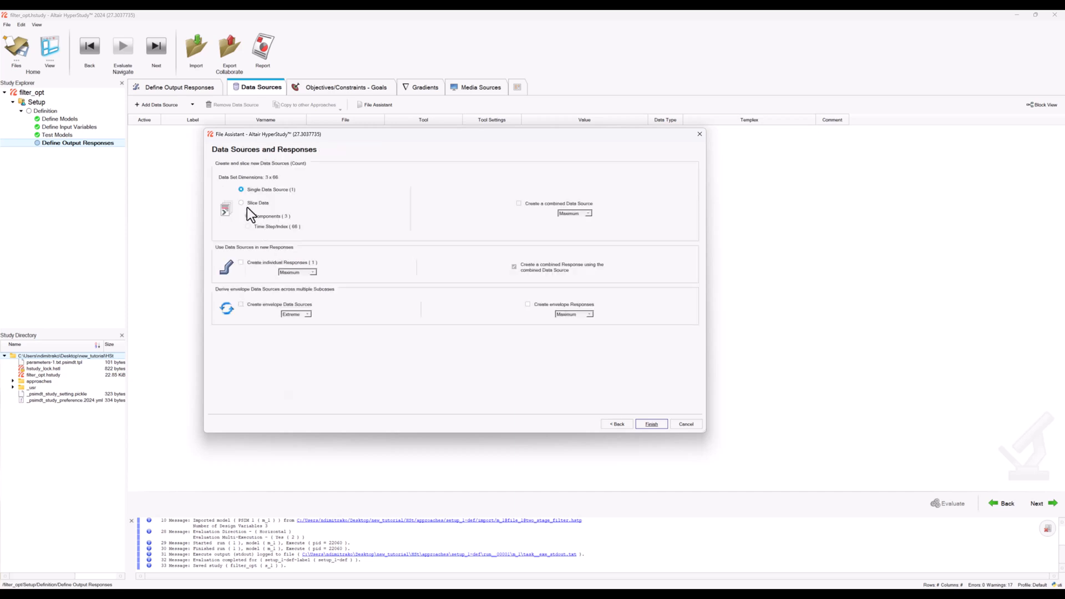
left_click(652, 424)
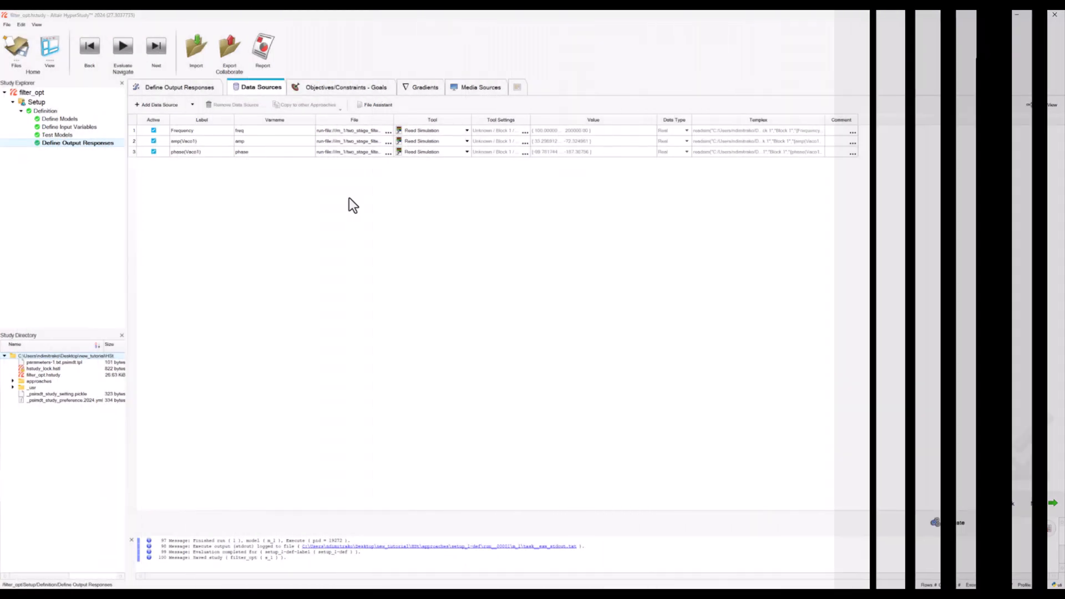
left_click(179, 87)
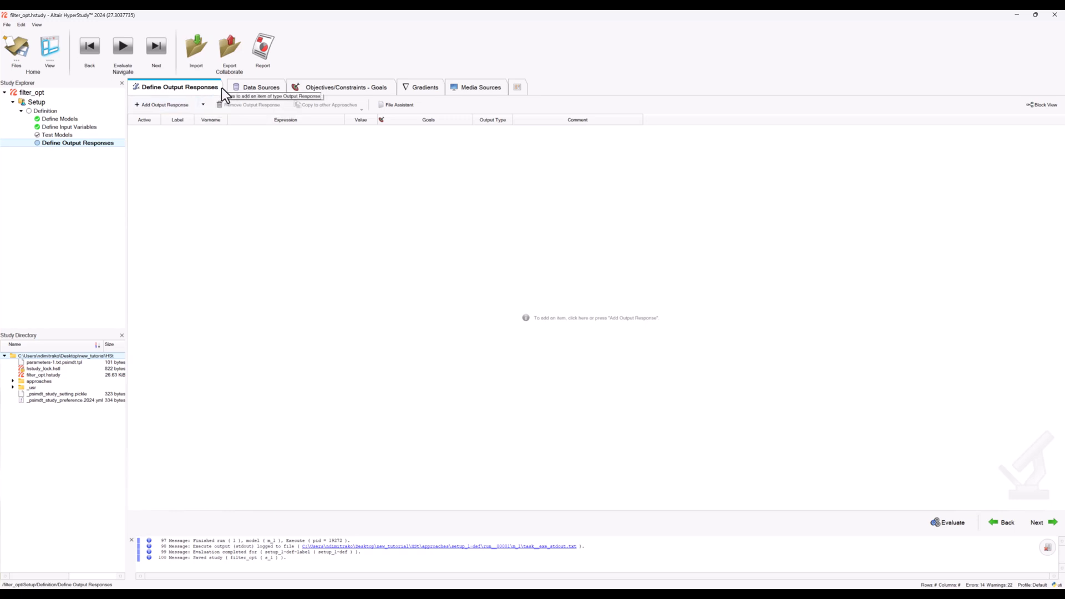
mouse_move(260, 96)
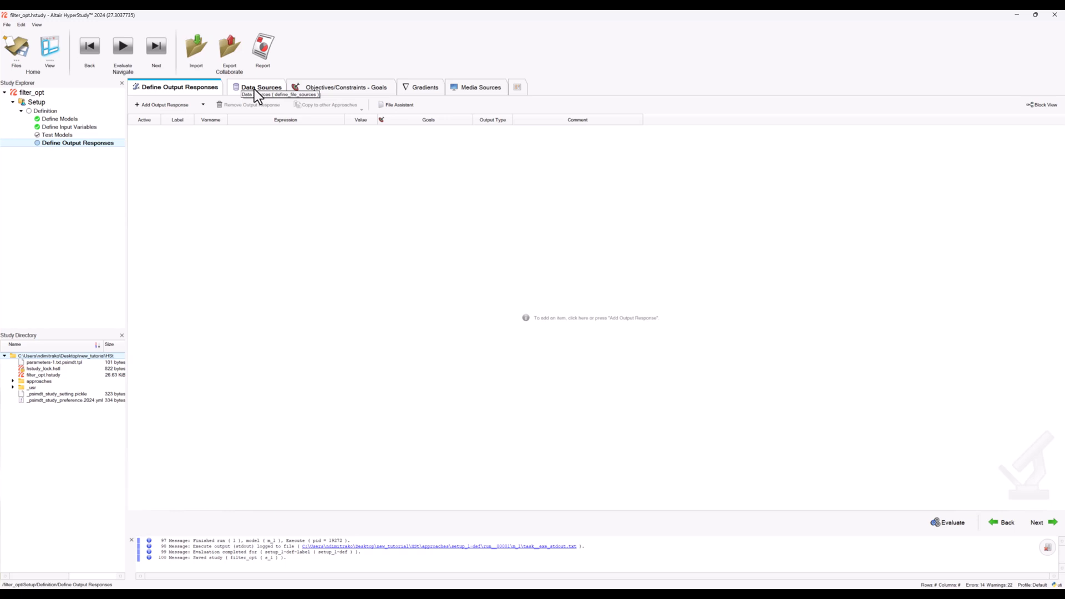
mouse_move(192, 98)
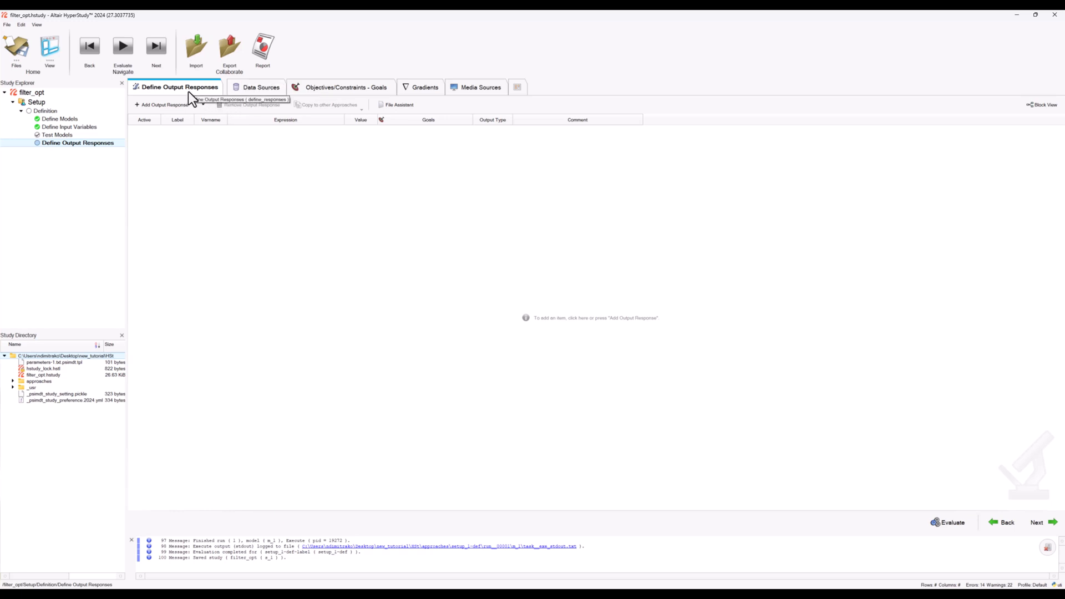
mouse_move(211, 137)
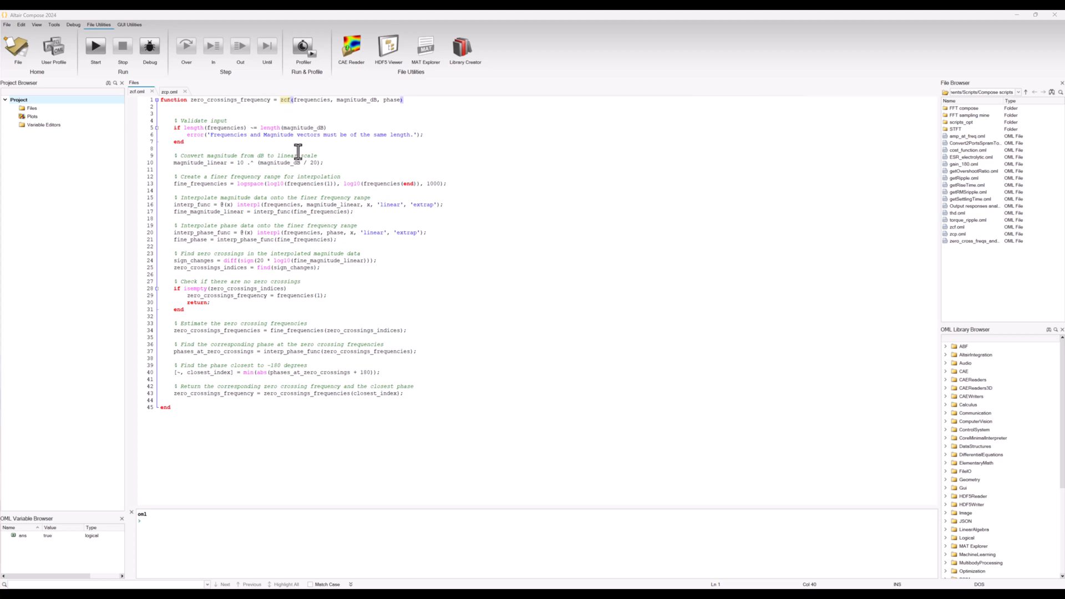
mouse_move(313, 113)
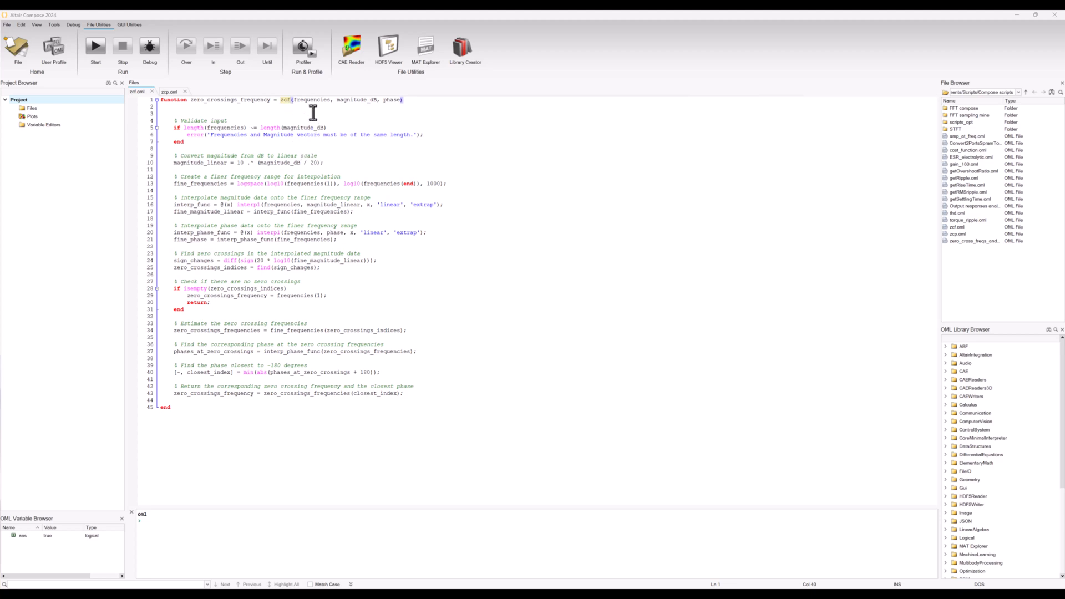
Select the zcf function name in zcf.oml in Altair Compose
double_click(311, 99)
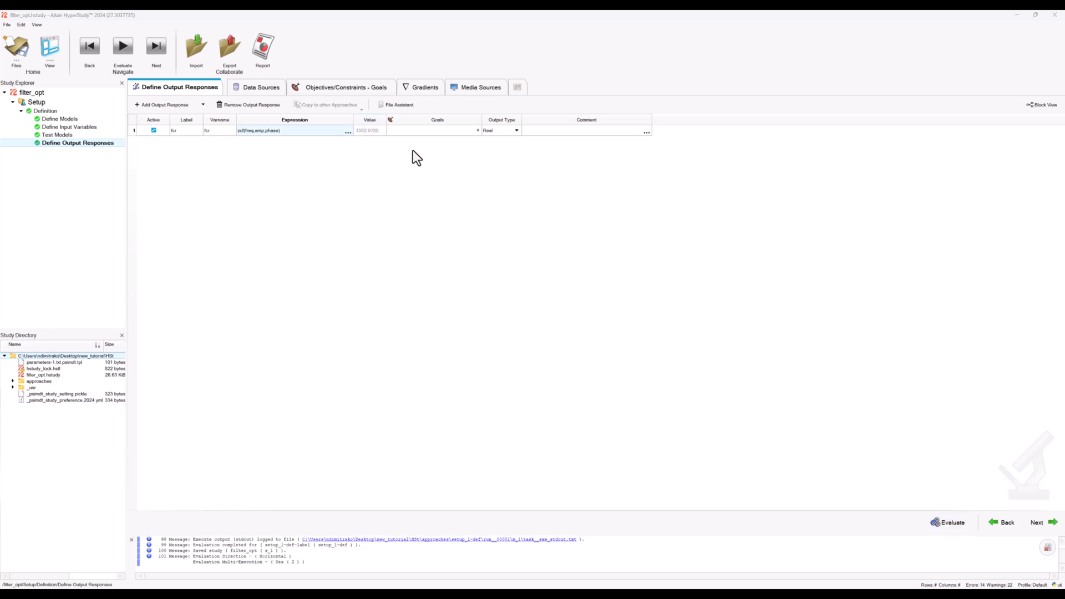
mouse_move(507, 350)
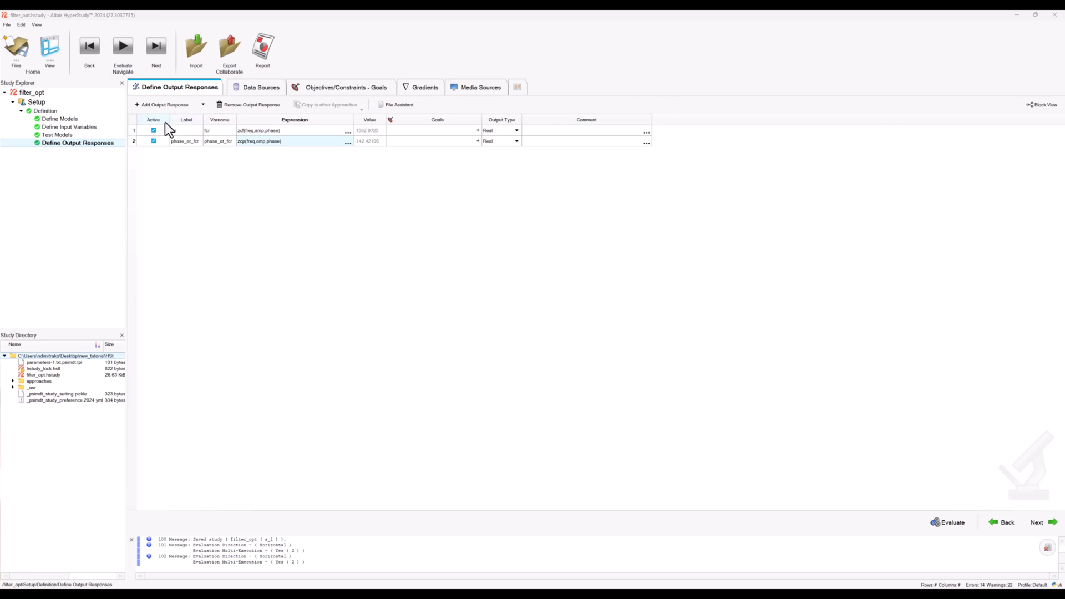
Add and evaluate output responses fcr, phase_at_fcr, phM, XC2, XL2 and A2_Damp
left_click(165, 104)
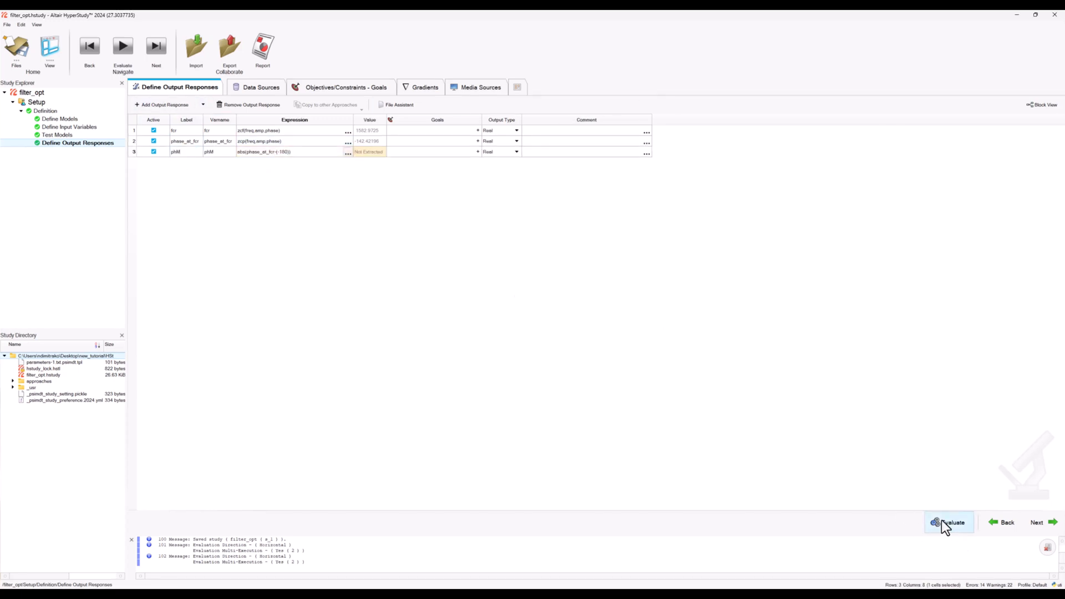
left_click(949, 522)
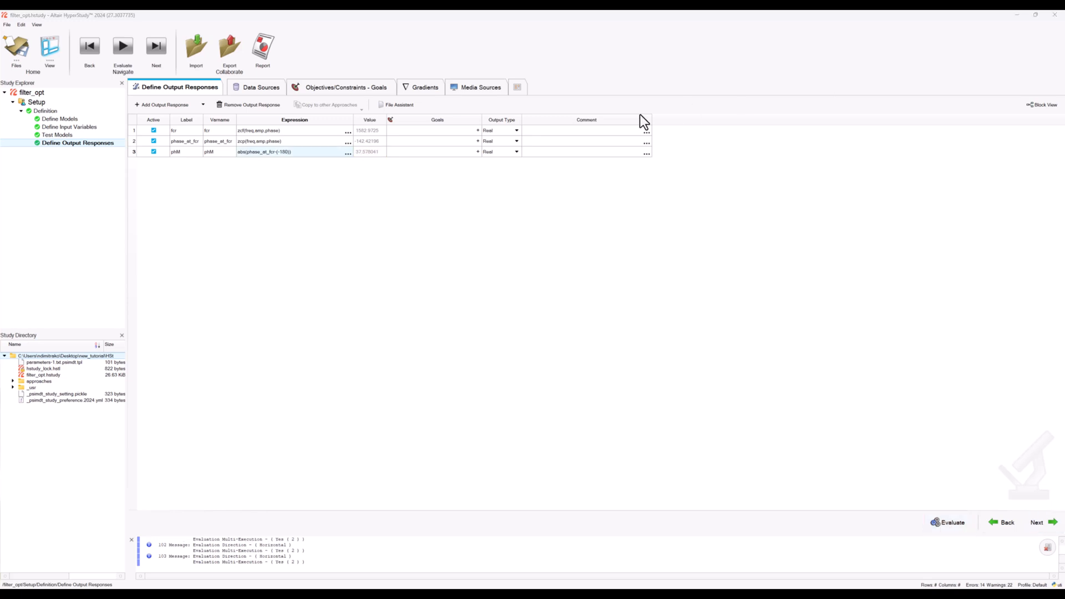
mouse_move(188, 164)
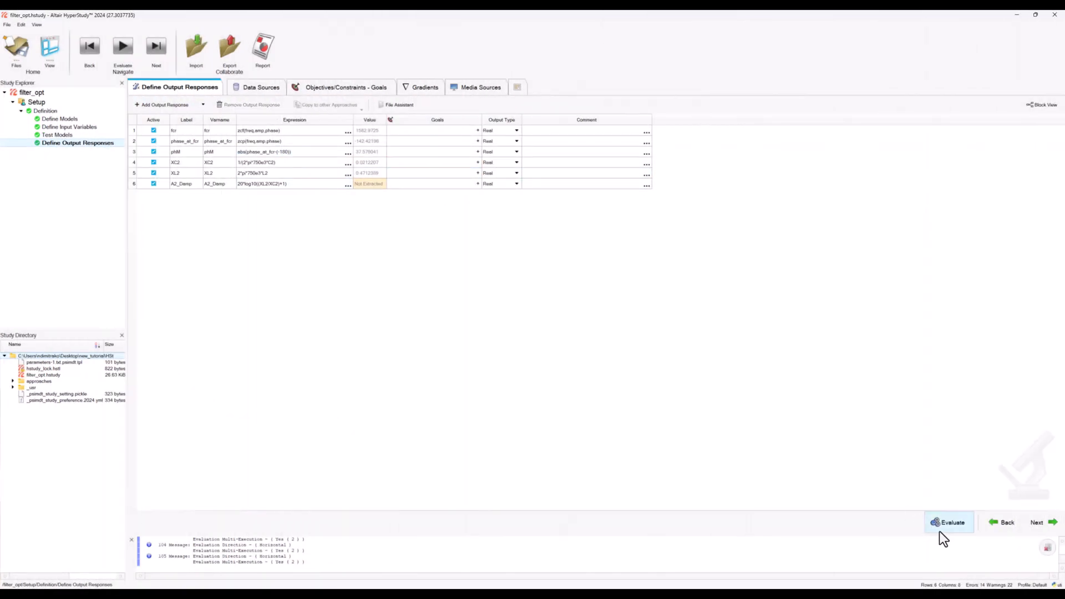
left_click(949, 522)
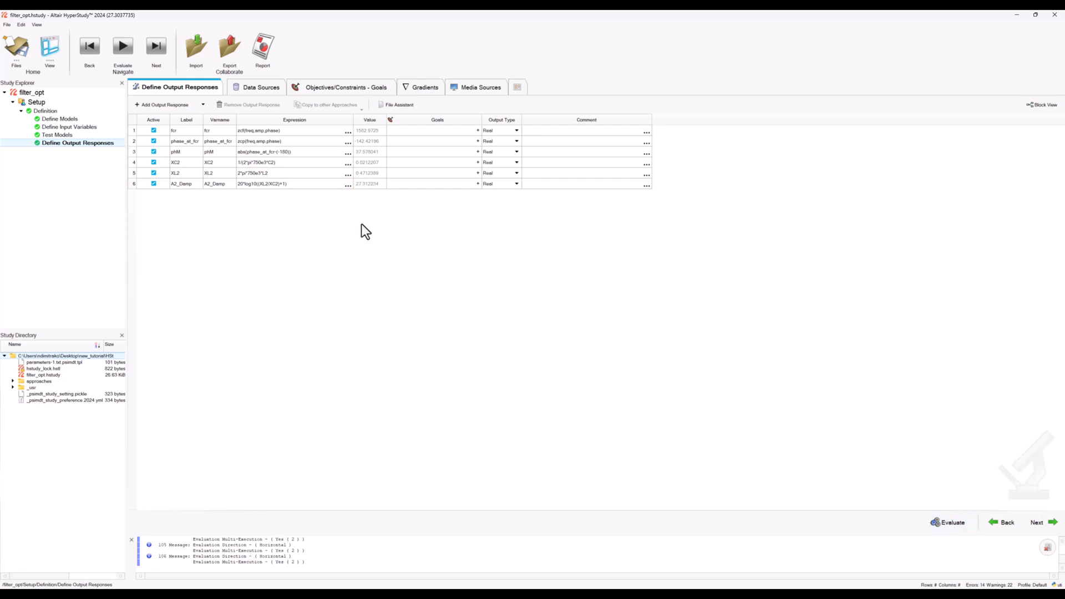
left_click(369, 184)
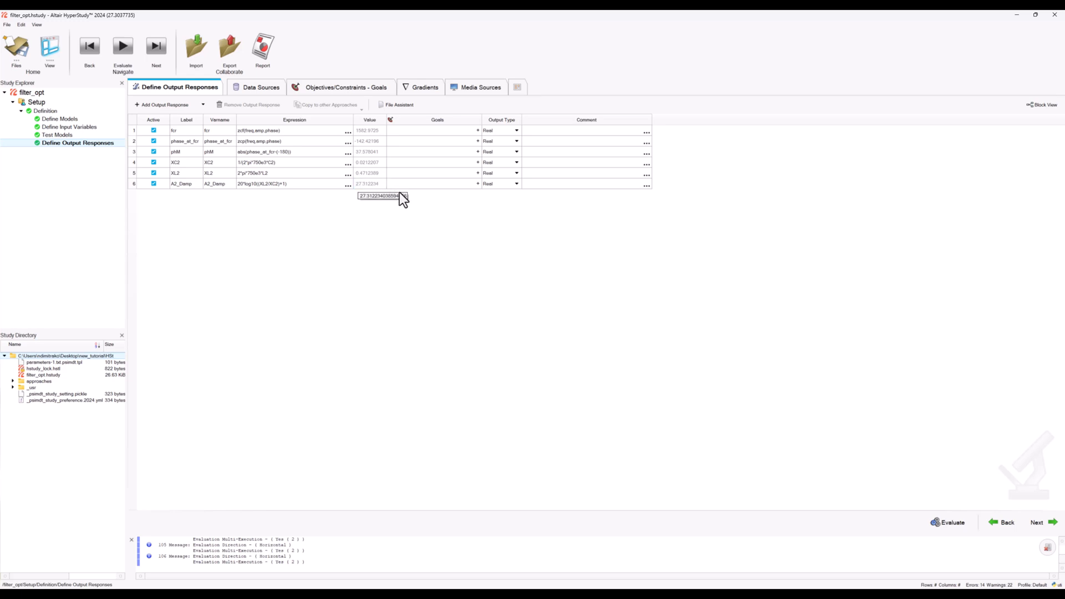
left_click(368, 183)
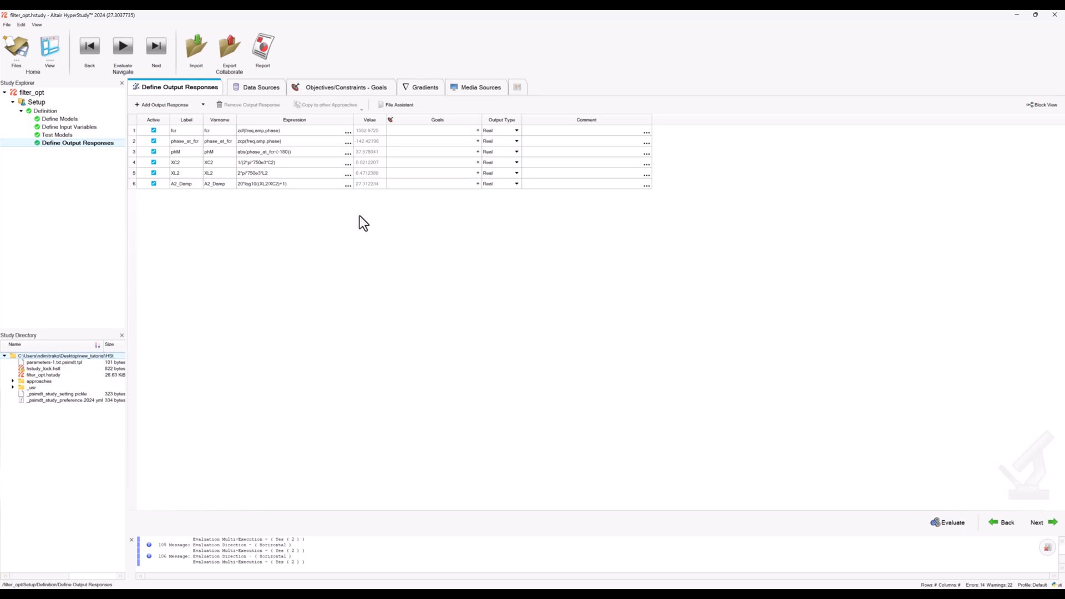
Give phM a constraint goal of at least 40 and A2_Damp a maximize goal
left_click(434, 173)
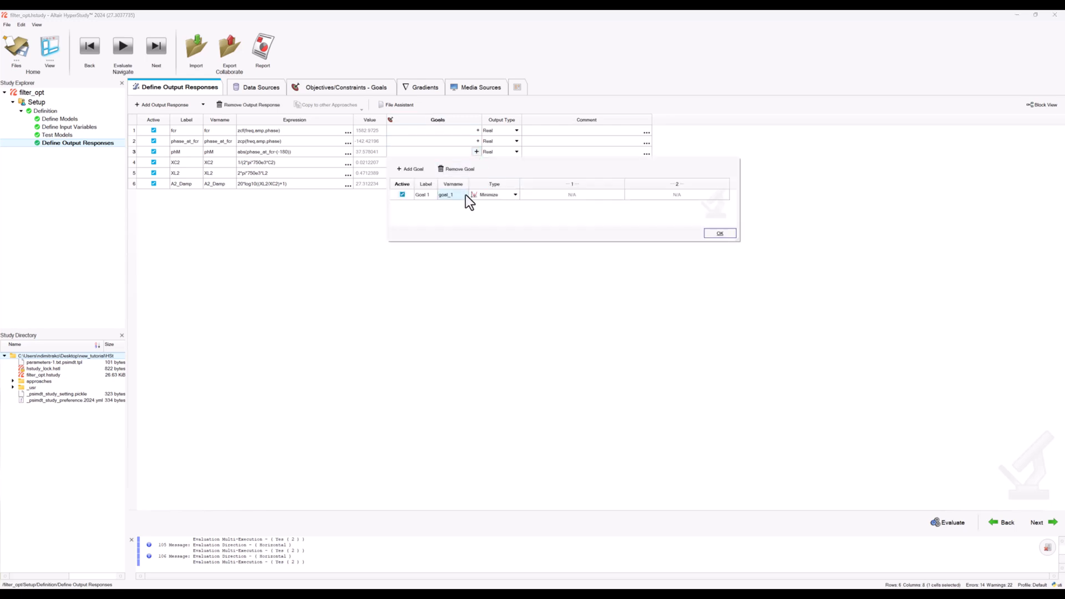
left_click(515, 194)
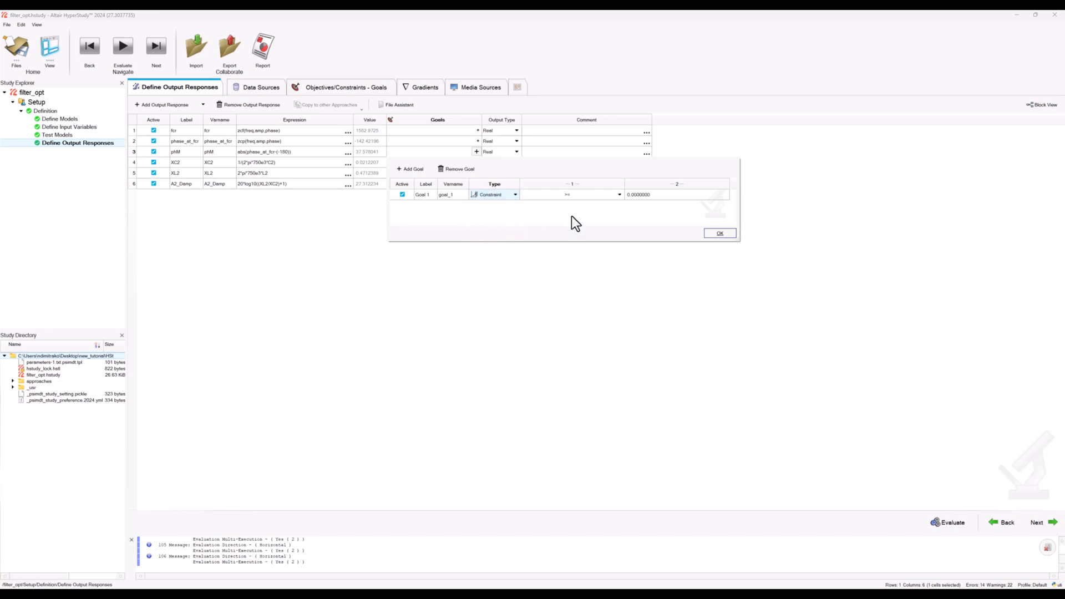
left_click(634, 194)
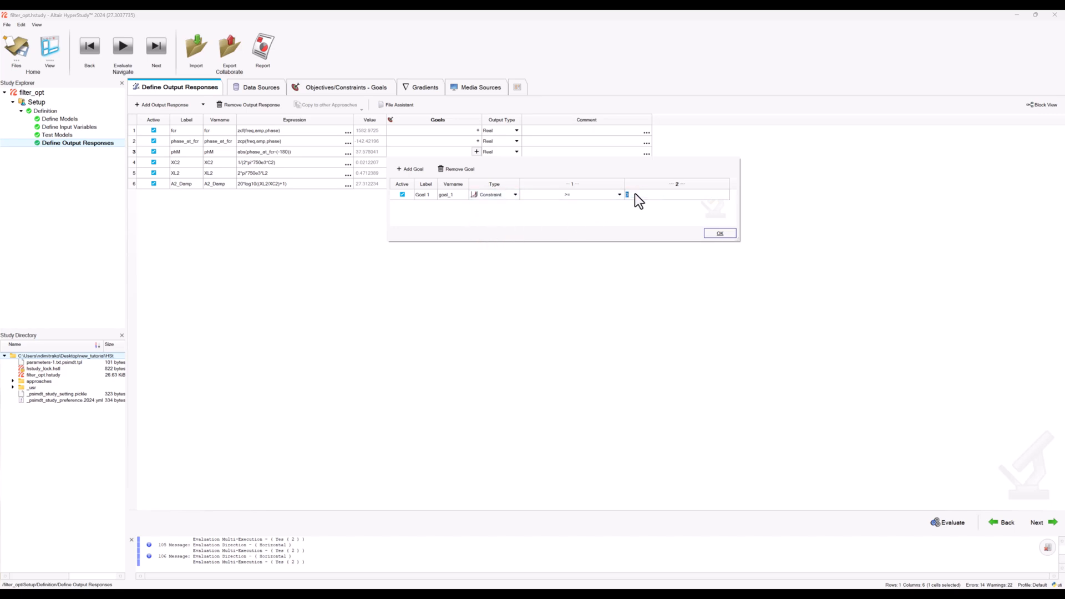
type("40")
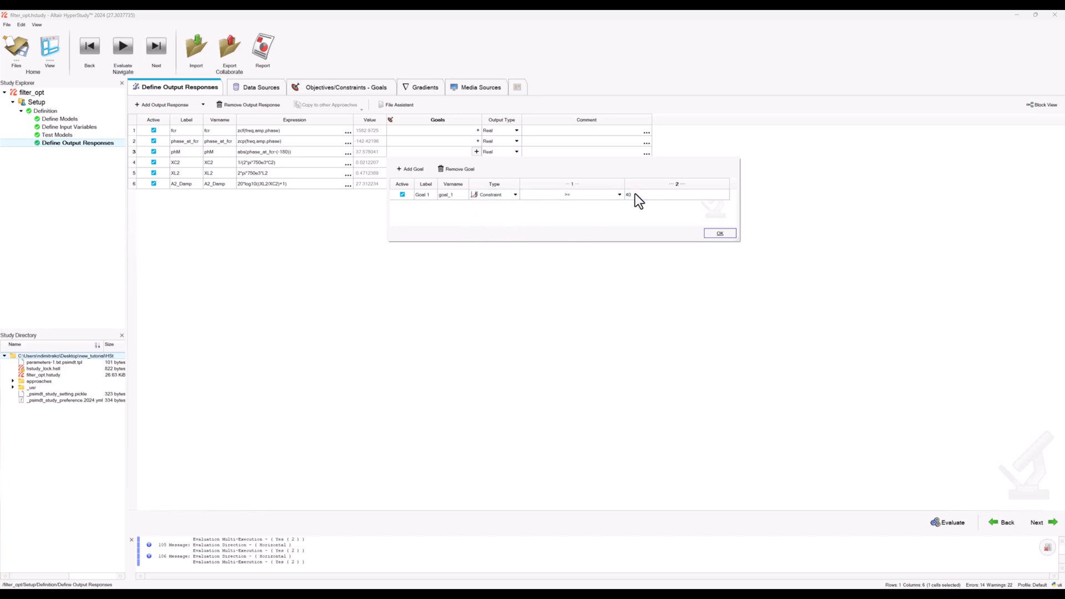
left_click(719, 233)
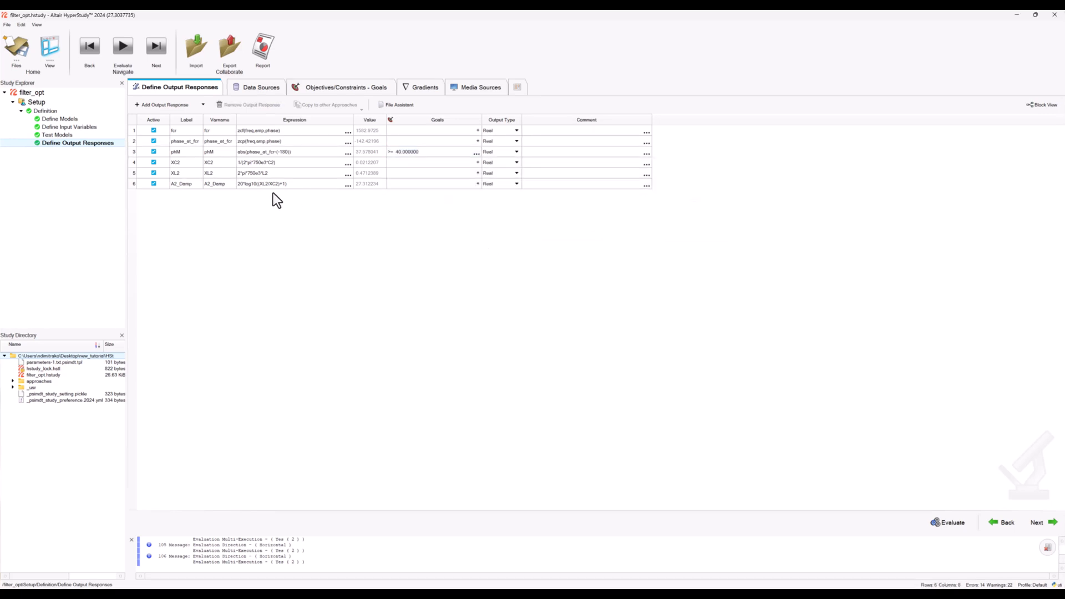
left_click(434, 184)
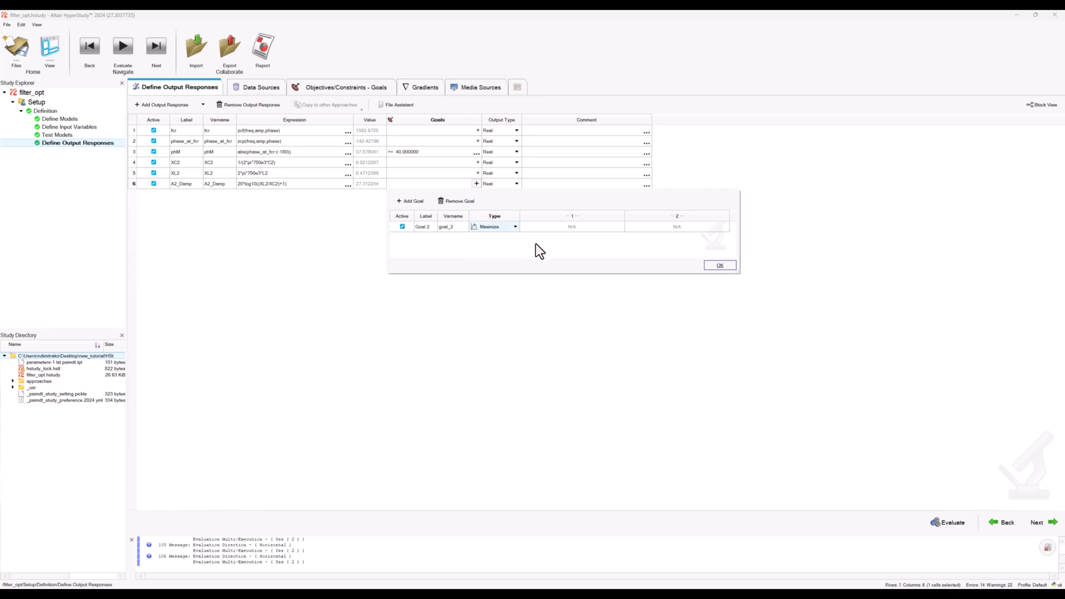
mouse_move(528, 244)
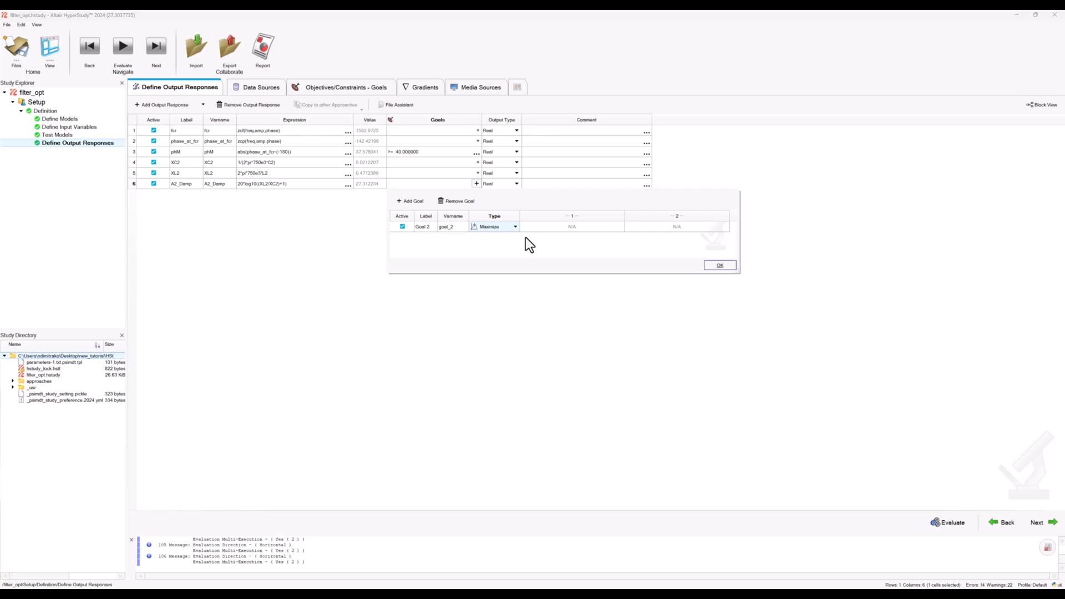
left_click(719, 265)
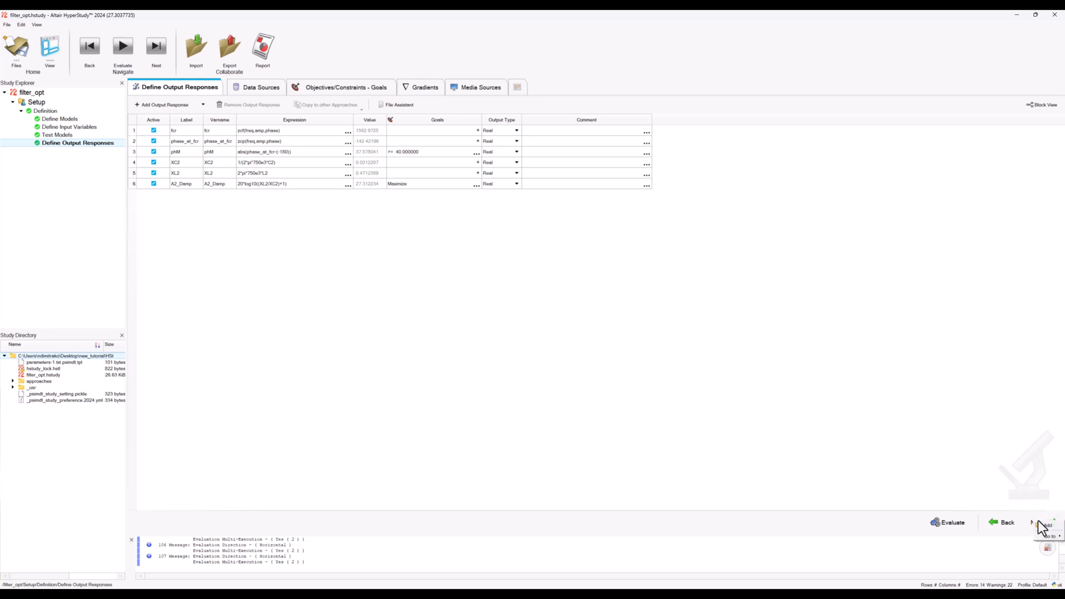
Add Optimization 1 using the Setup definition and execute its PSIM model test
left_click(1047, 541)
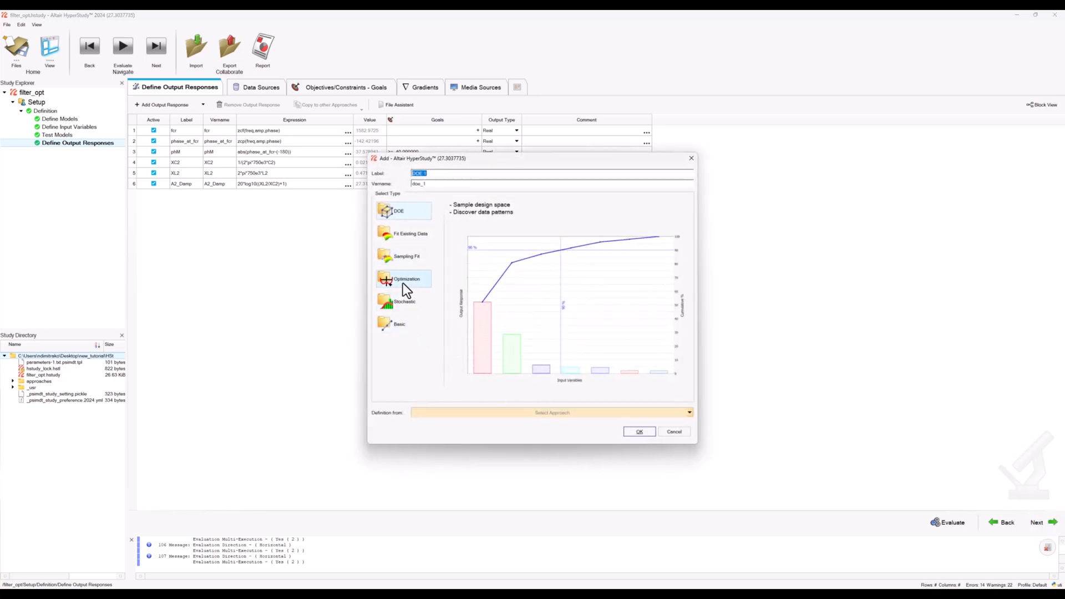
left_click(406, 278)
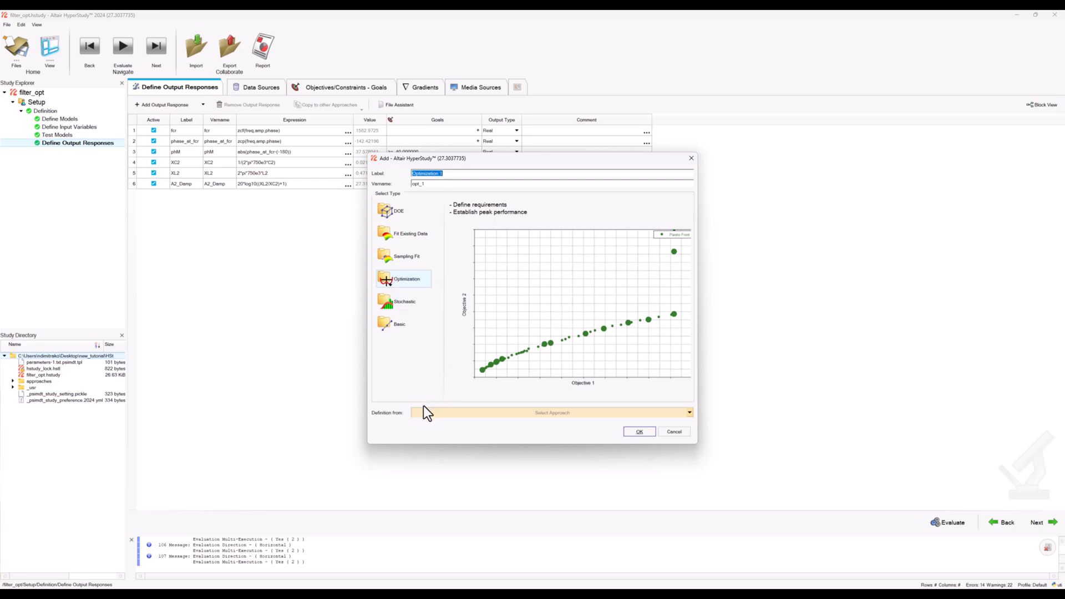
left_click(550, 413)
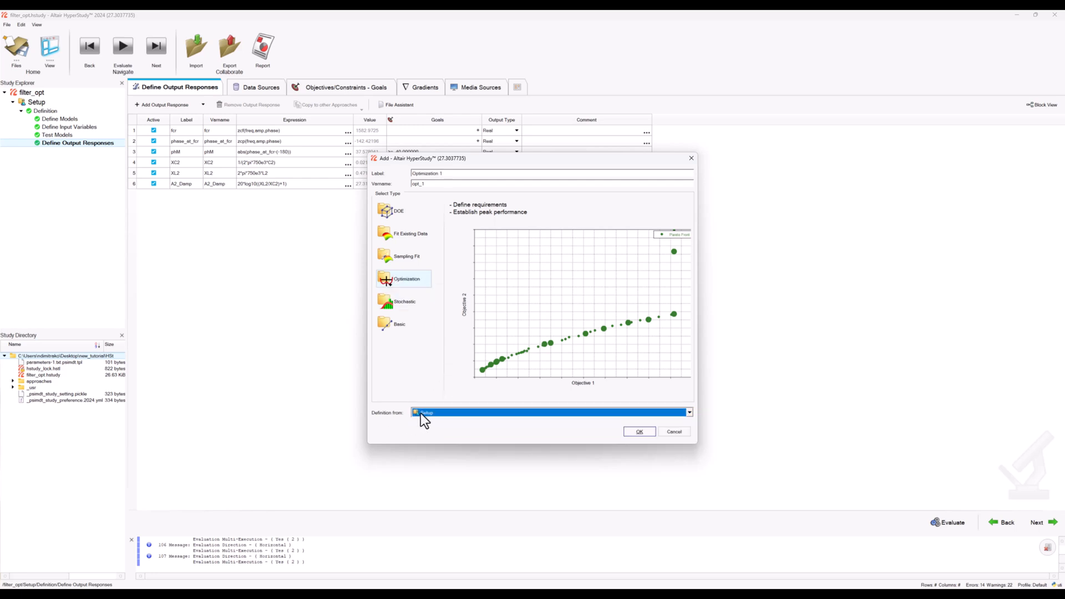
left_click(640, 432)
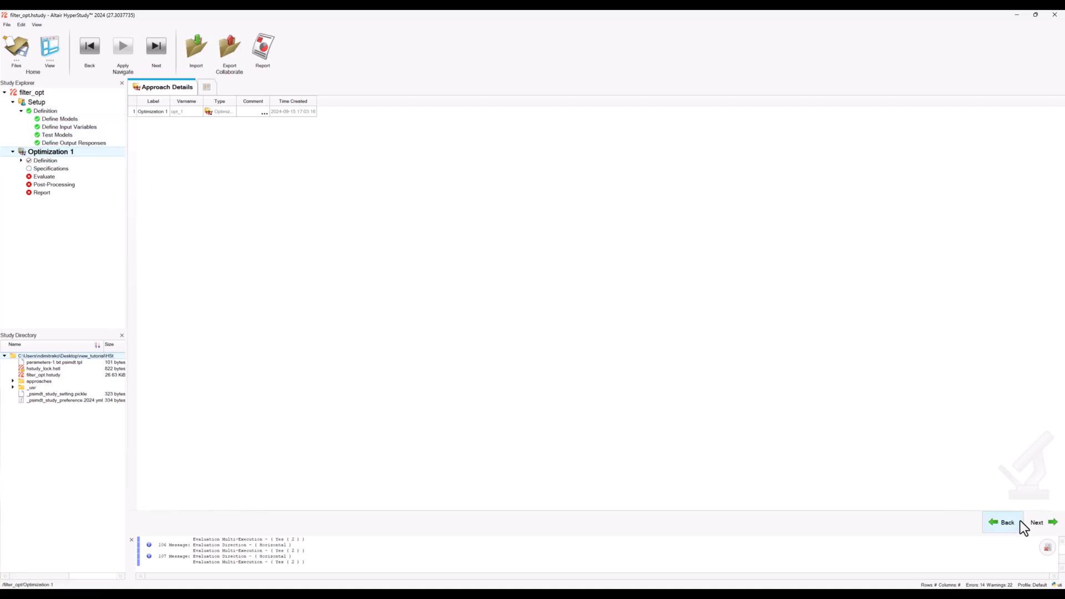
left_click(1040, 523)
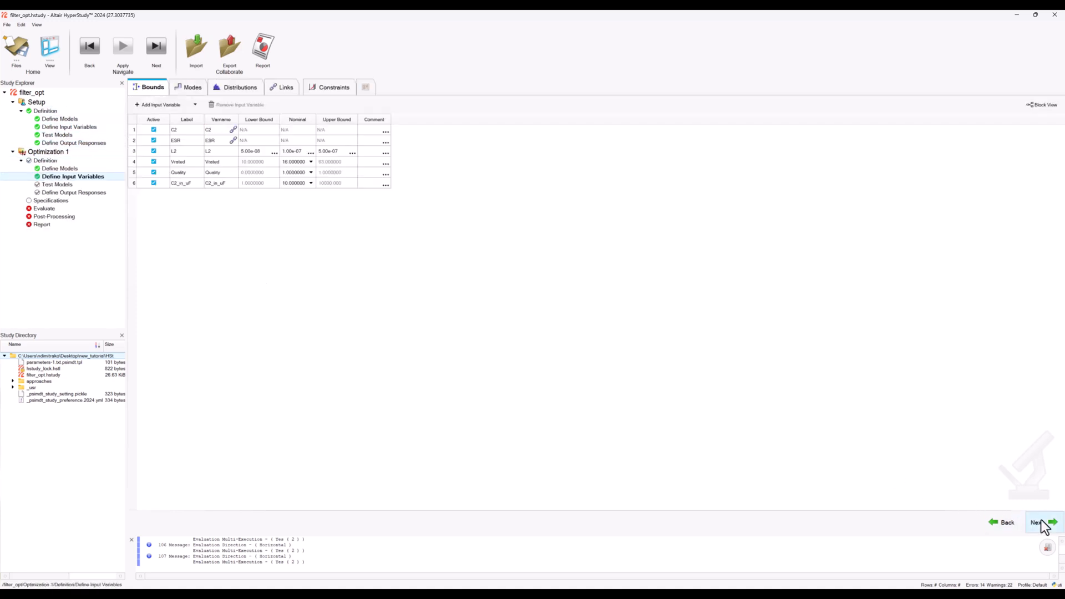
left_click(1040, 522)
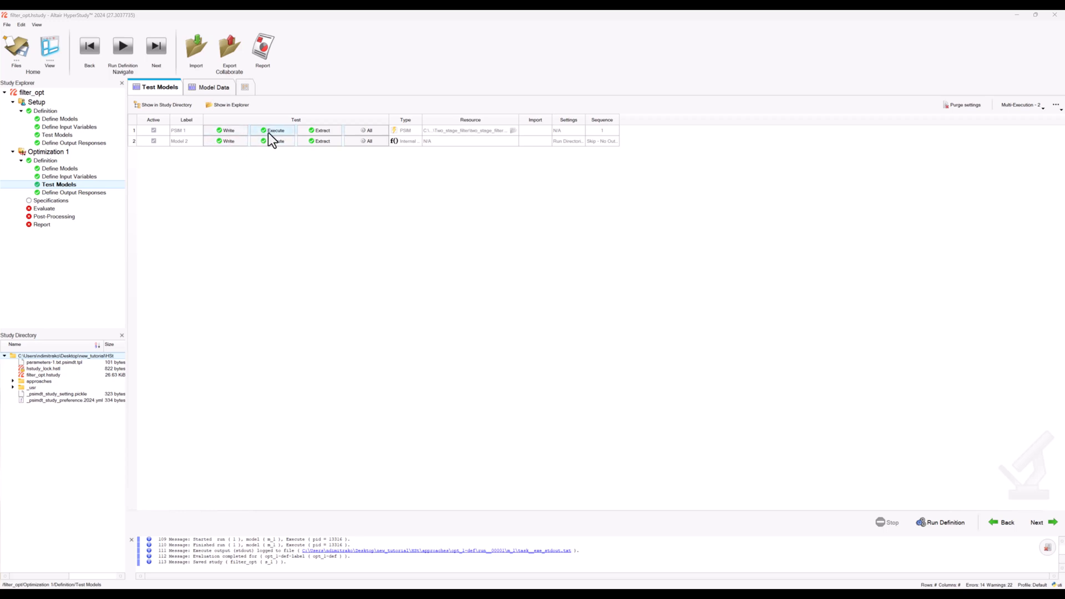
left_click(1038, 522)
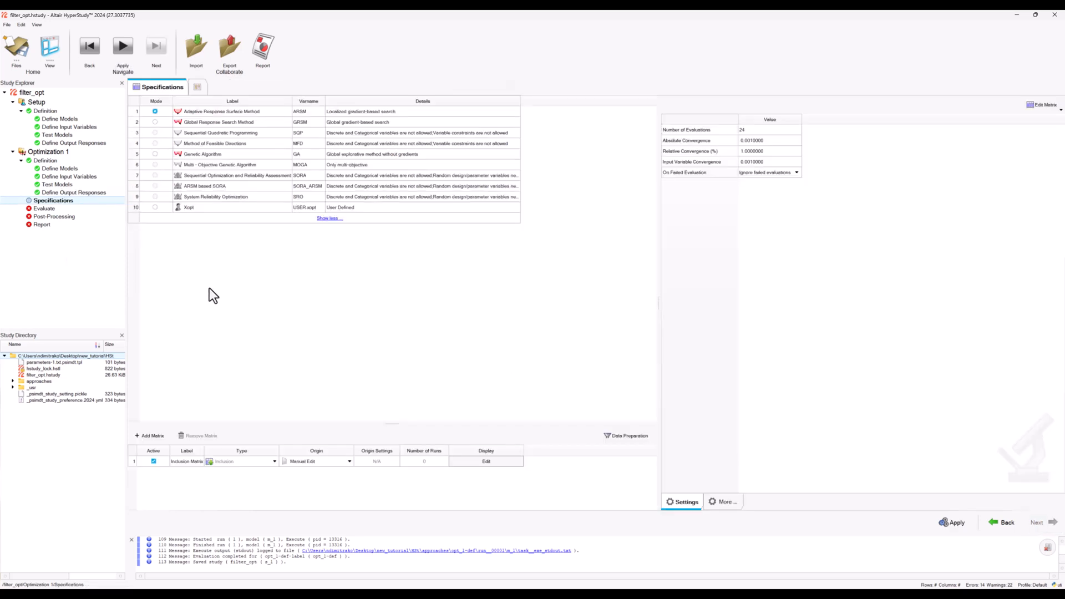
mouse_move(249, 255)
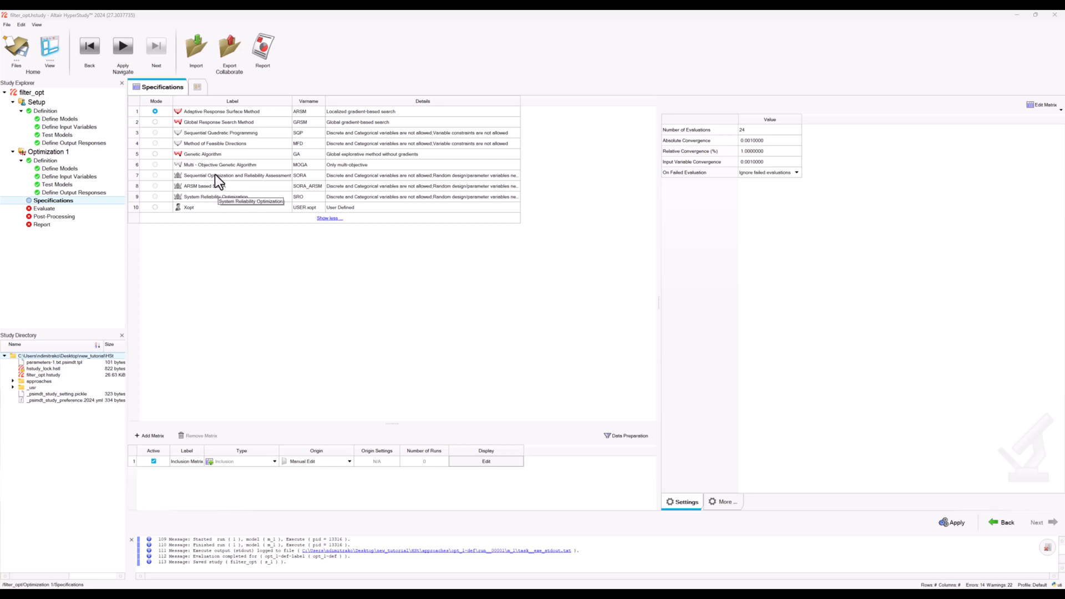
Select Global Response Search Method (GRSM) as the optimization mode and open its help
left_click(155, 122)
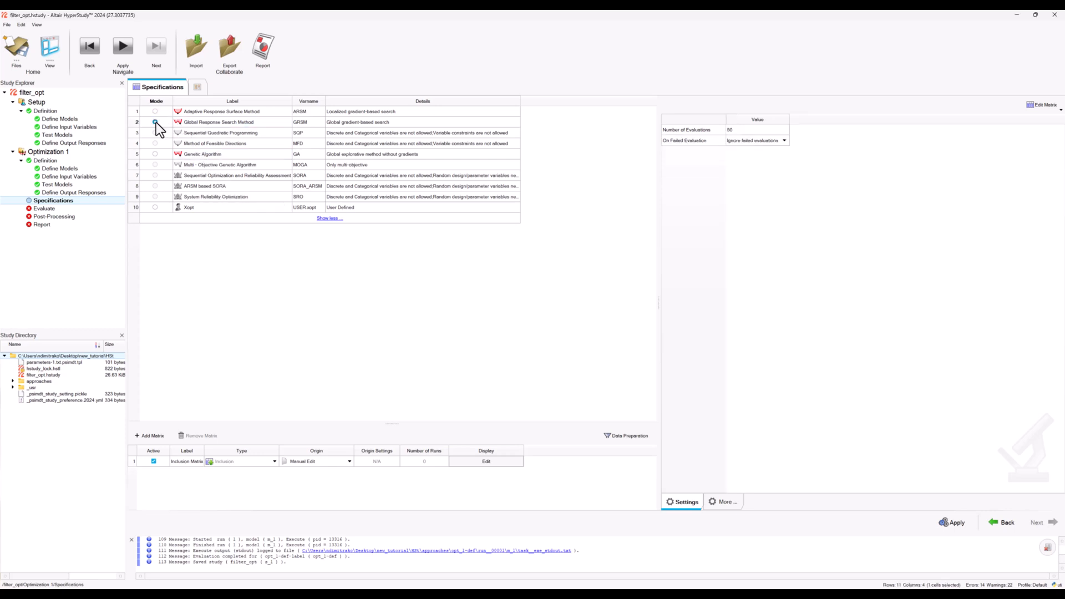
left_click(156, 122)
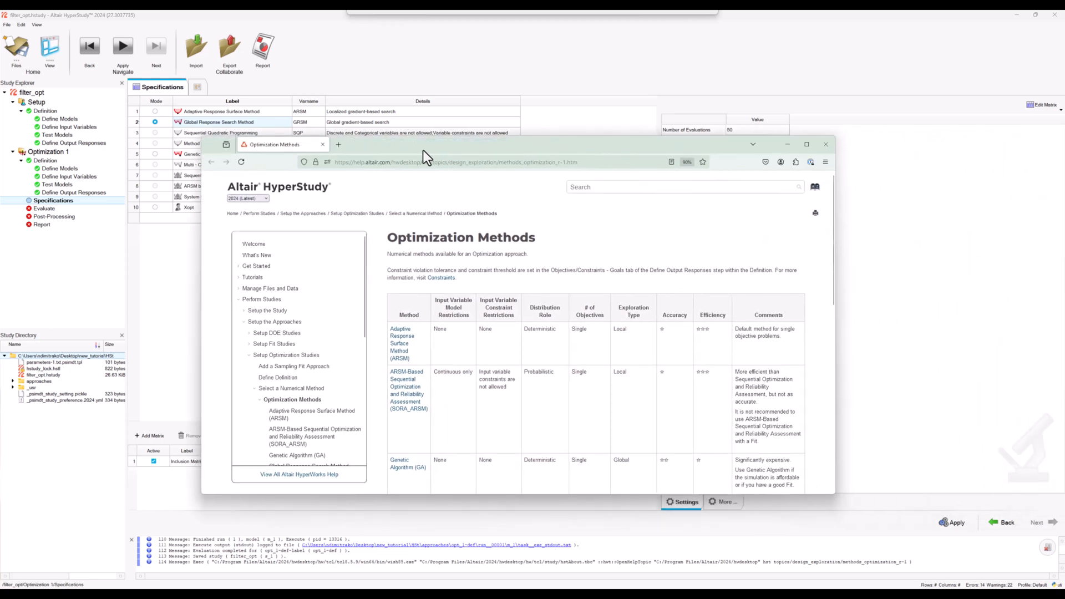
Read the GRSM page from the Optimization Methods help, then close the browser
scroll("down", 3)
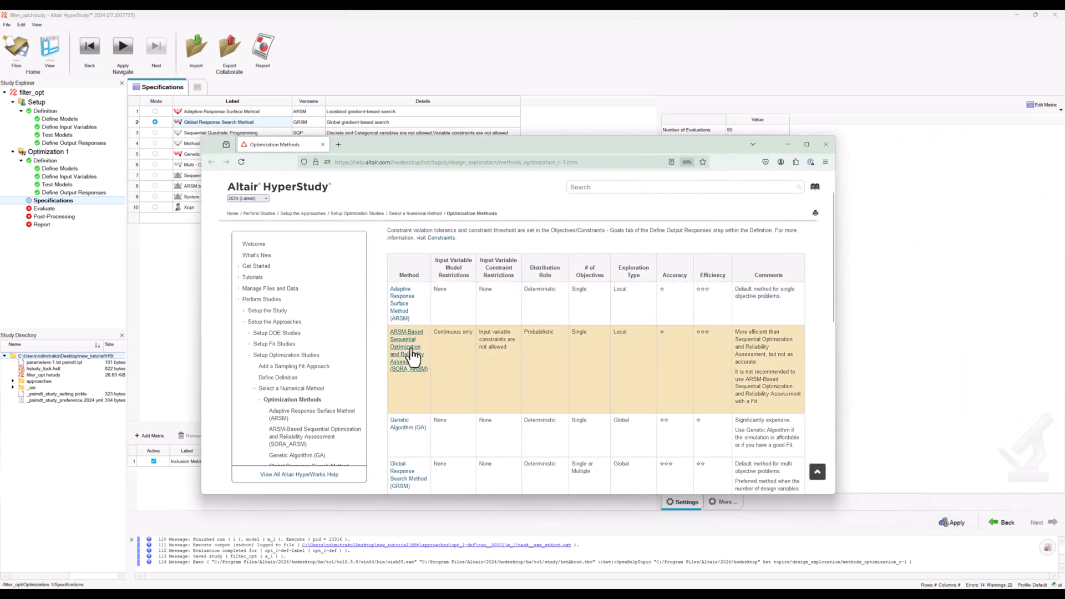
mouse_move(411, 354)
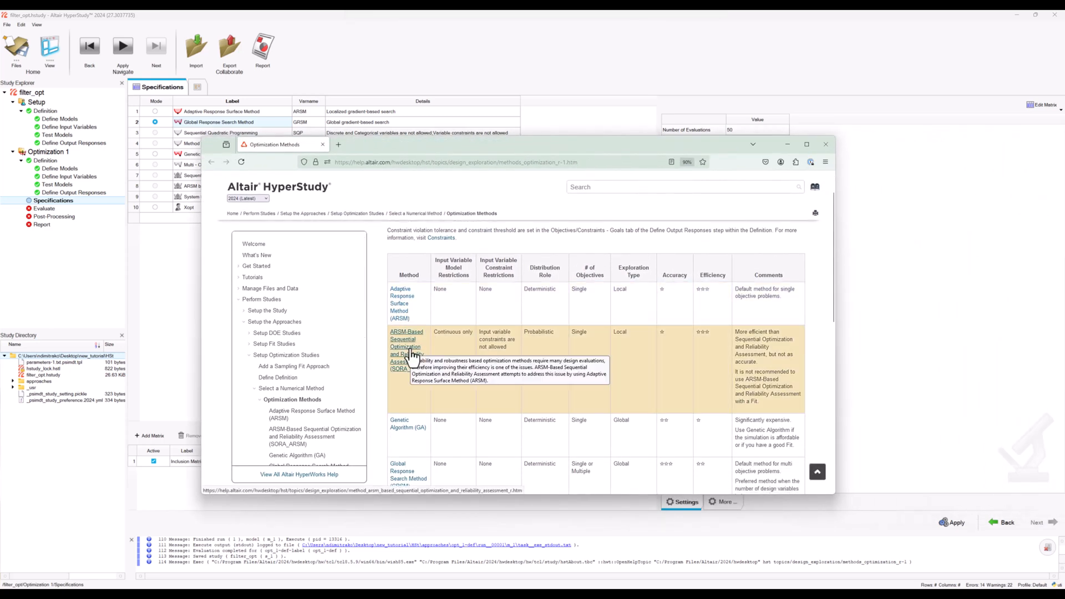
scroll("down", 3)
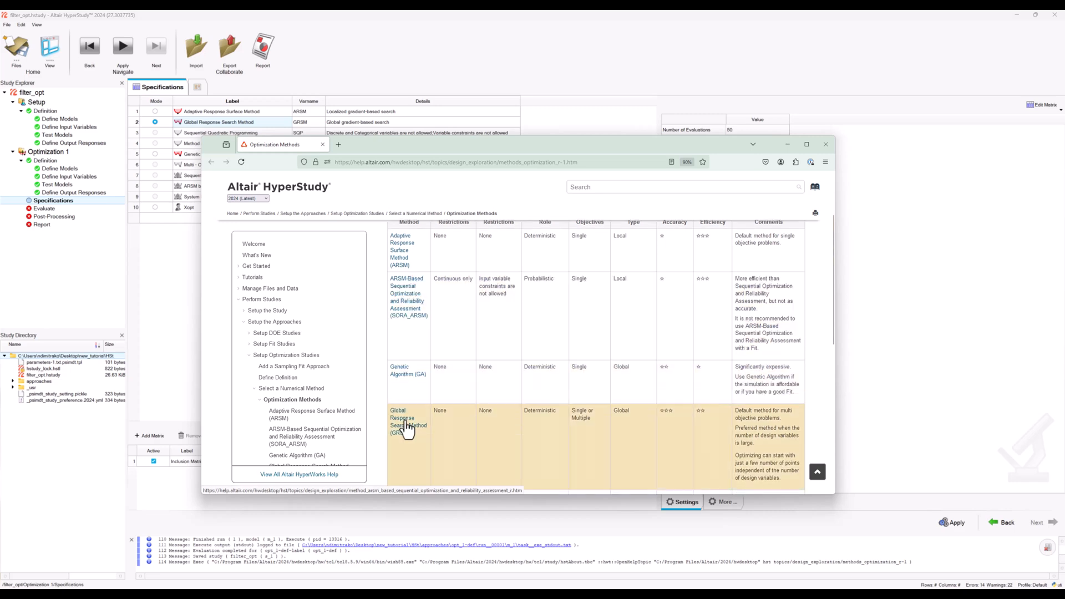
left_click(402, 418)
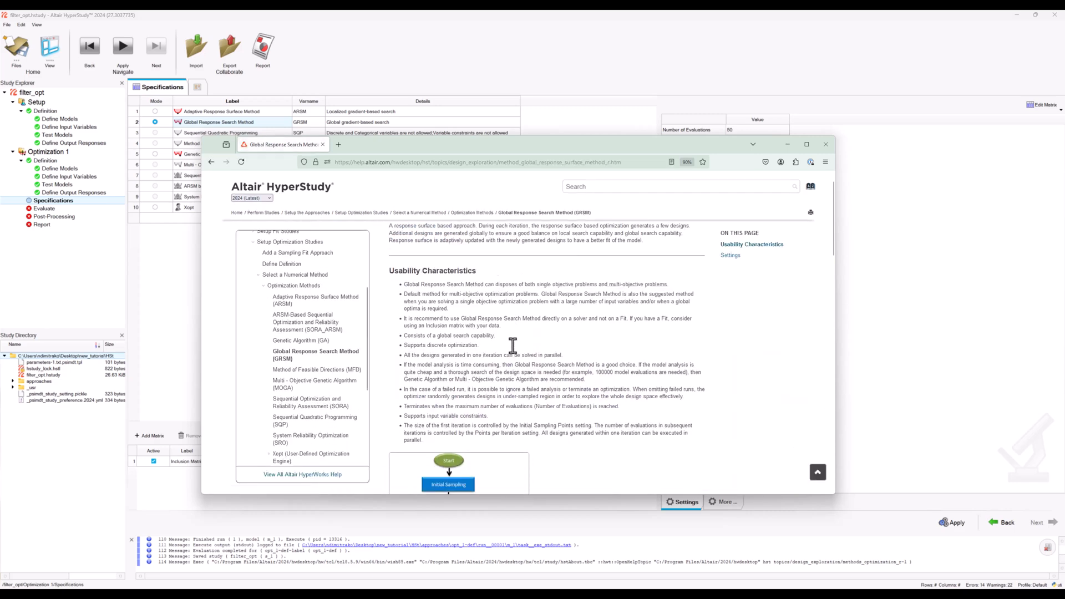
scroll("down", 3)
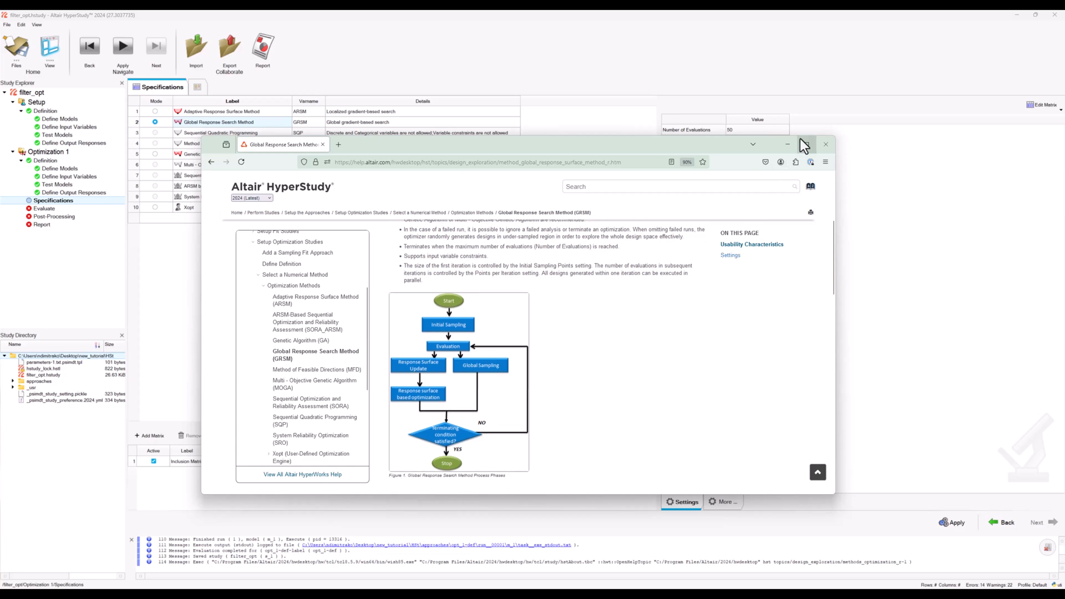
left_click(825, 144)
type("150")
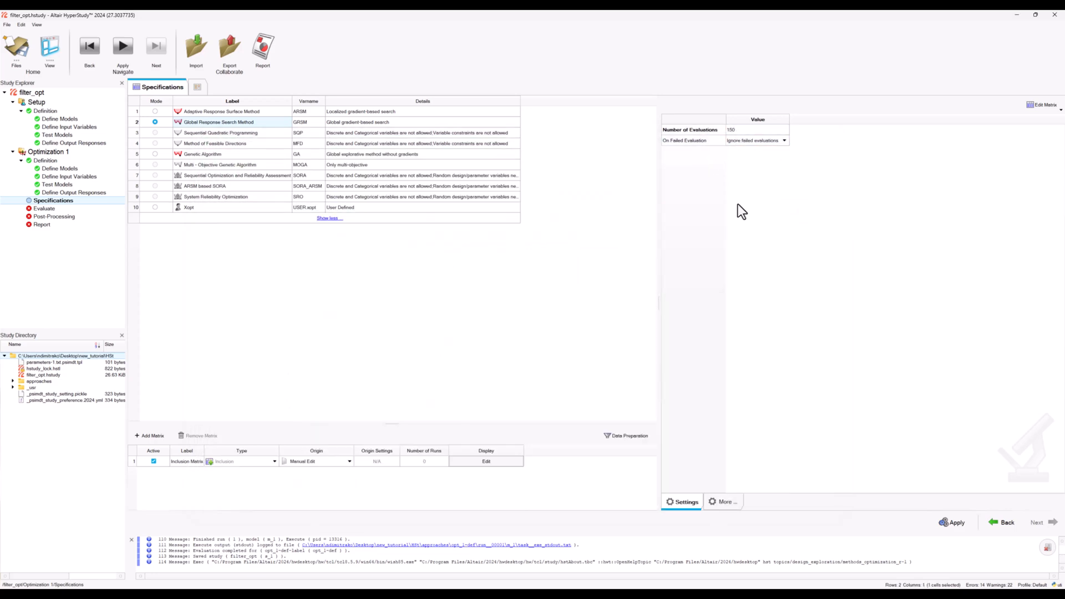
Set GRSM to 150 evaluations and review the More tab options, including random seed
left_click(744, 130)
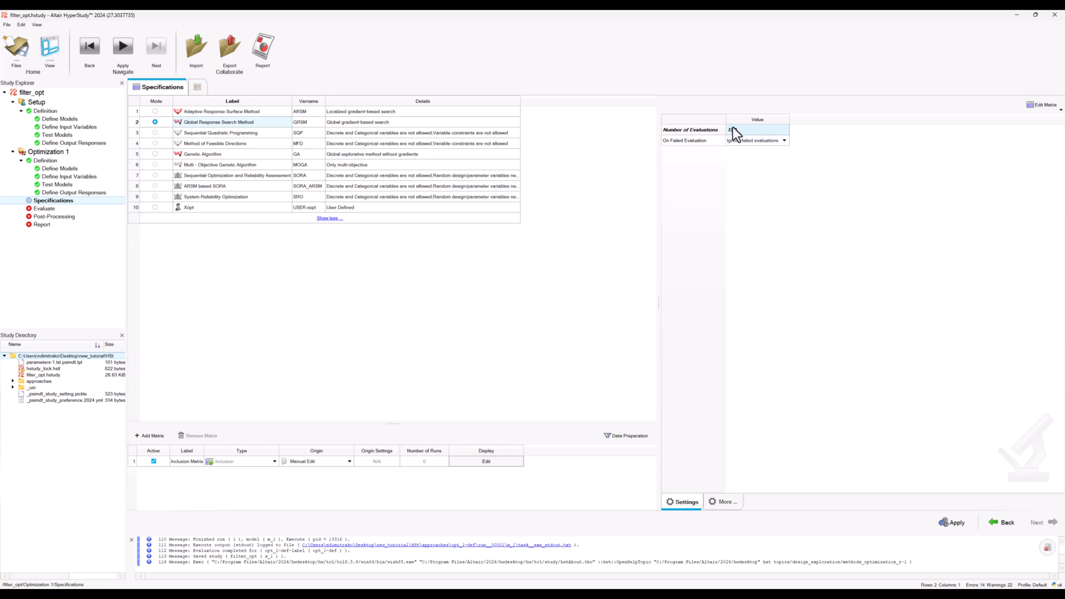
type("150")
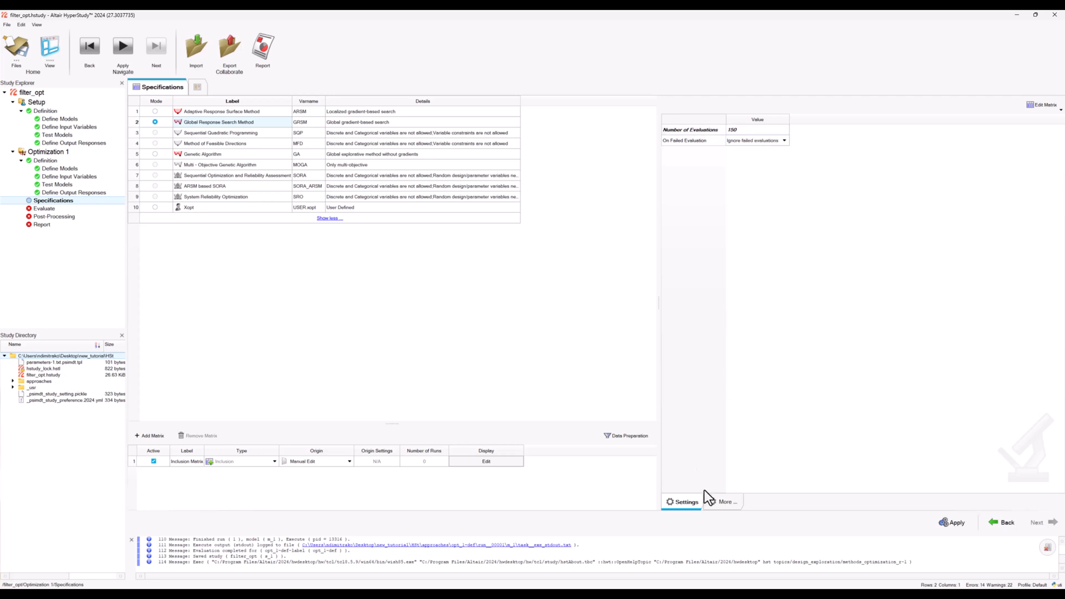
left_click(727, 502)
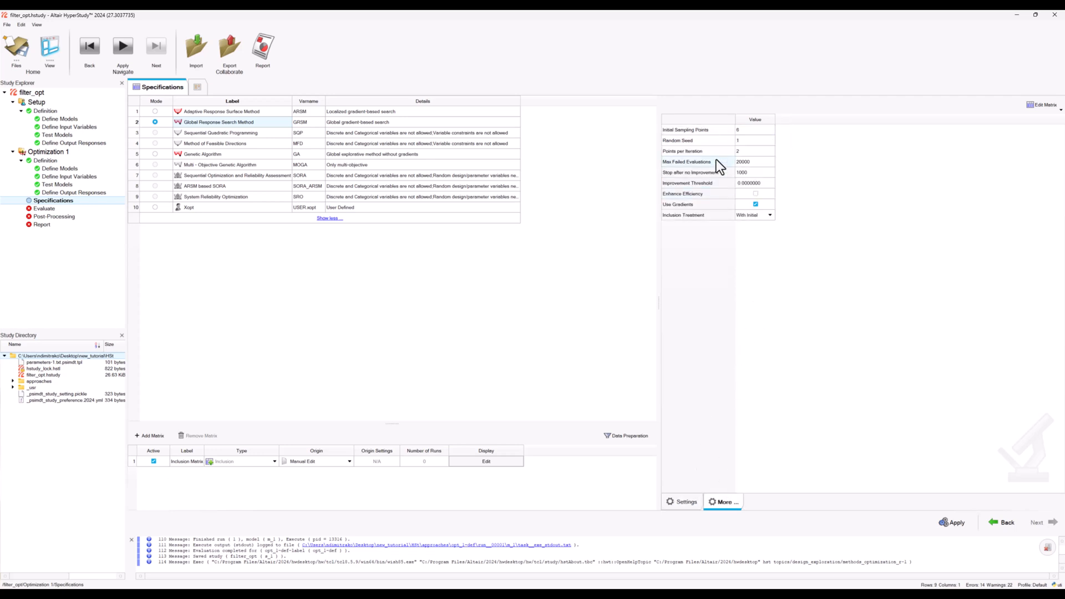
left_click(754, 140)
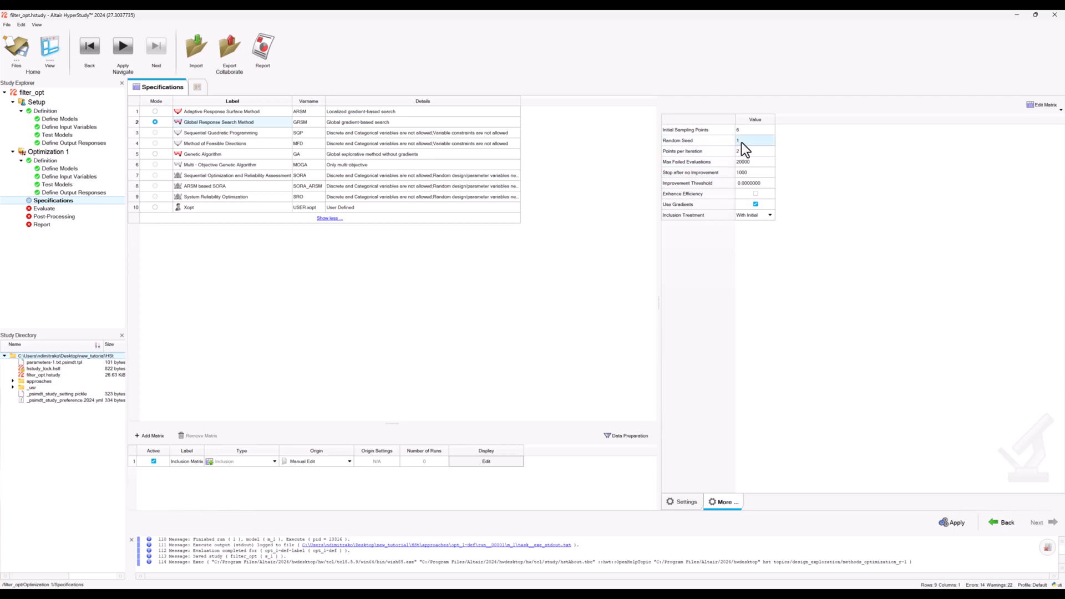
left_click(681, 502)
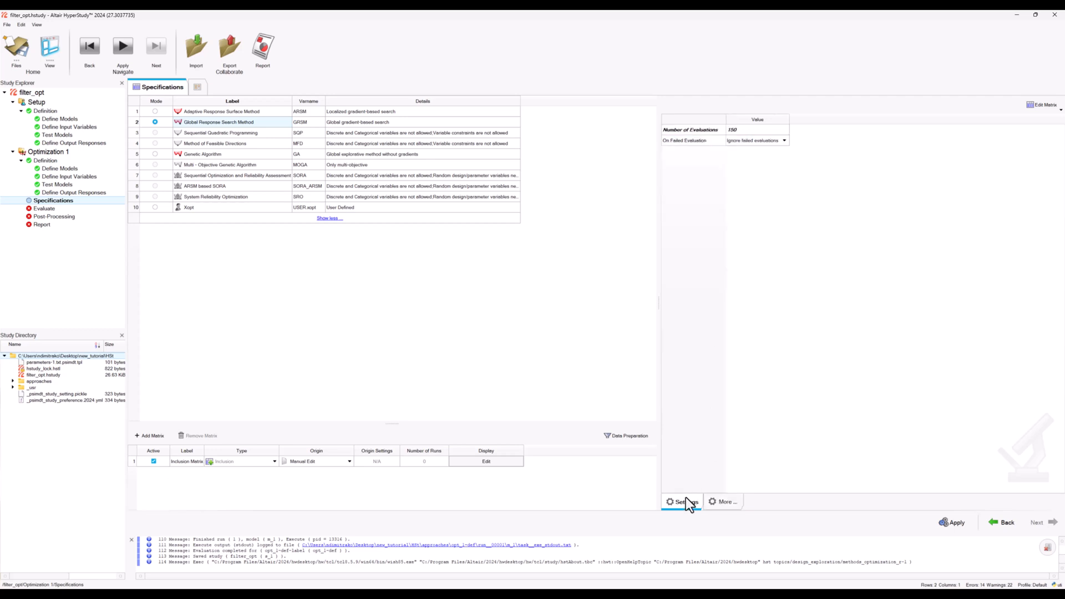
mouse_move(752, 347)
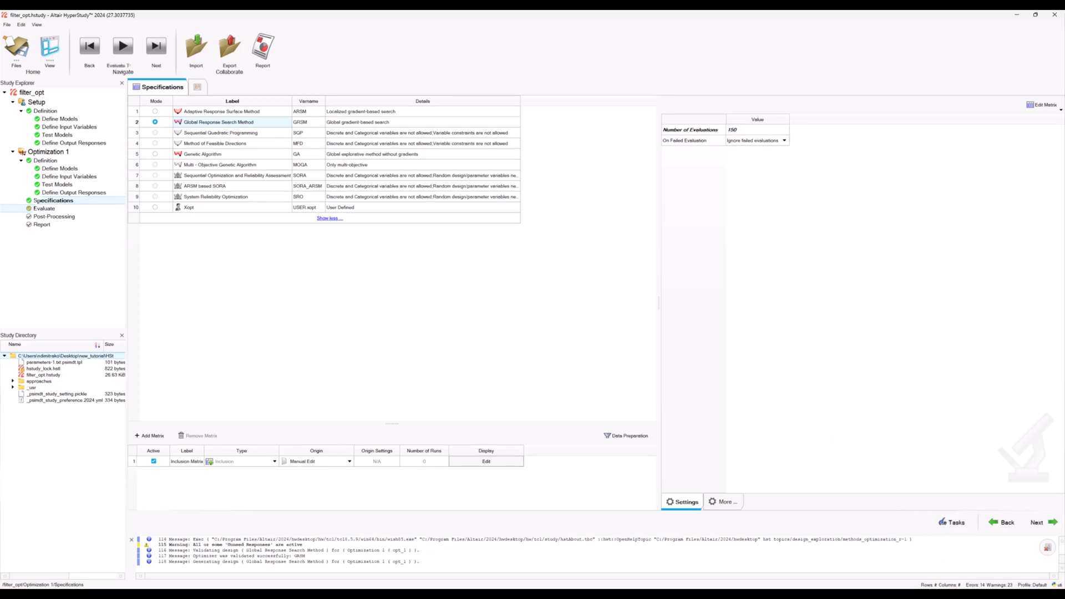
Go to the Evaluate step, review the active tasks, and start the evaluations
left_click(45, 208)
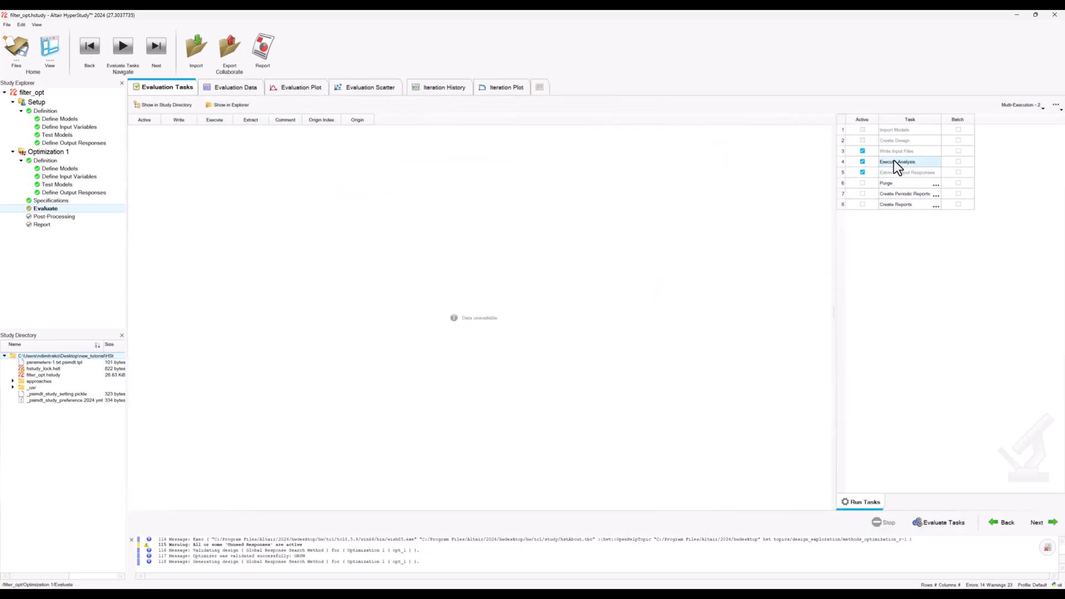
left_click(904, 172)
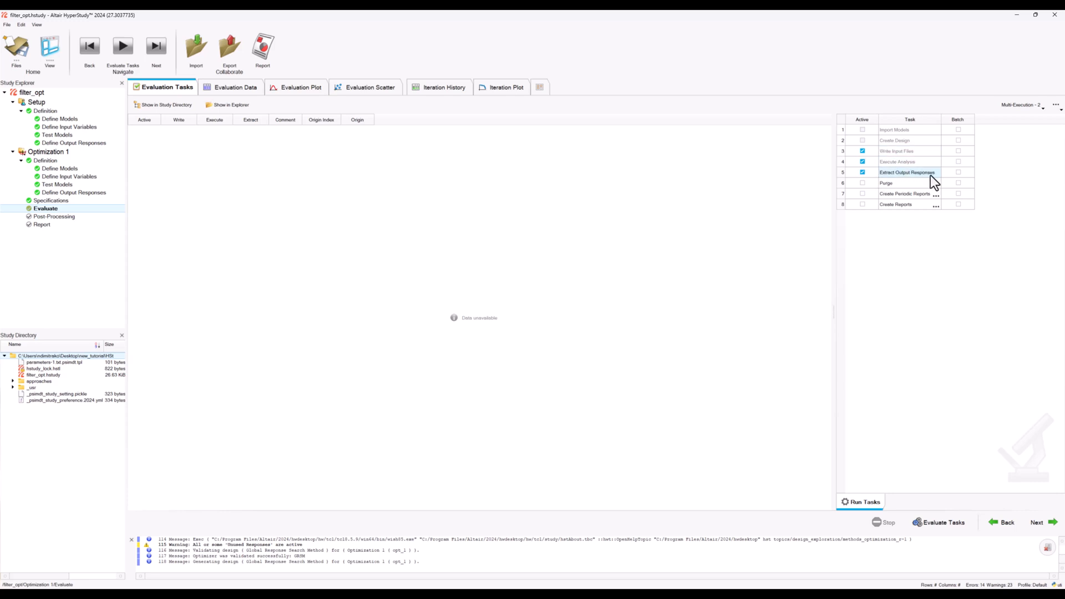
mouse_move(916, 165)
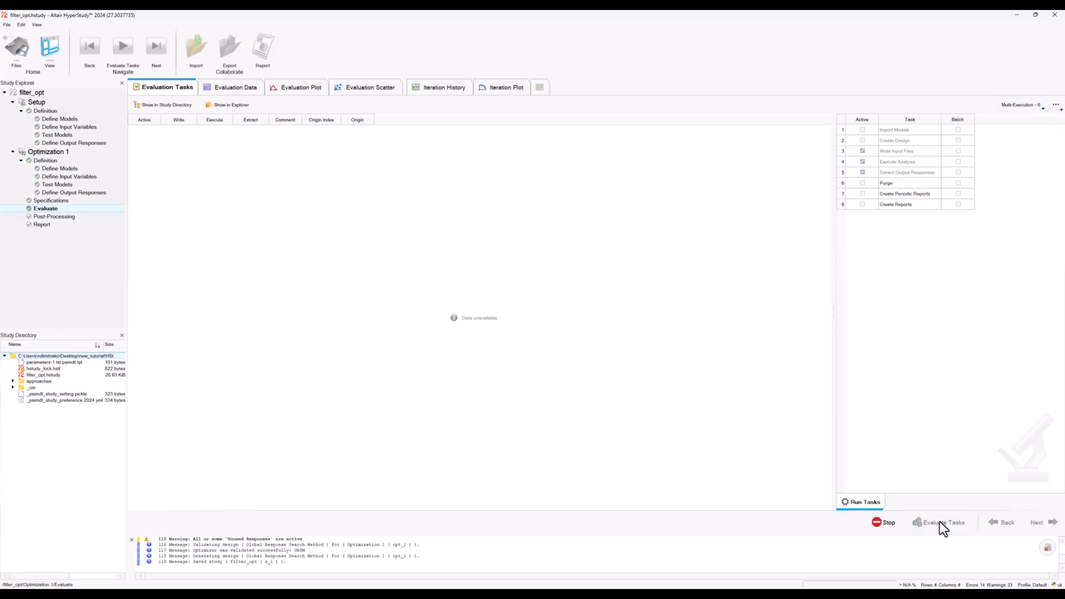
left_click(943, 522)
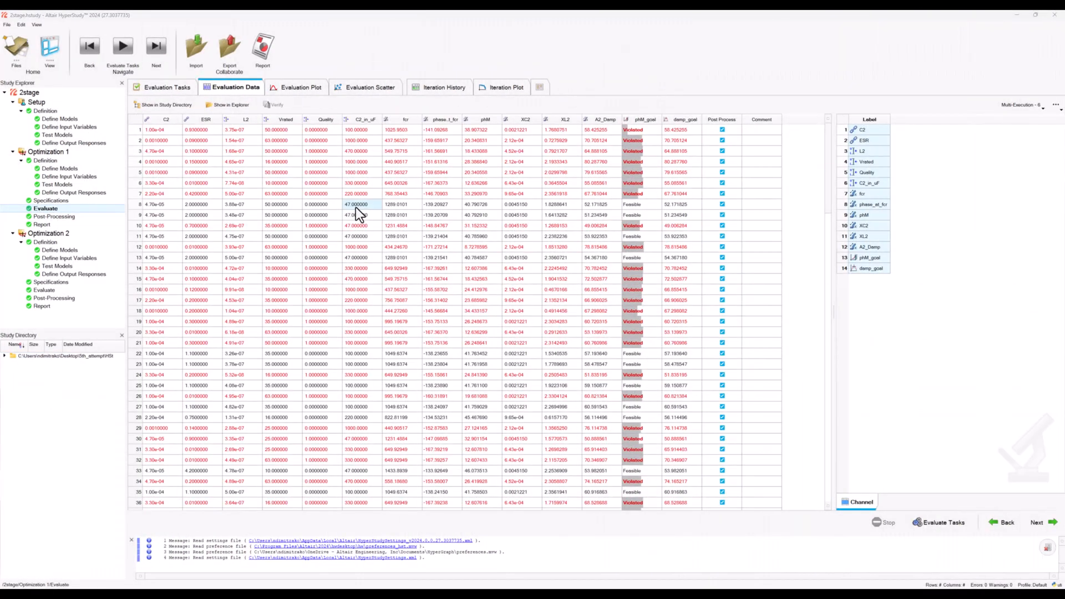
scroll("down", 3)
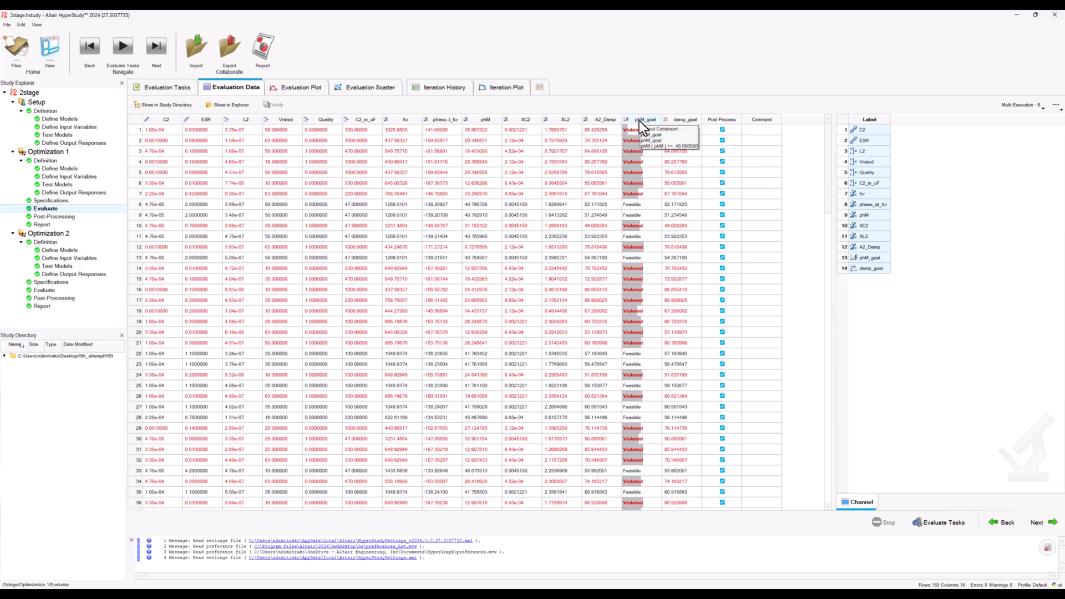
mouse_move(627, 168)
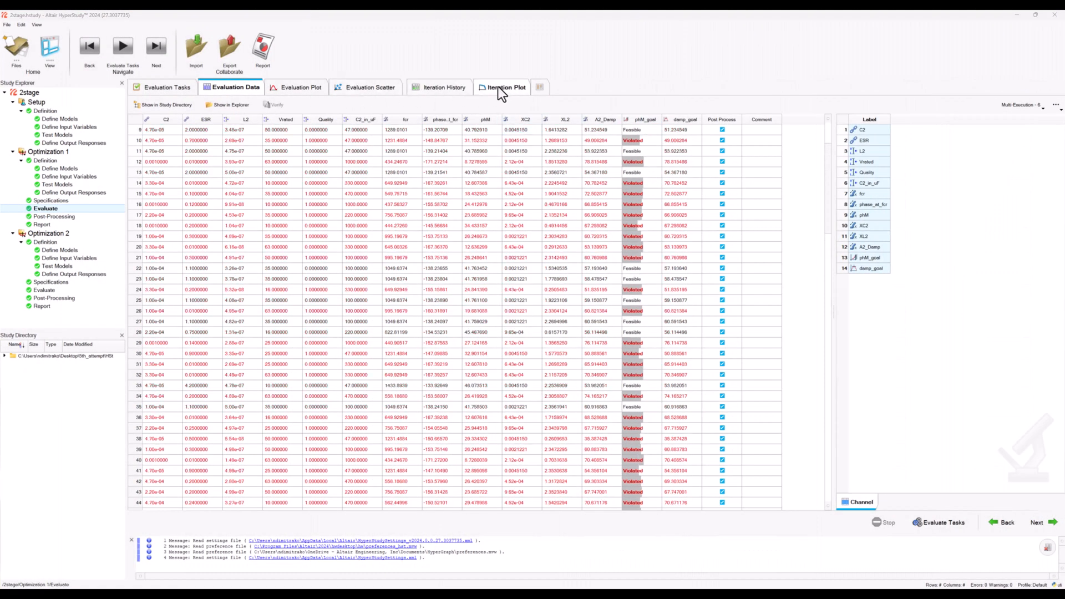
Plot the phM_goal and damp_goal iteration histories, then view the evaluation task list
left_click(504, 87)
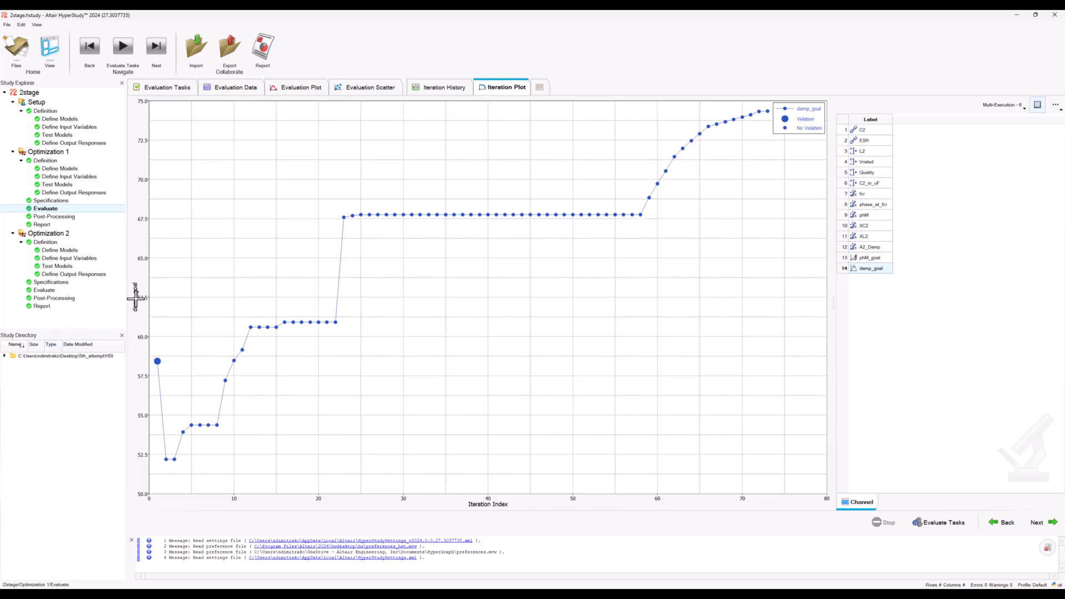
mouse_move(212, 369)
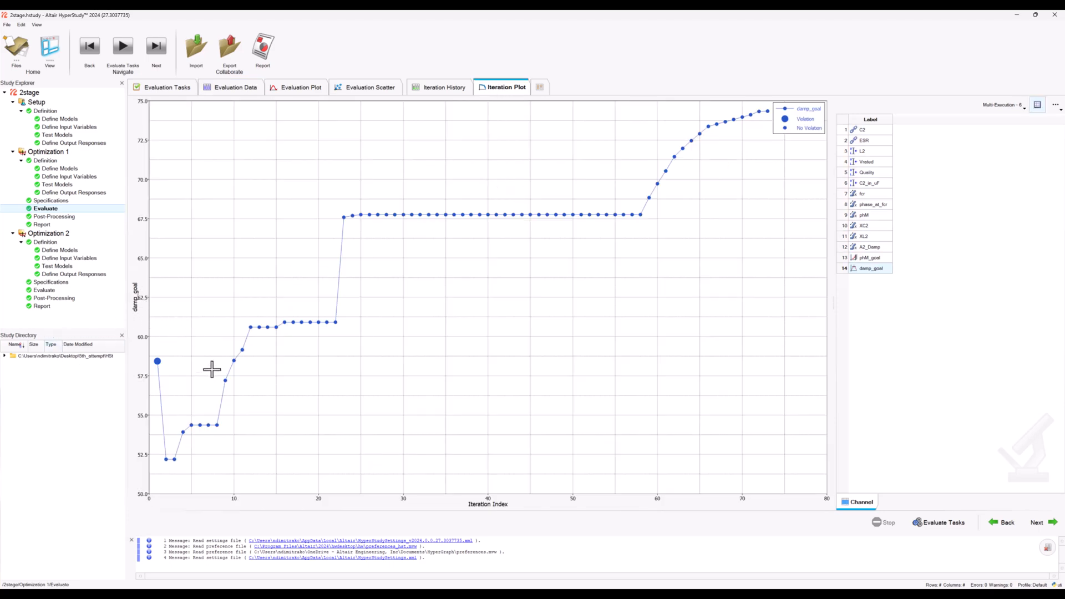
mouse_move(205, 410)
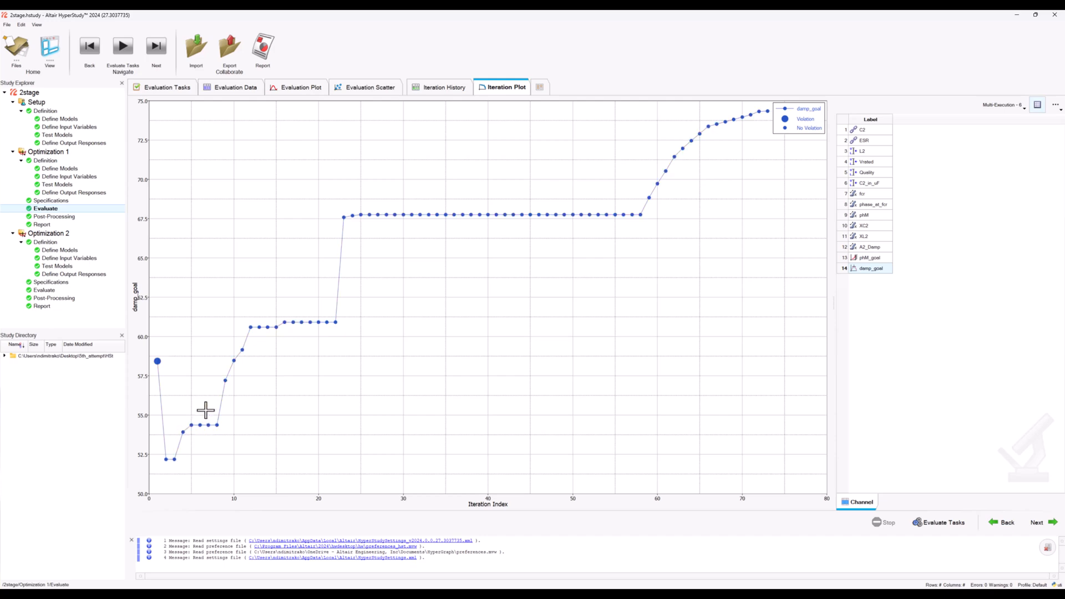
mouse_move(217, 400)
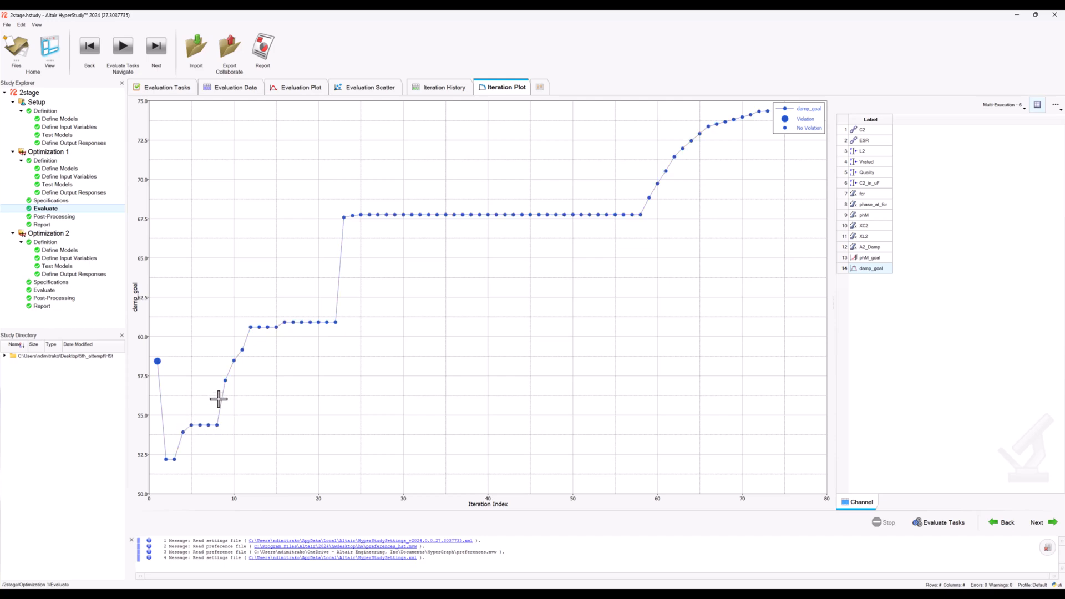
left_click(869, 257)
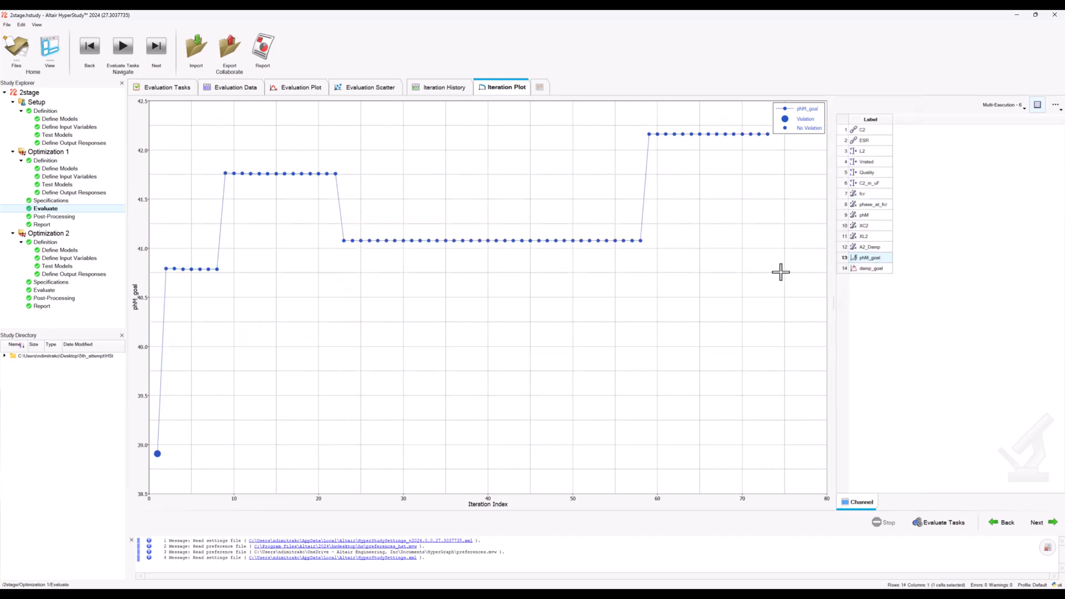
mouse_move(191, 266)
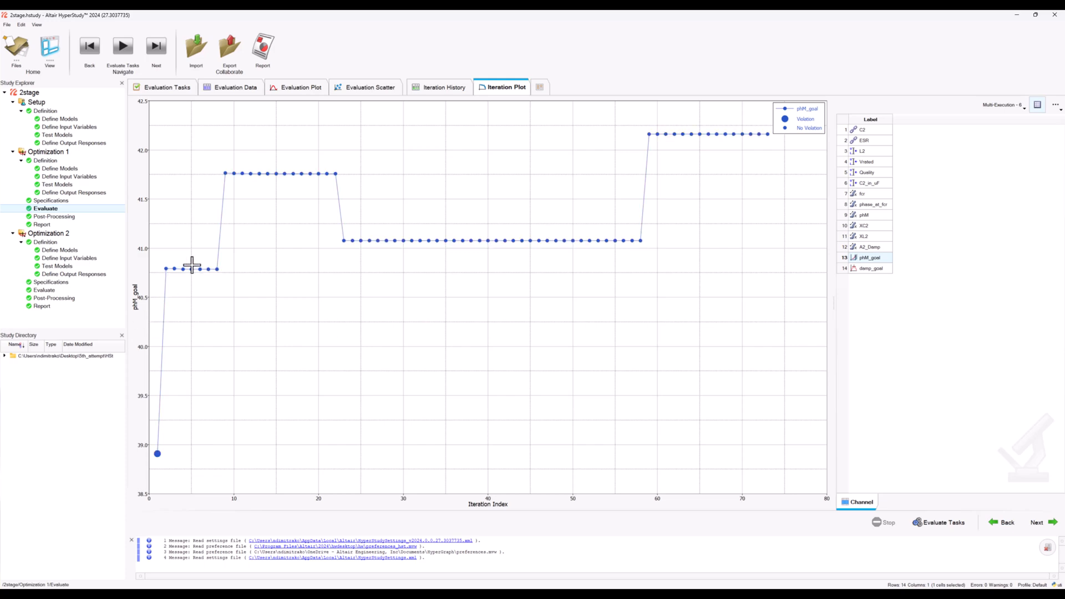
mouse_move(197, 173)
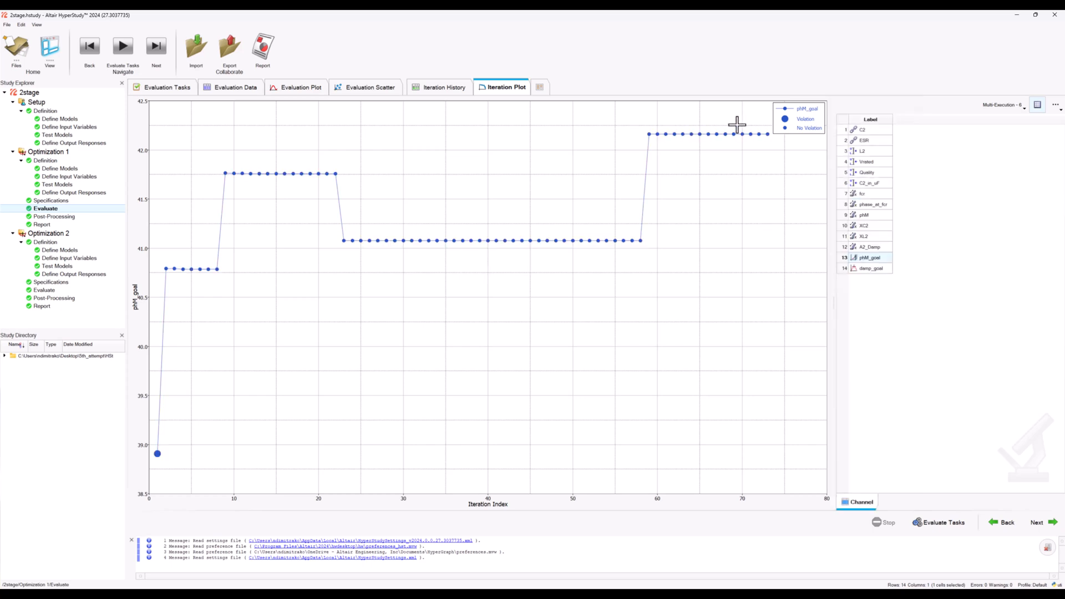
left_click(870, 268)
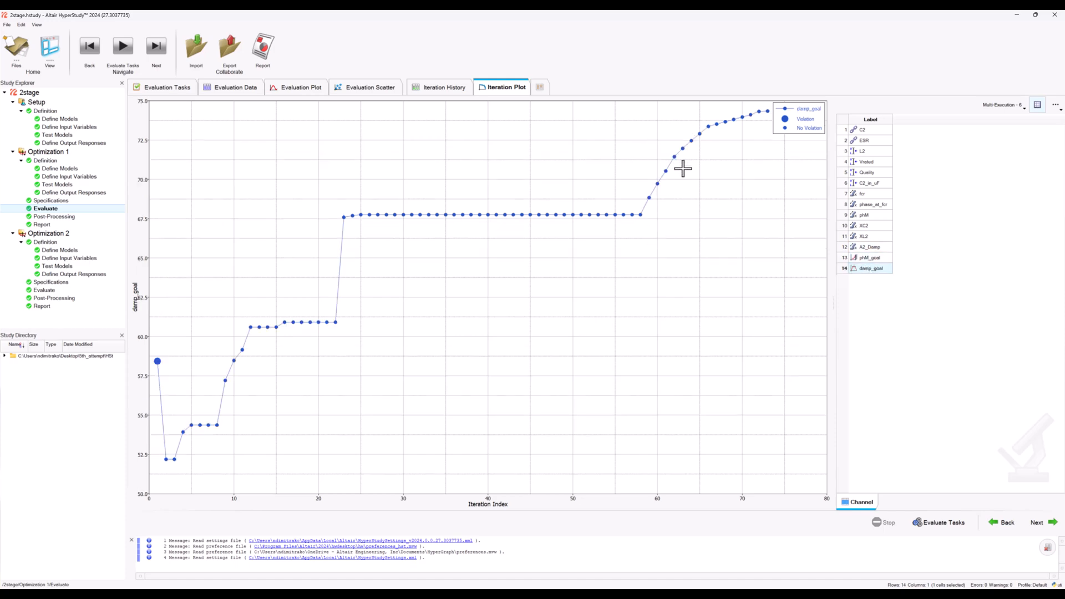
mouse_move(628, 124)
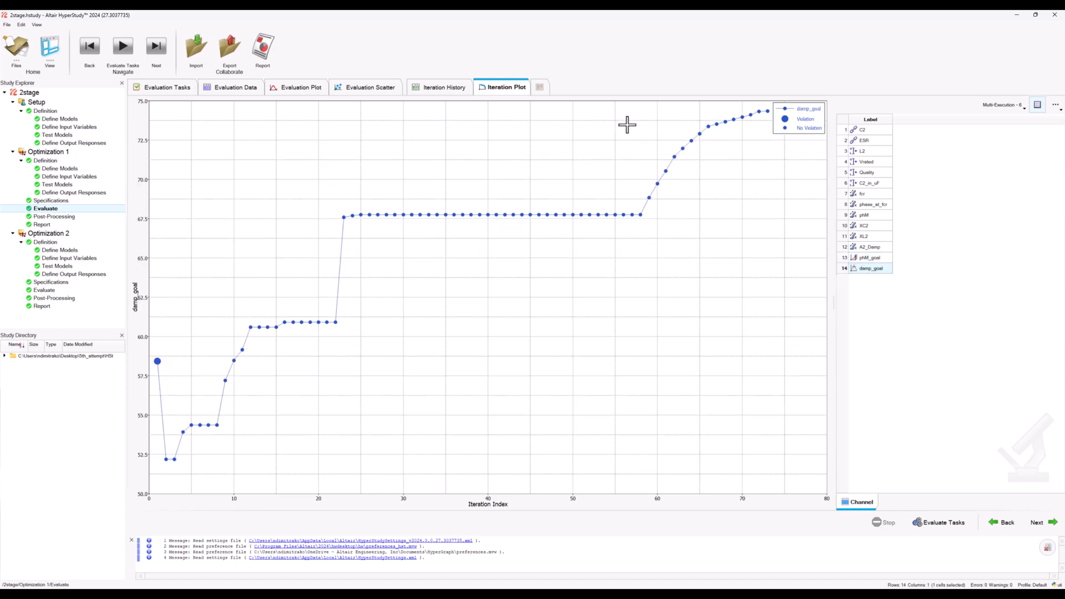
left_click(166, 87)
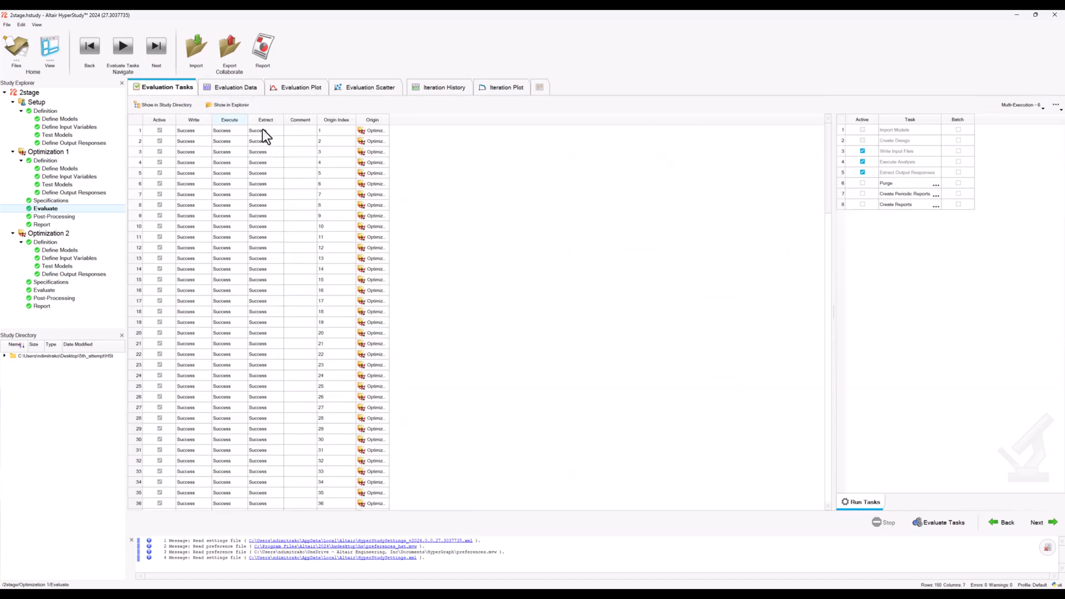
Browse Optimization 1's amplitude and phase(Vaco1) curves across runs, then view the evaluation data
left_click(235, 87)
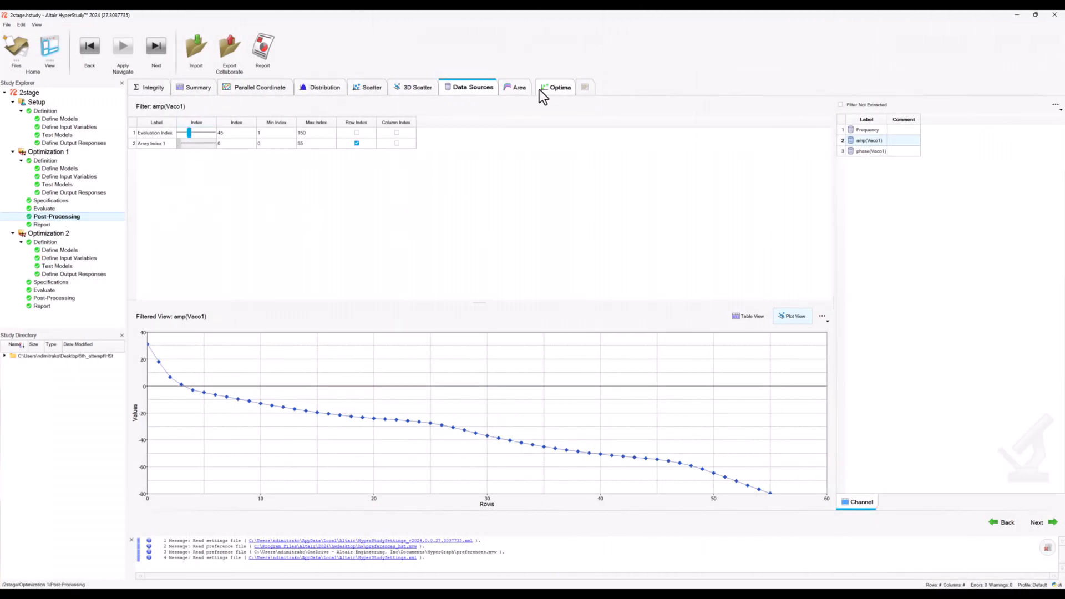
left_click_drag(190, 132, 178, 133)
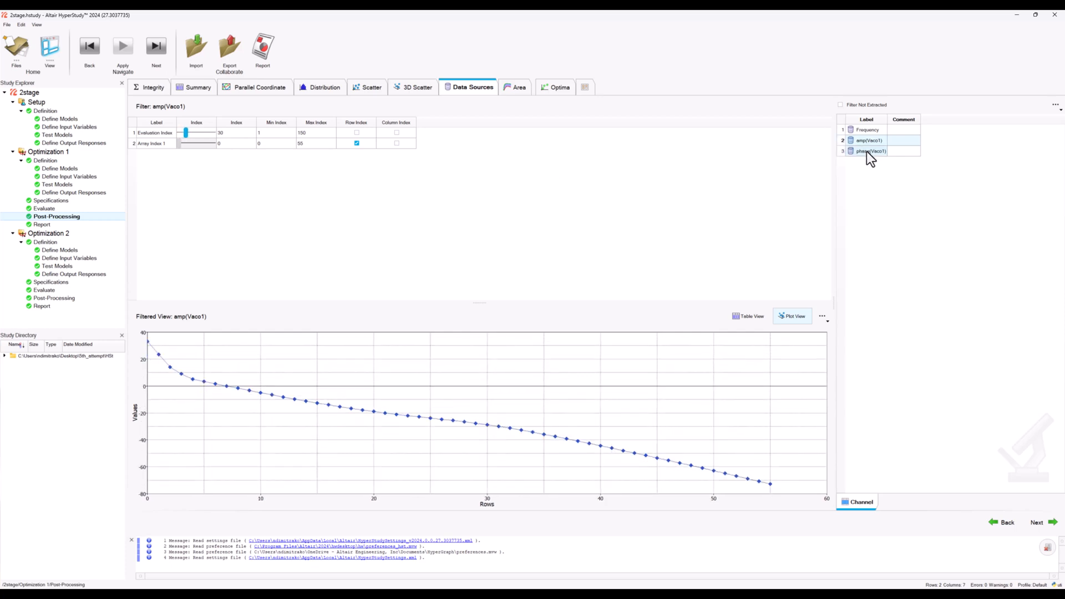
left_click(870, 151)
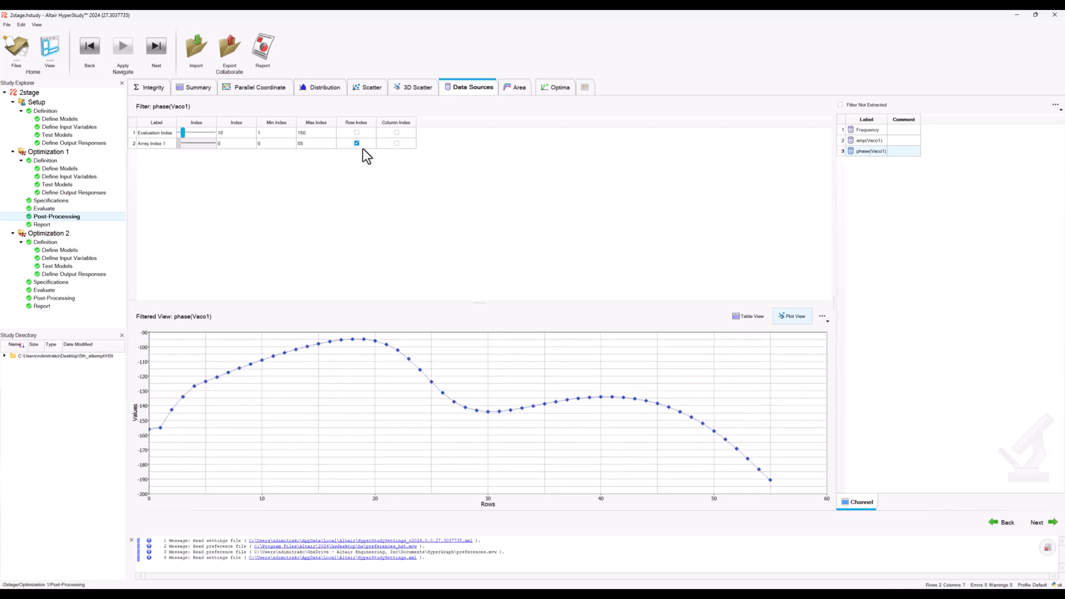
left_click(418, 87)
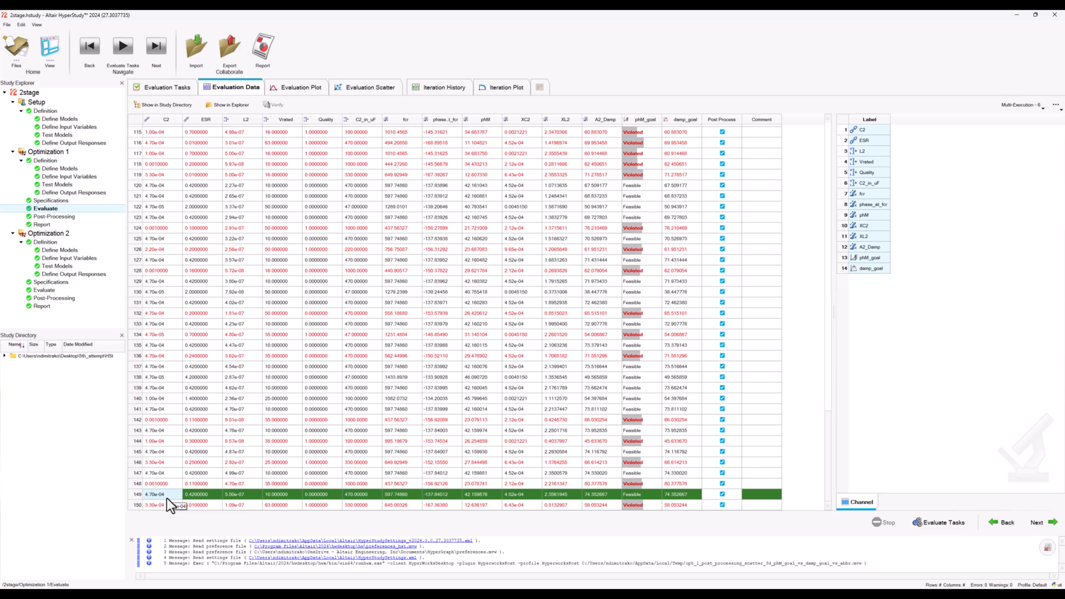
Review Optimization 1's input bounds, constraints and output responses, then return to Evaluate
left_click(60, 176)
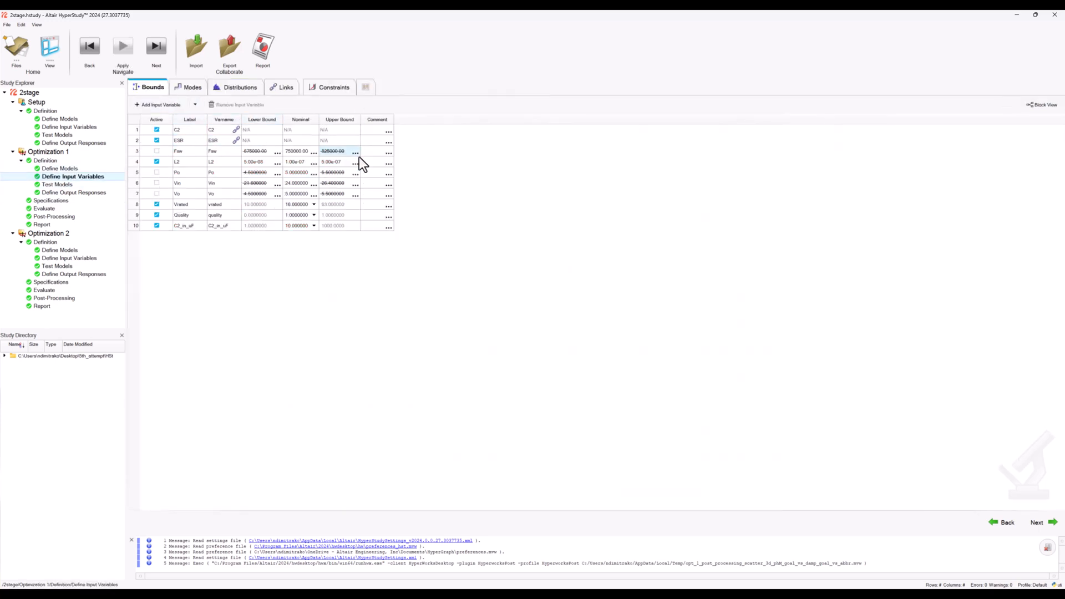
left_click(333, 87)
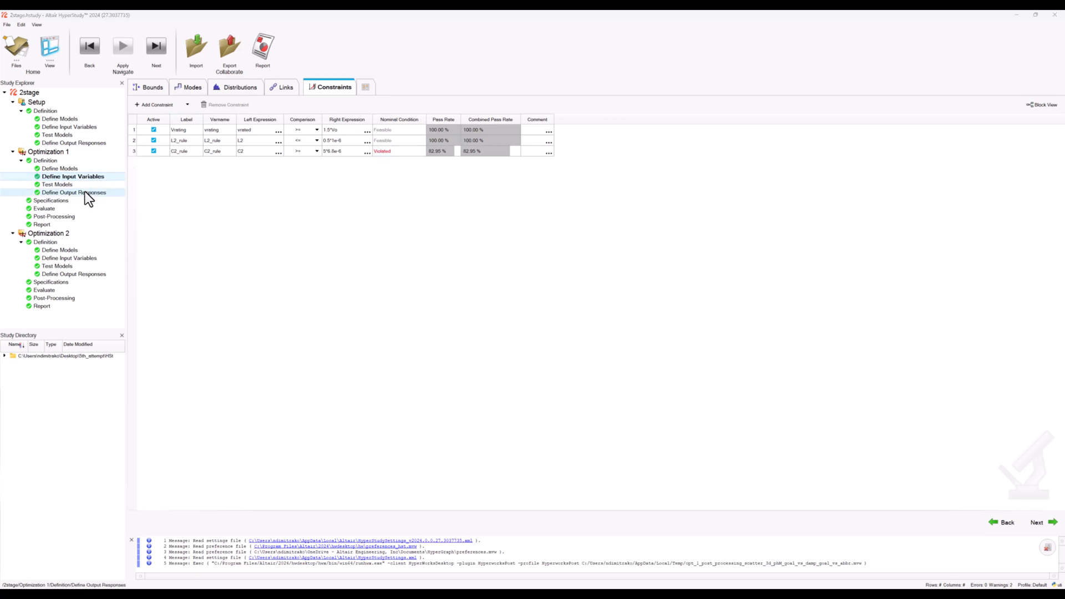
left_click(74, 192)
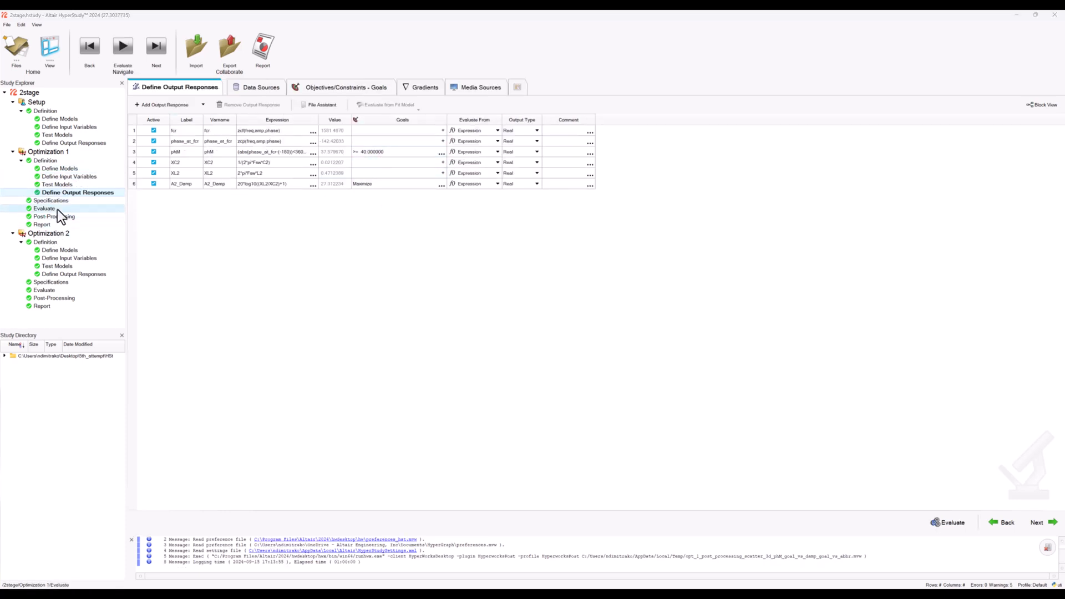
left_click(38, 208)
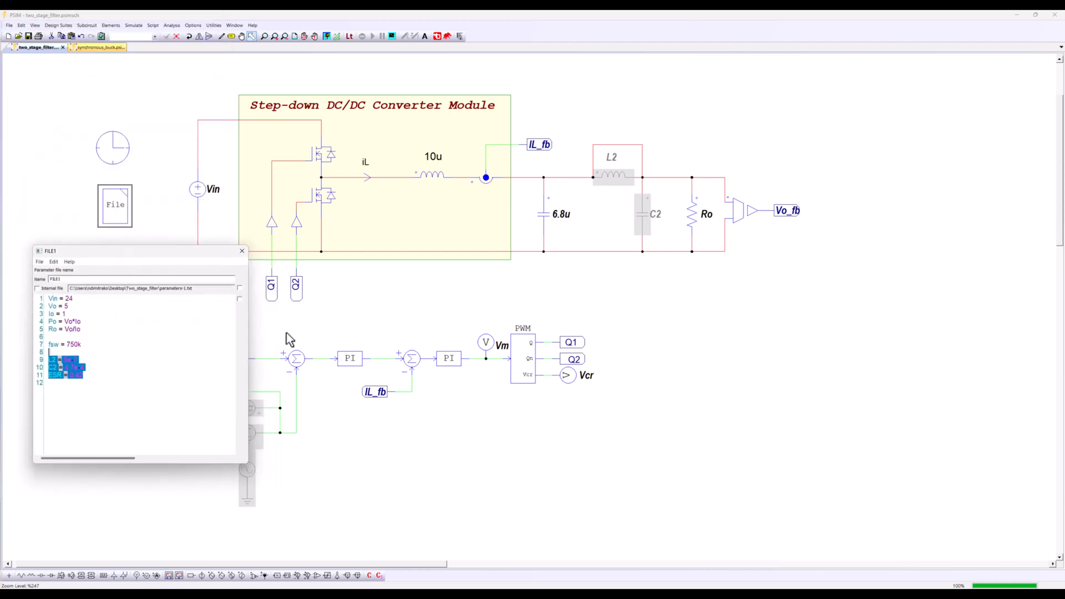
View the Simview waveforms comparing one-stage and two-stage output ripple
left_click(325, 36)
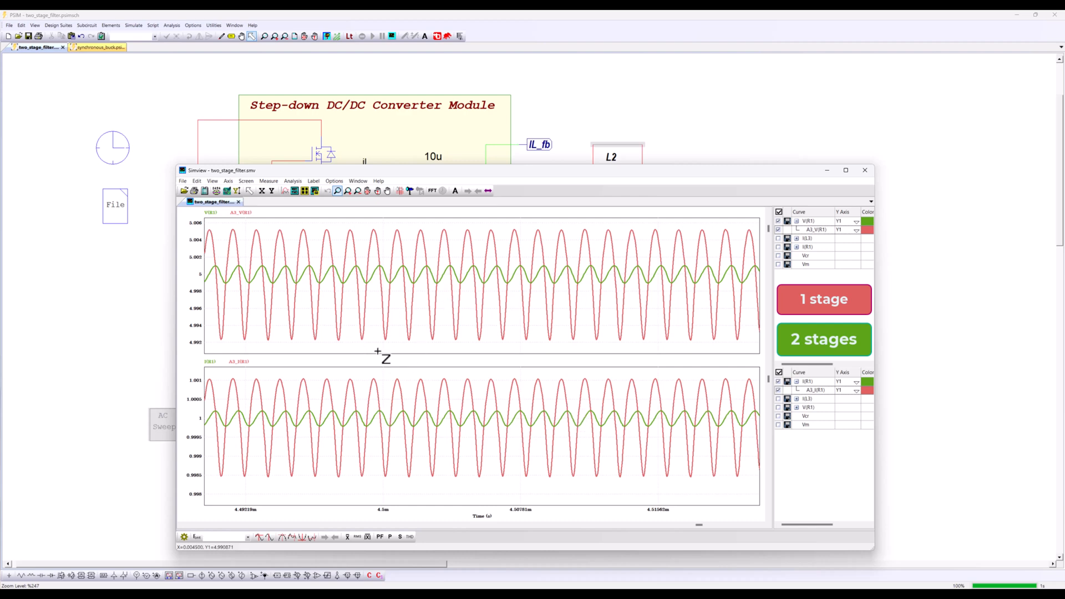
mouse_move(363, 266)
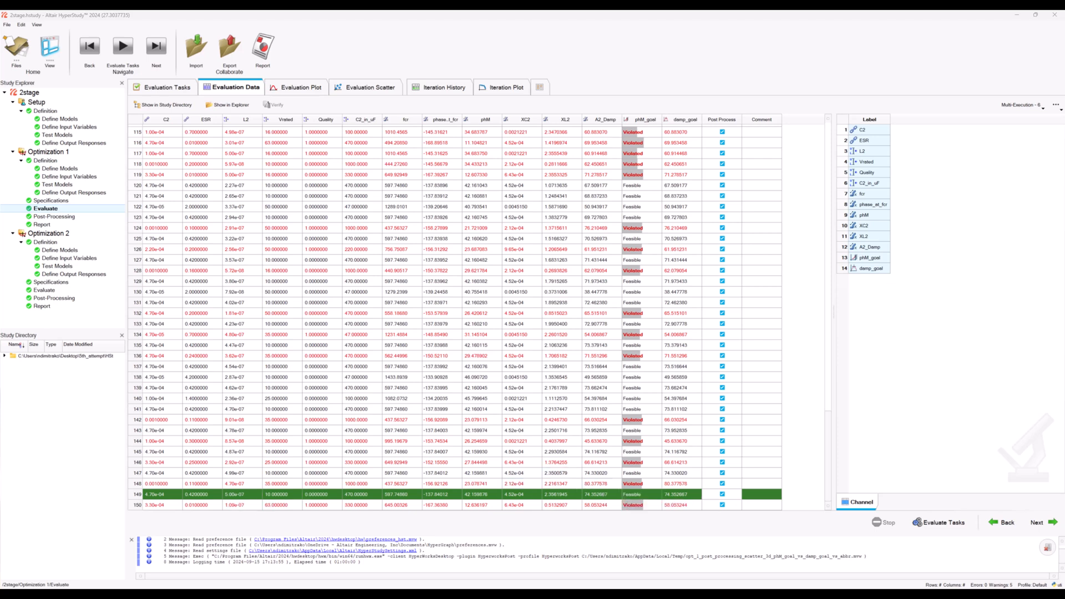
Open Optimization 2's models, inspect the caps_lists Mouser CSV source, and import its variables
left_click(52, 250)
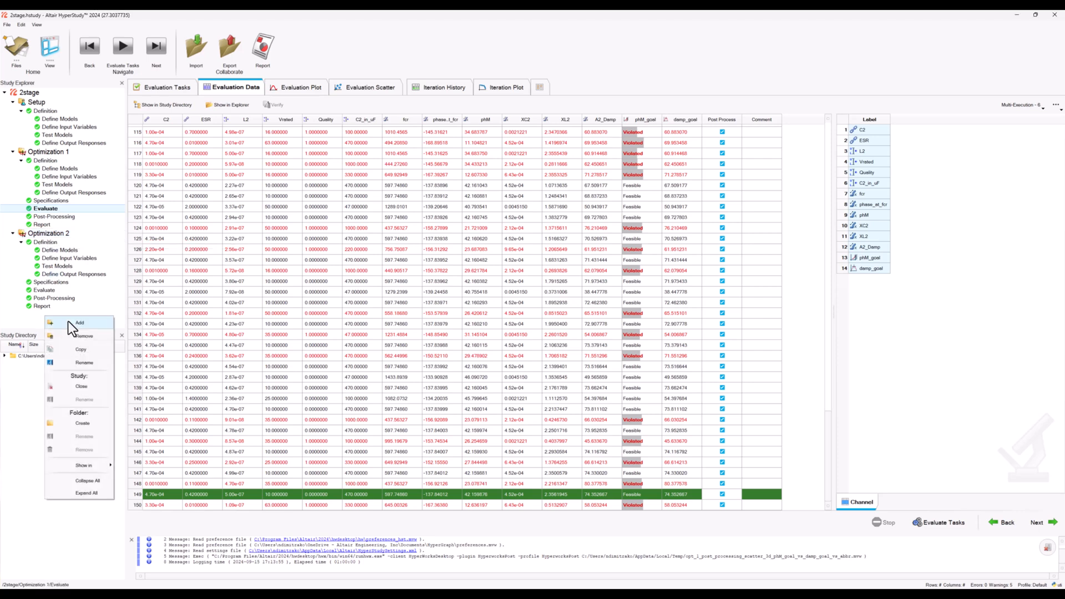
left_click(79, 322)
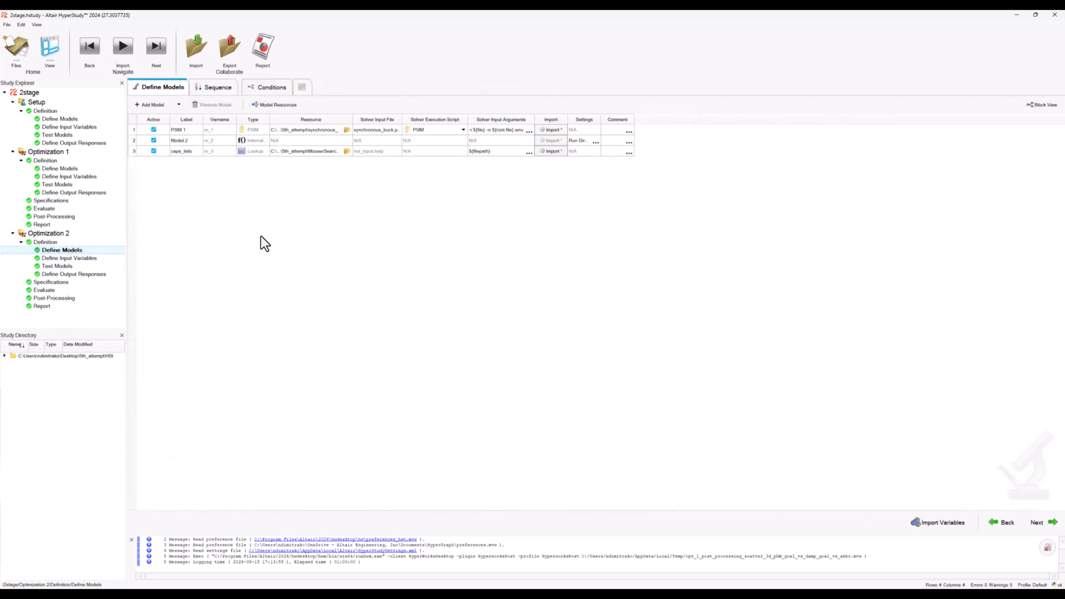
left_click(186, 151)
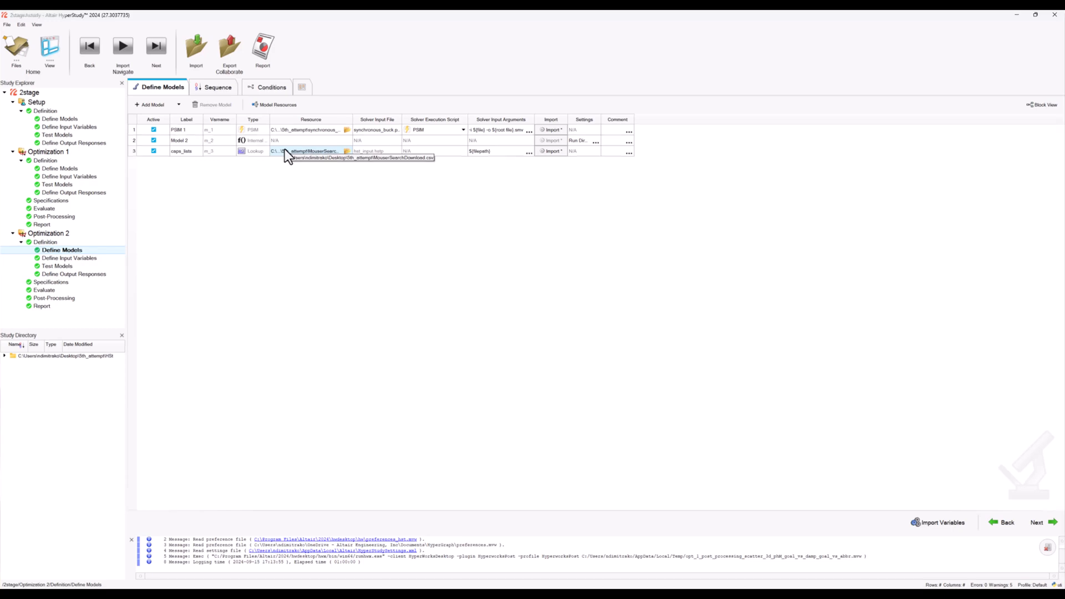
mouse_move(617, 544)
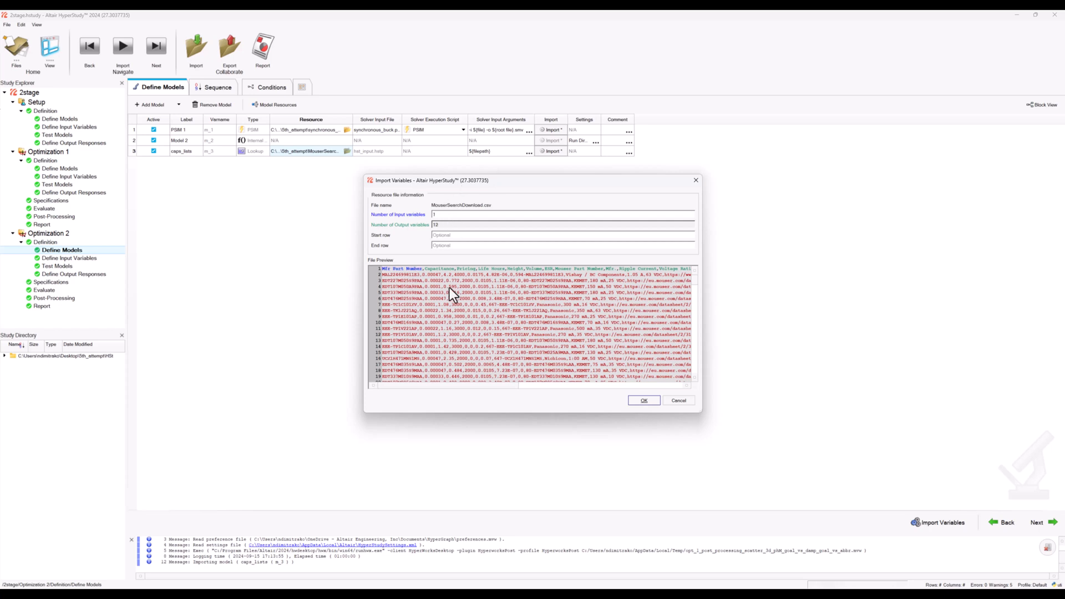
left_click(643, 400)
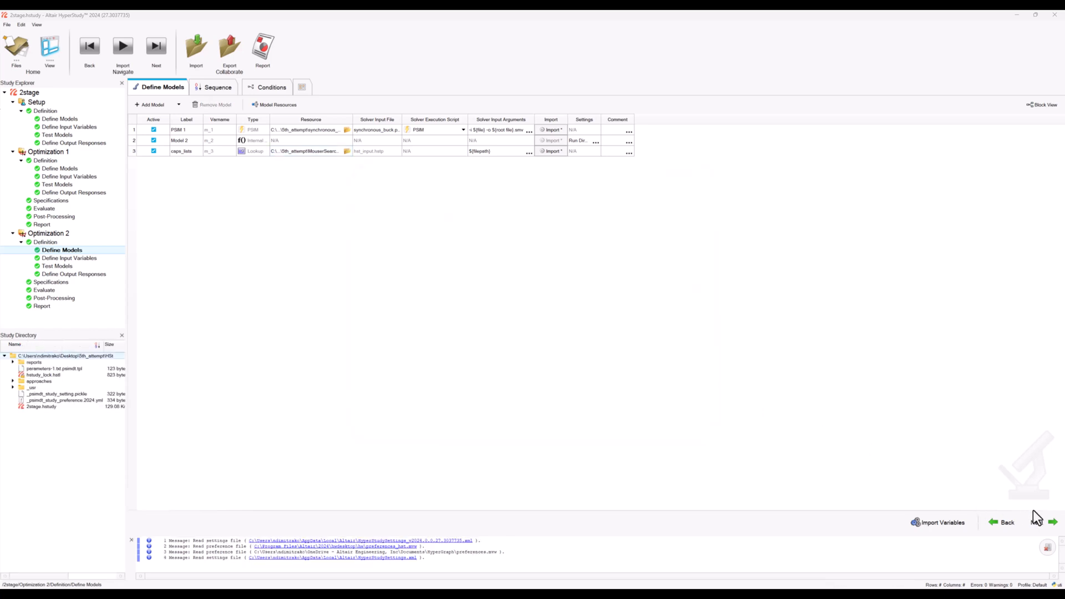
Check the categorical part-number input and the Minimize Pricing goal, then open the evaluation data
left_click(68, 258)
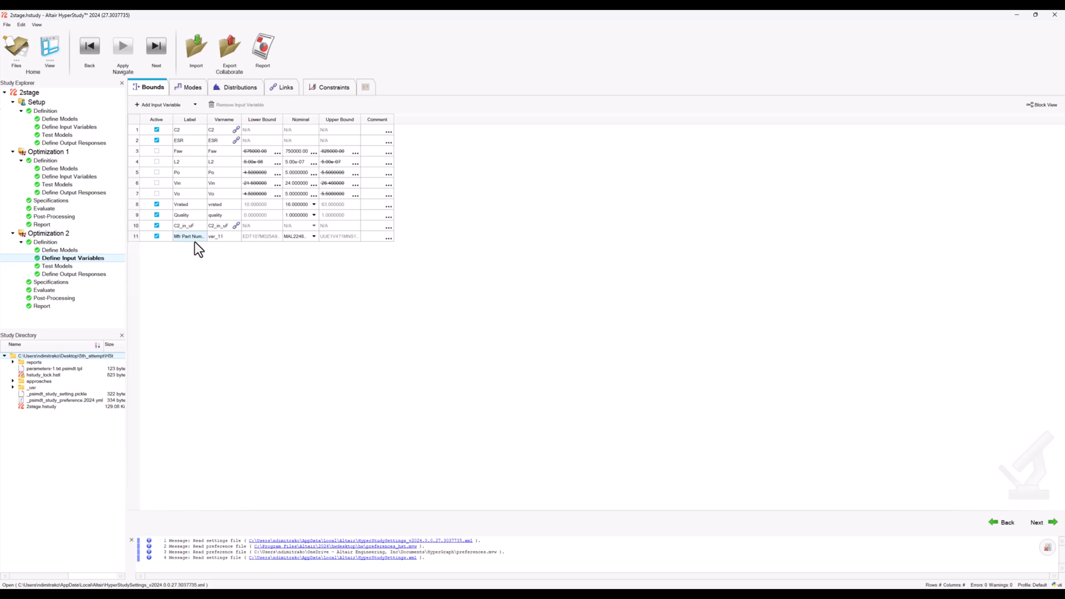
left_click(187, 88)
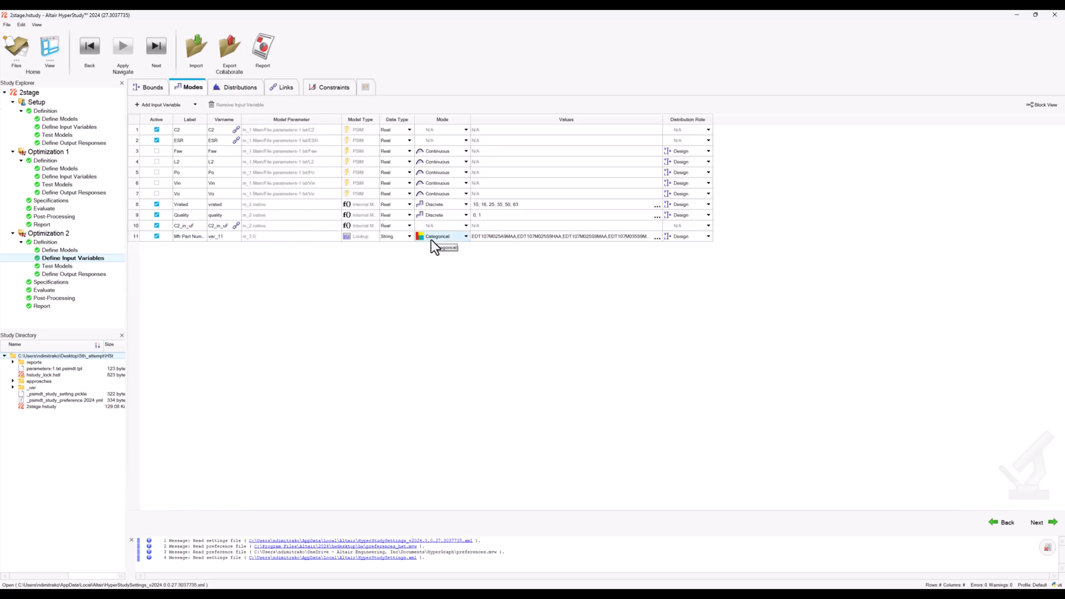
left_click(148, 87)
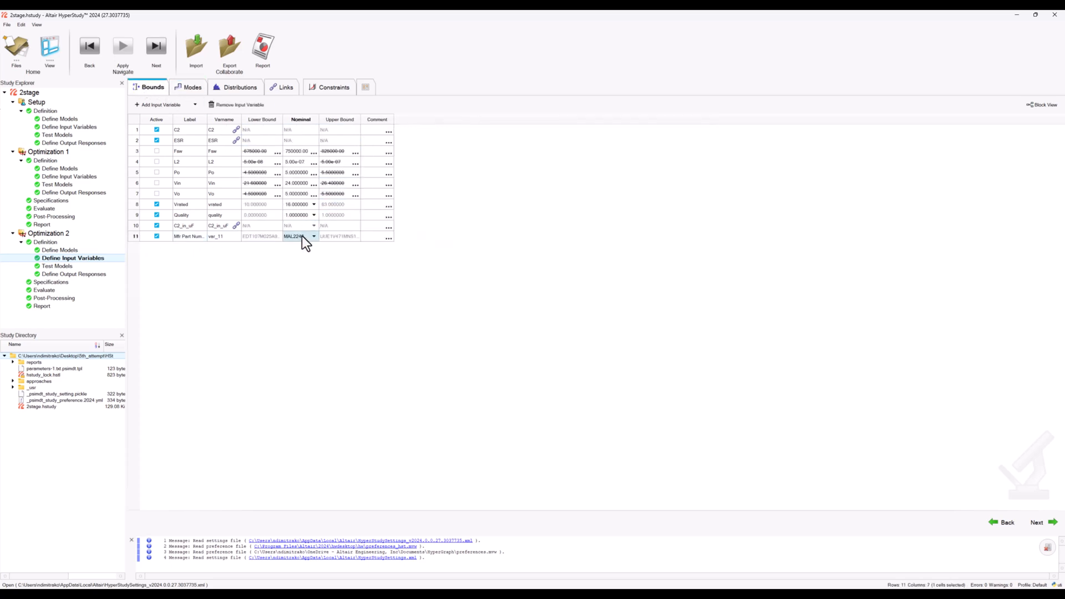
left_click(314, 236)
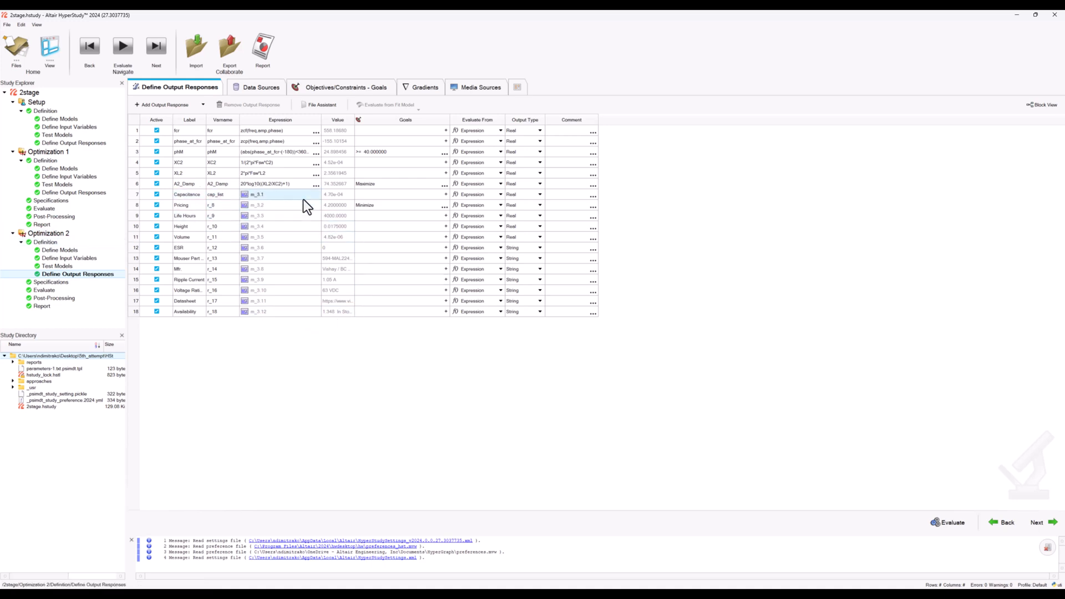
left_click(278, 216)
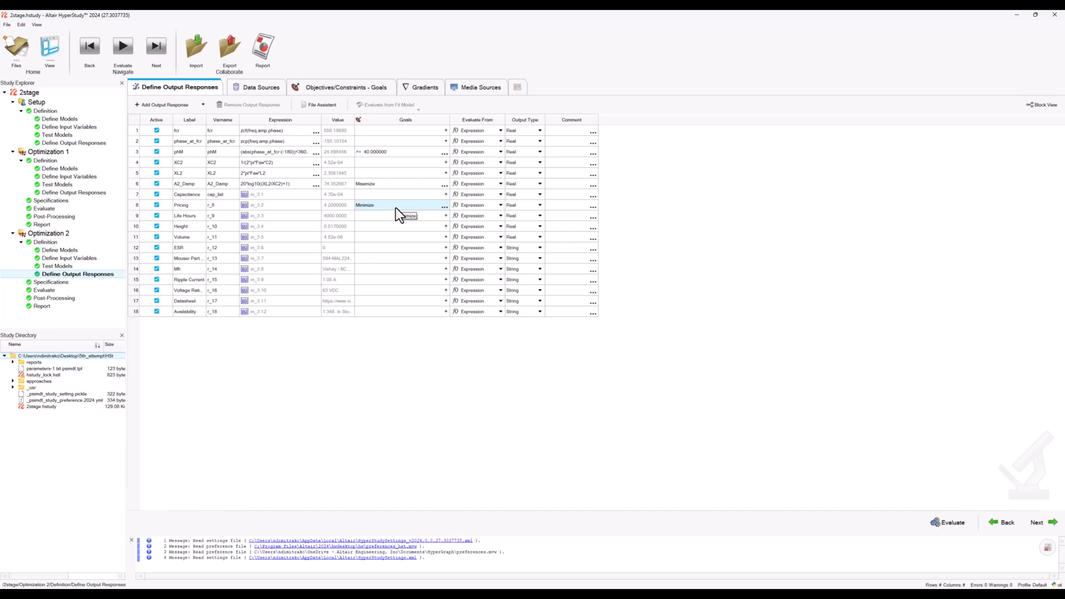
left_click(36, 289)
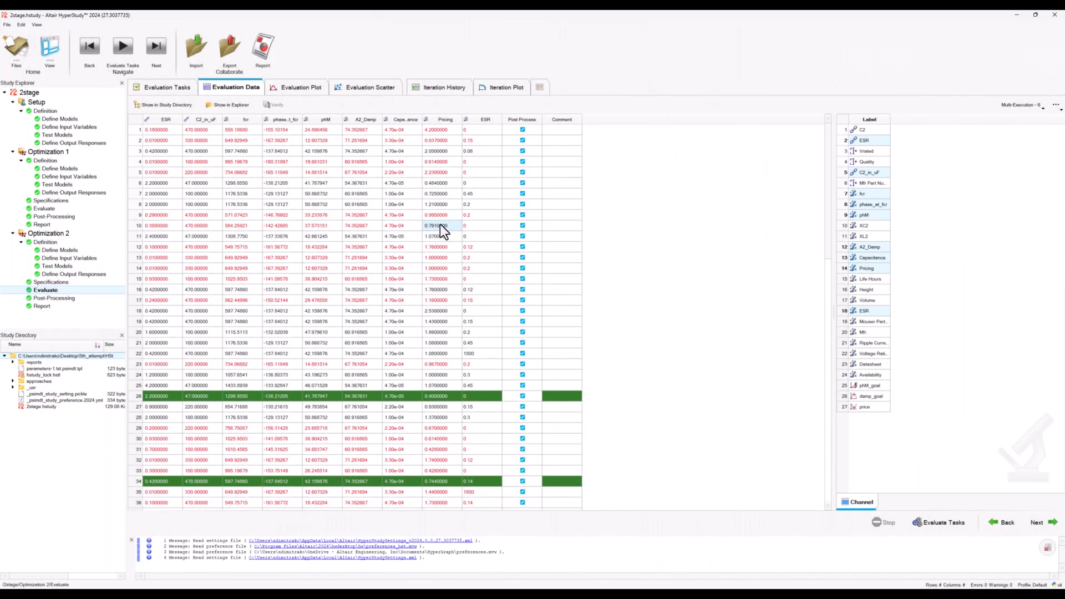
Review Optimization 2's goals: maximize A2_Damp, minimize Pricing, phM at least 40
scroll("down", 3)
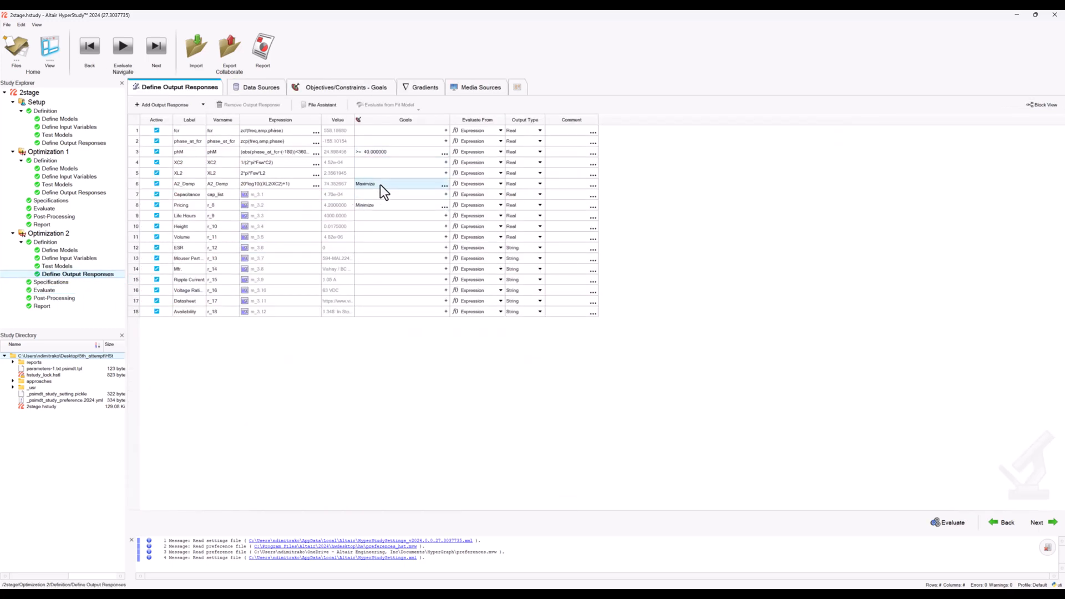
left_click(397, 194)
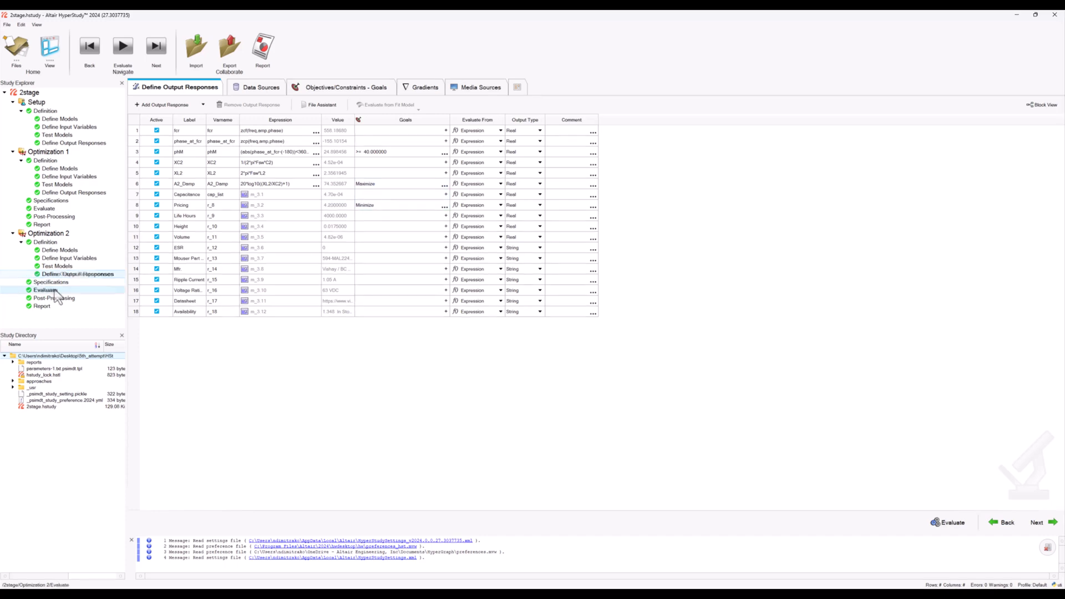
left_click(38, 290)
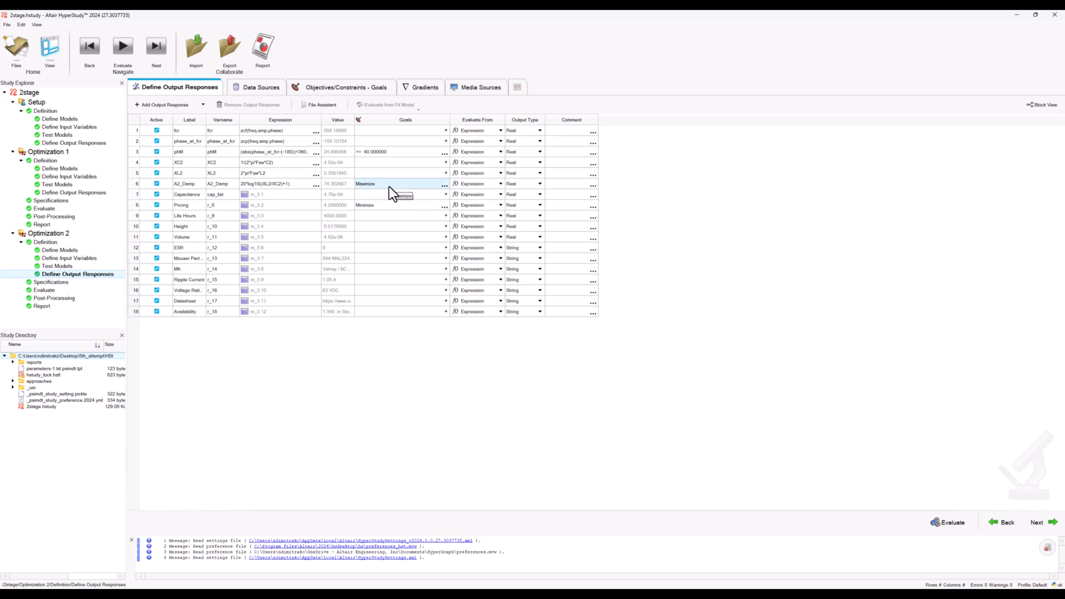
mouse_move(393, 193)
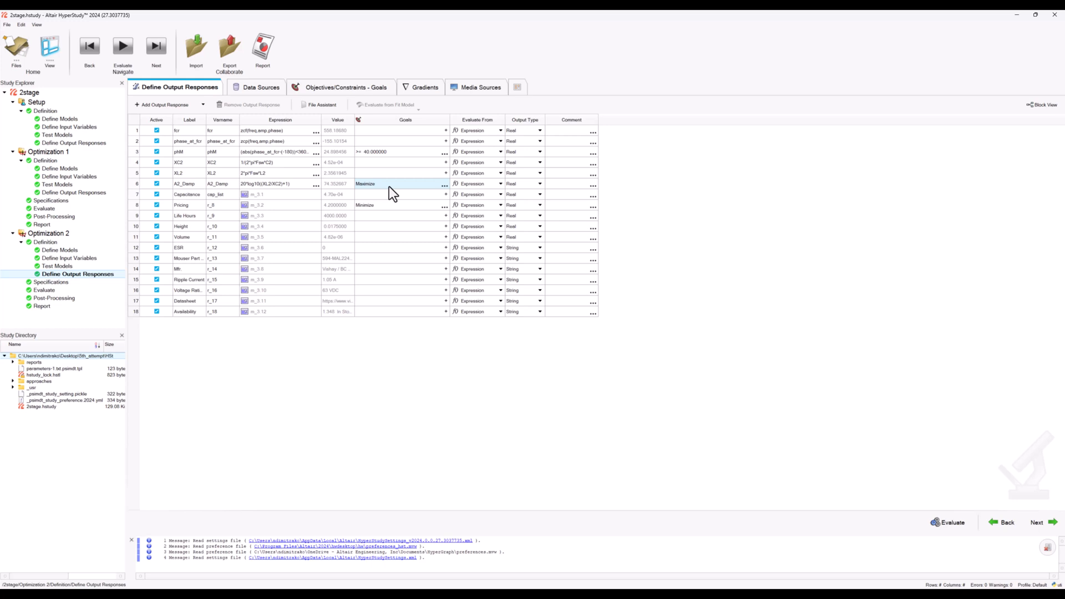